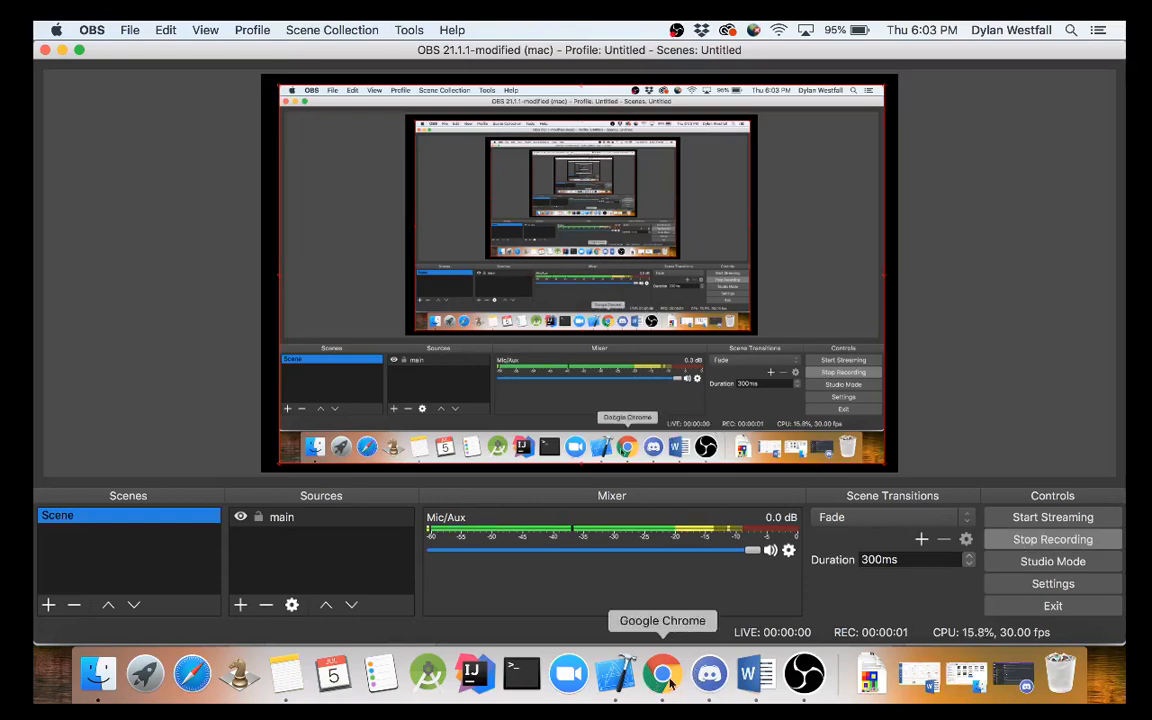
# Step: Switch to the Quiz Plus project in Xcode from the Dock
pyautogui.click(614, 673)
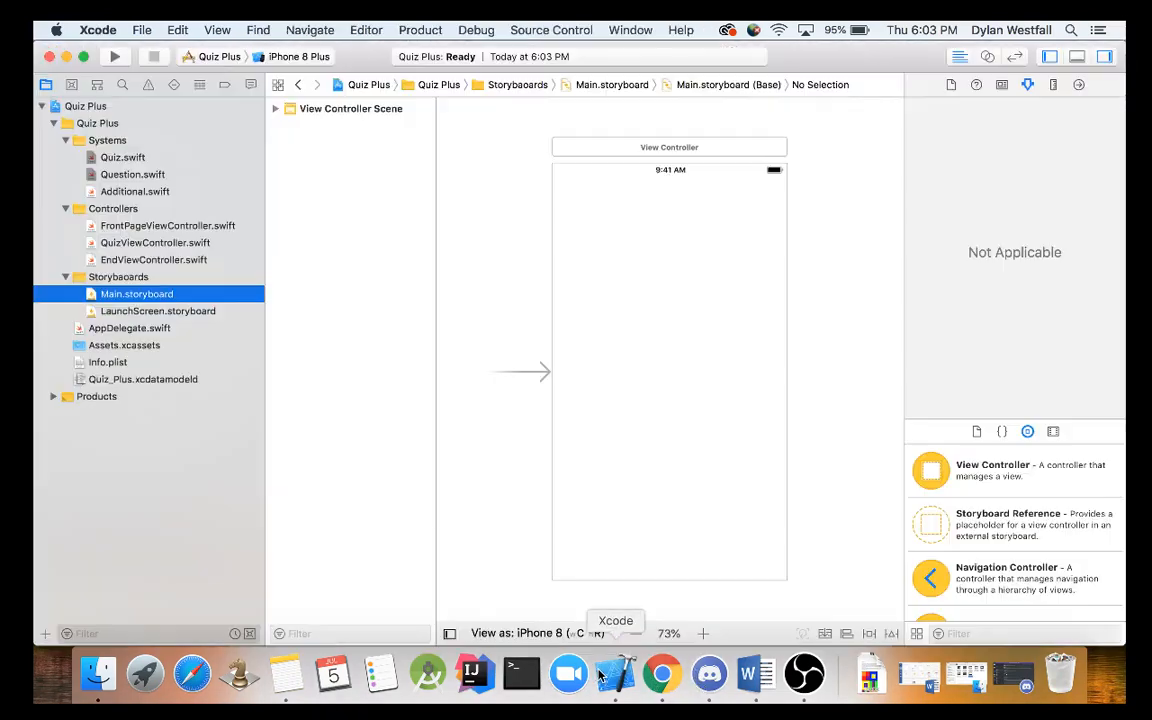
pyautogui.moveTo(708, 272)
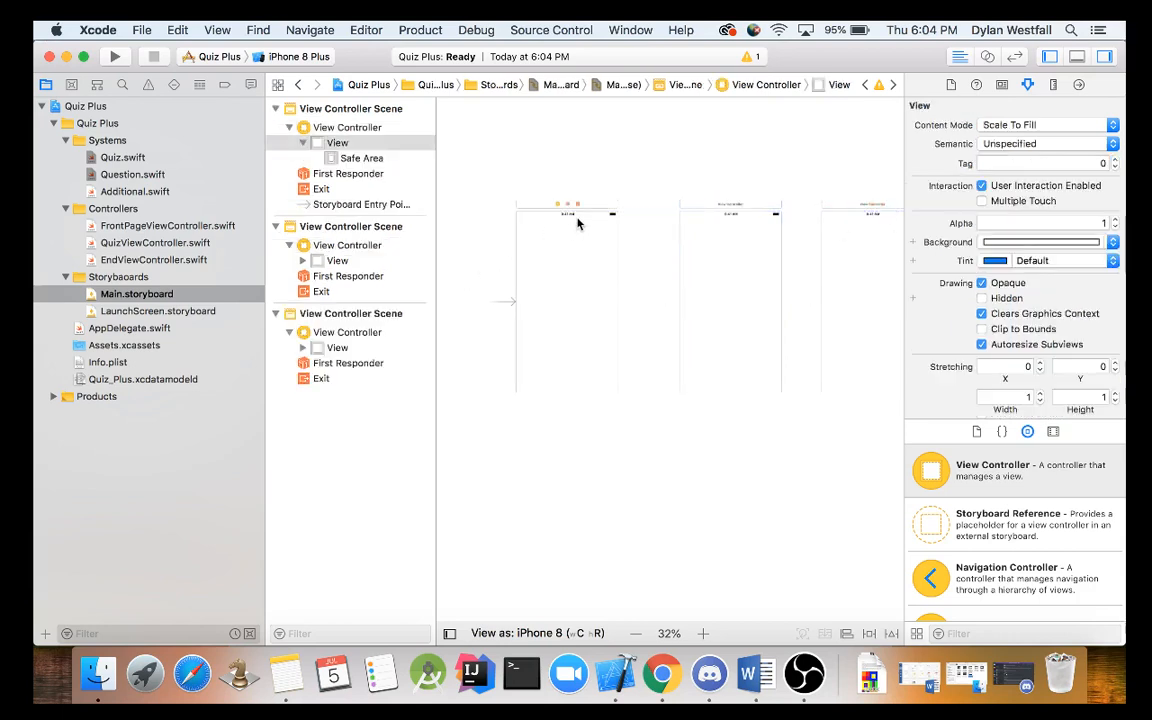
# Step: Select the second view controller scene on the storyboard
pyautogui.click(558, 208)
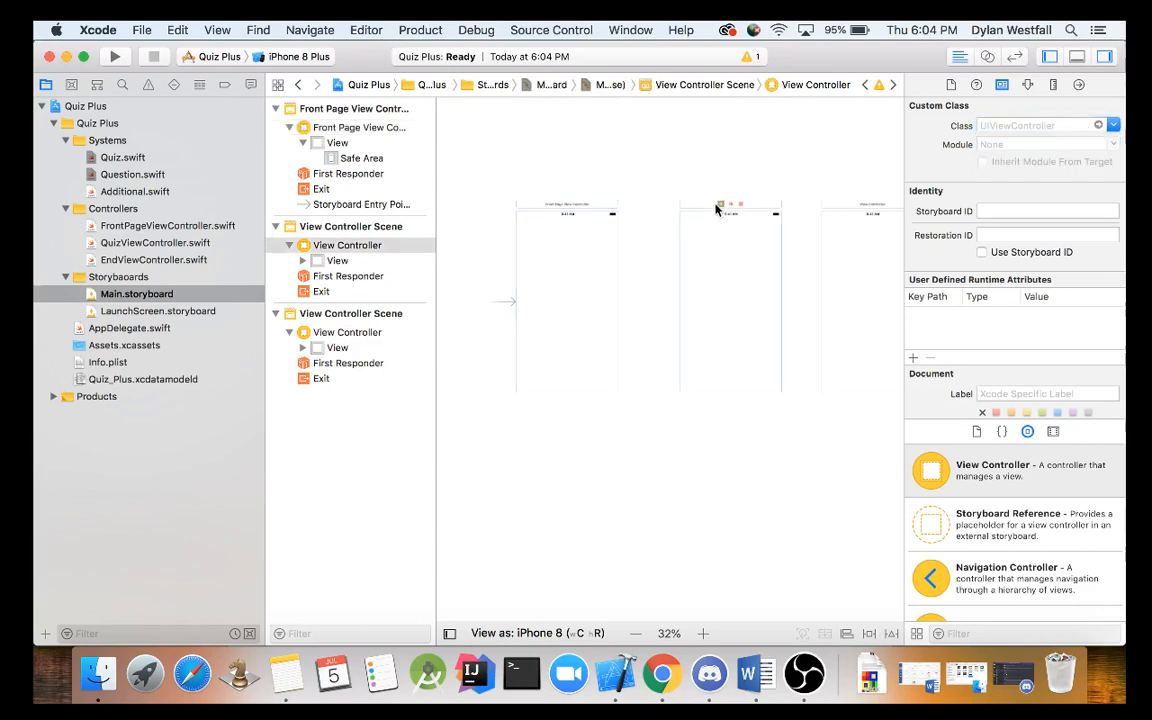
# Step: Set the second scene's class to QuizViewController and the third's to EndViewController
pyautogui.click(1040, 125)
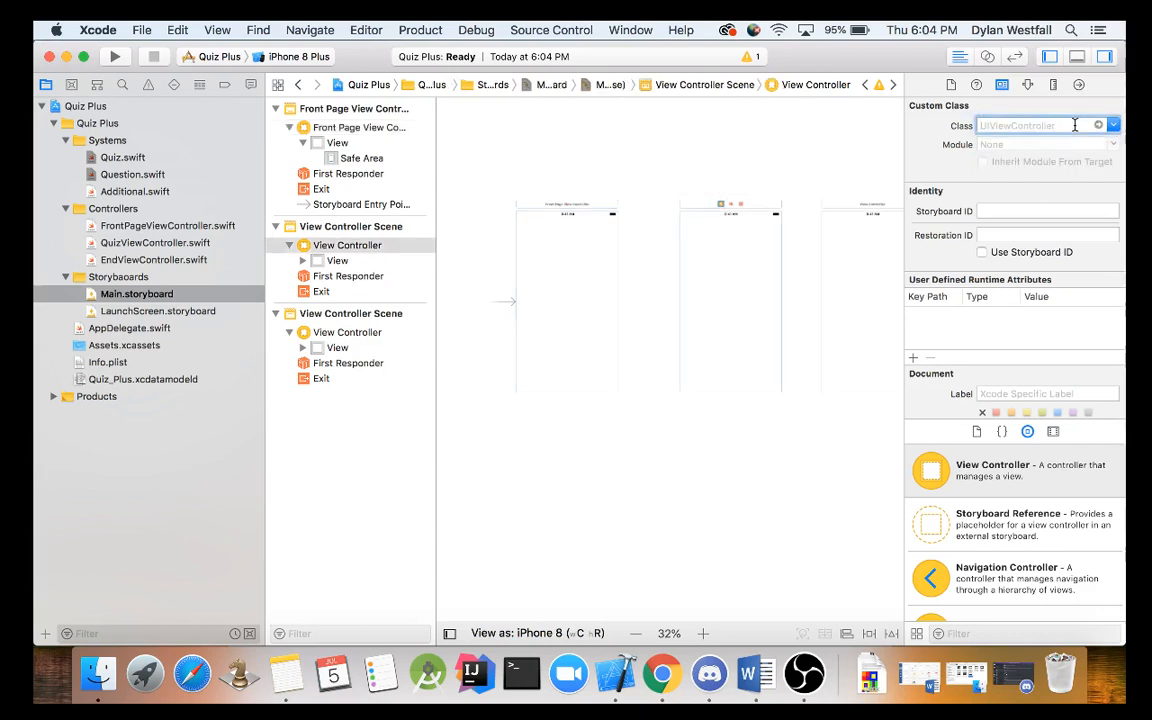
pyautogui.write('QuizViewController')
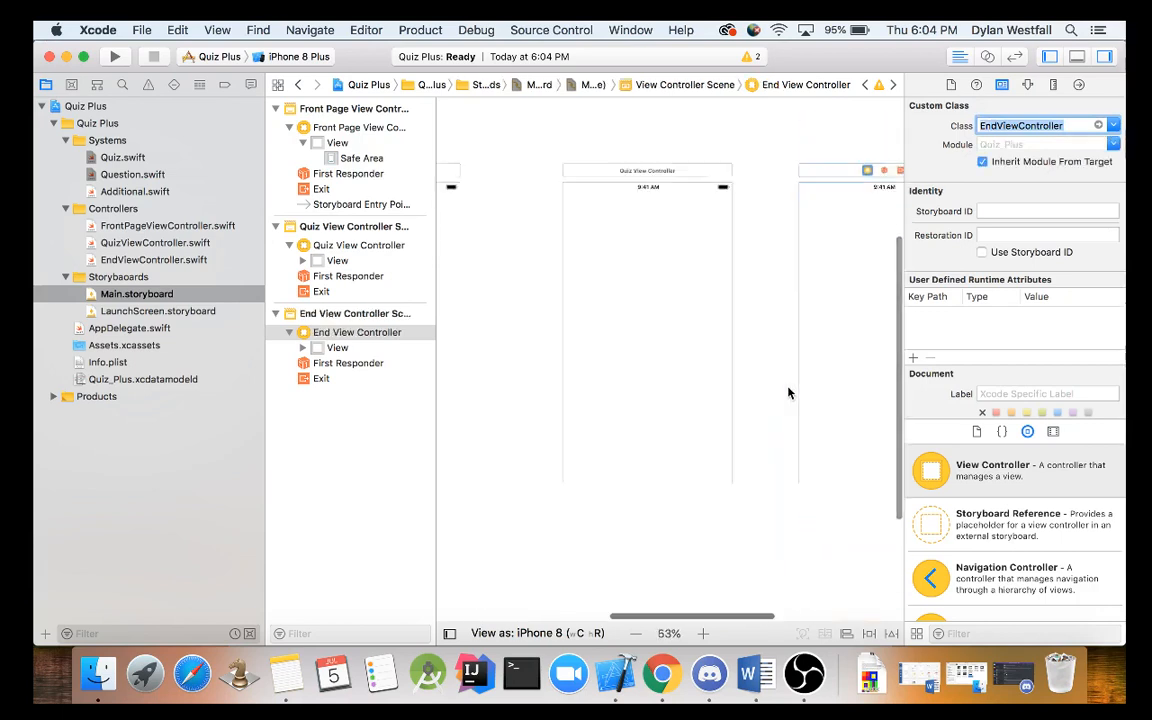
pyautogui.click(636, 633)
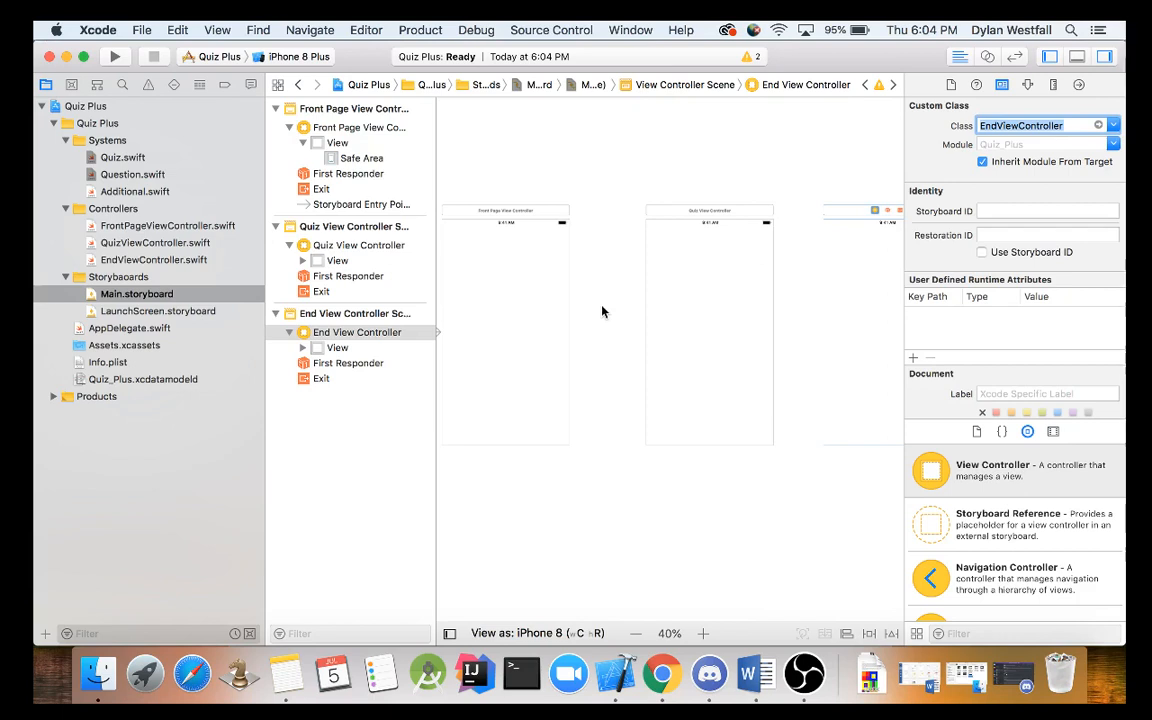
pyautogui.moveTo(385, 327)
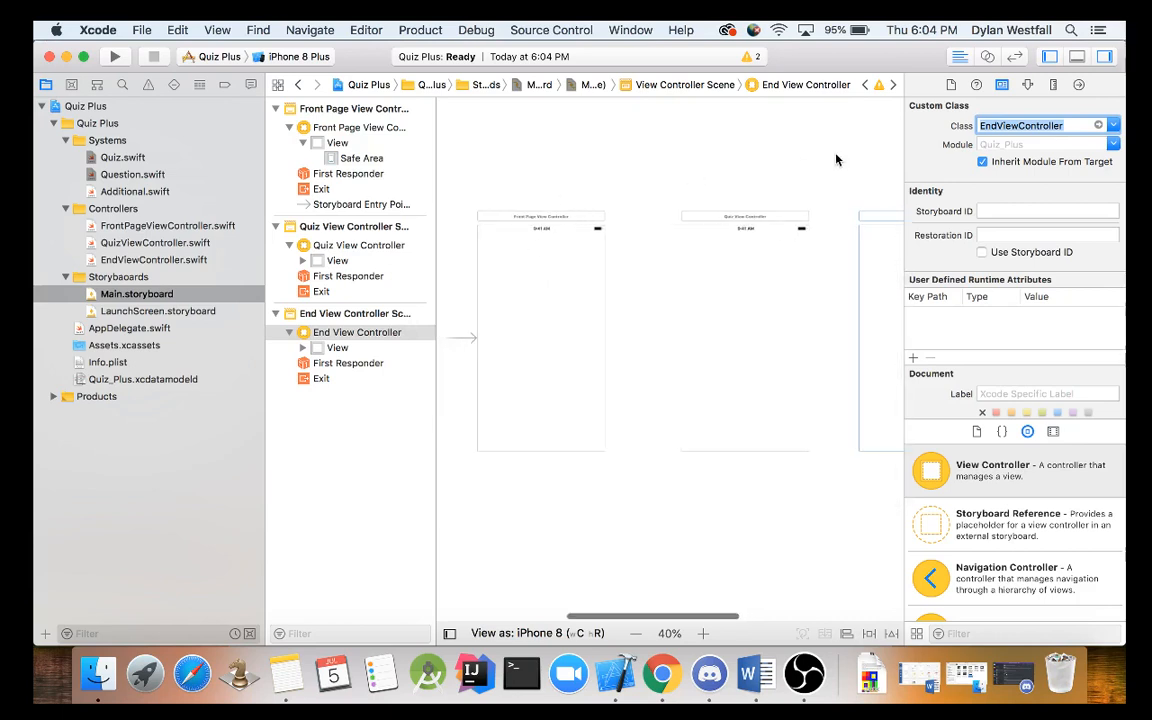
pyautogui.click(1027, 84)
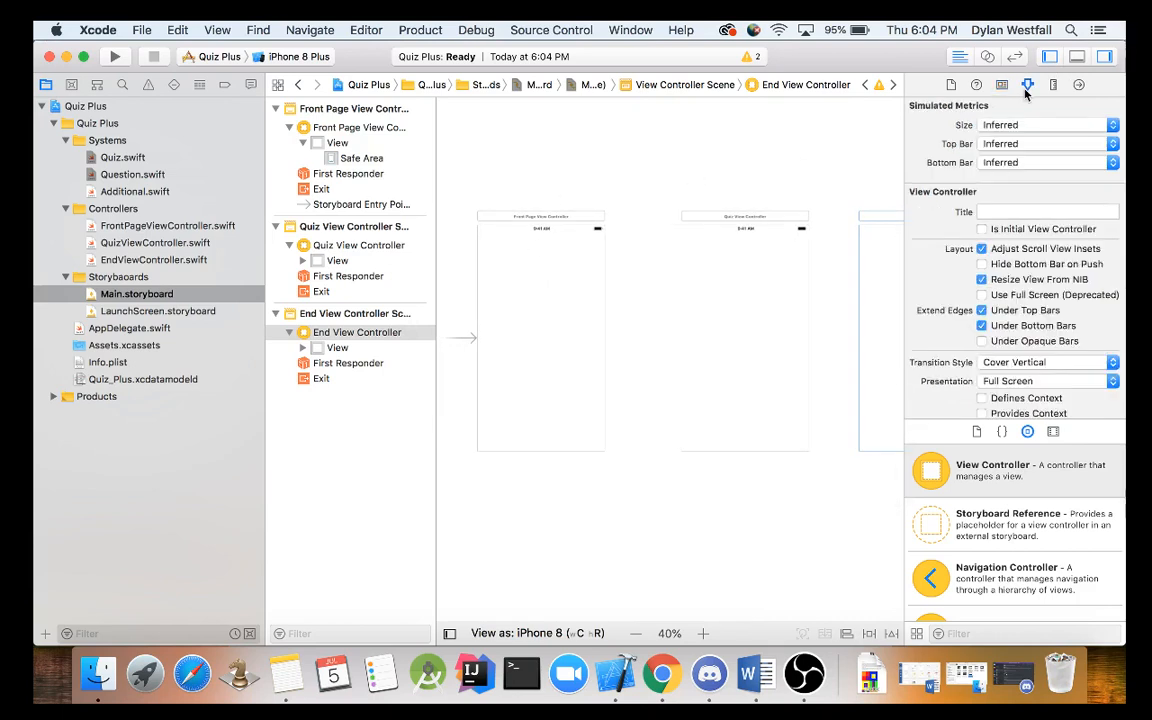
pyautogui.moveTo(1016, 263)
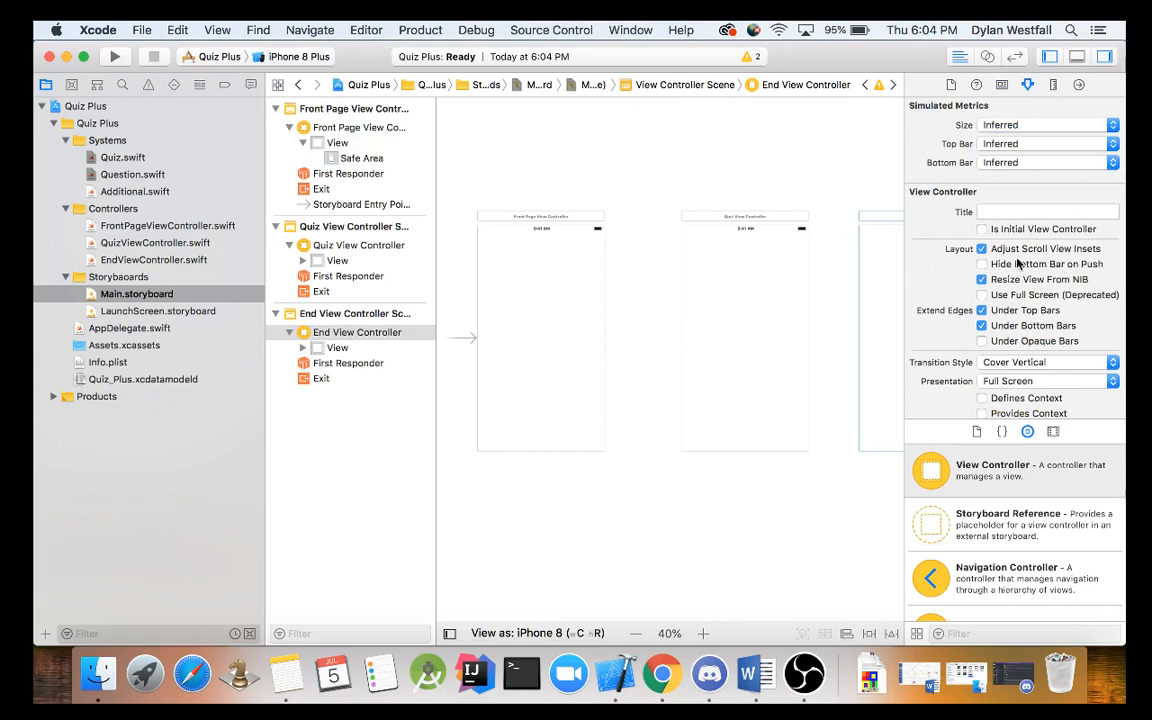
# Step: Enter the titles 'Quiz end', 'Quiz In progress' and 'quiz start' for the three scenes
pyautogui.click(1047, 211)
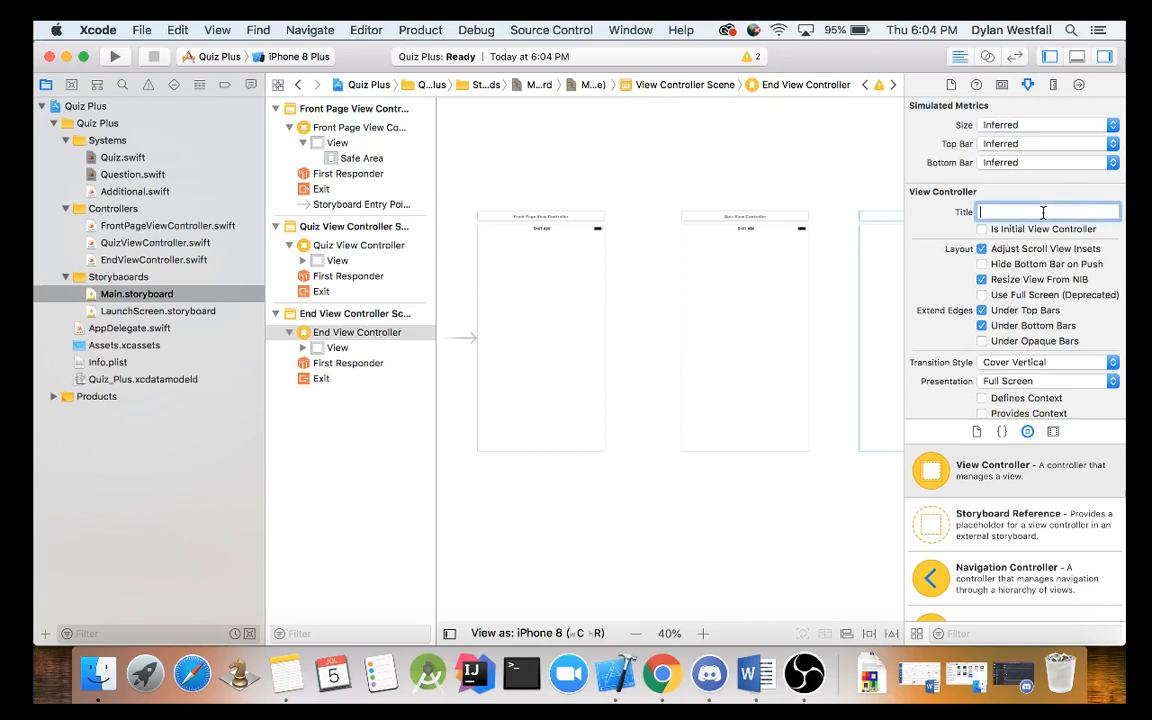
pyautogui.write('Quiz Start')
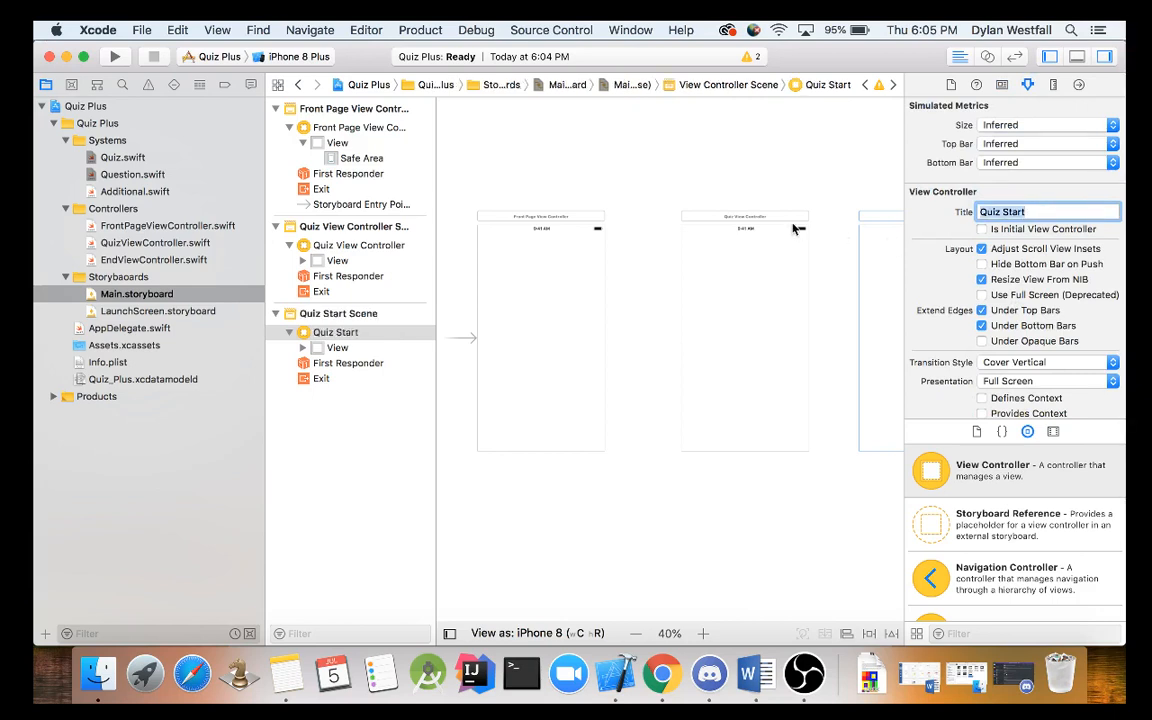
pyautogui.click(358, 245)
pyautogui.write('Qui')
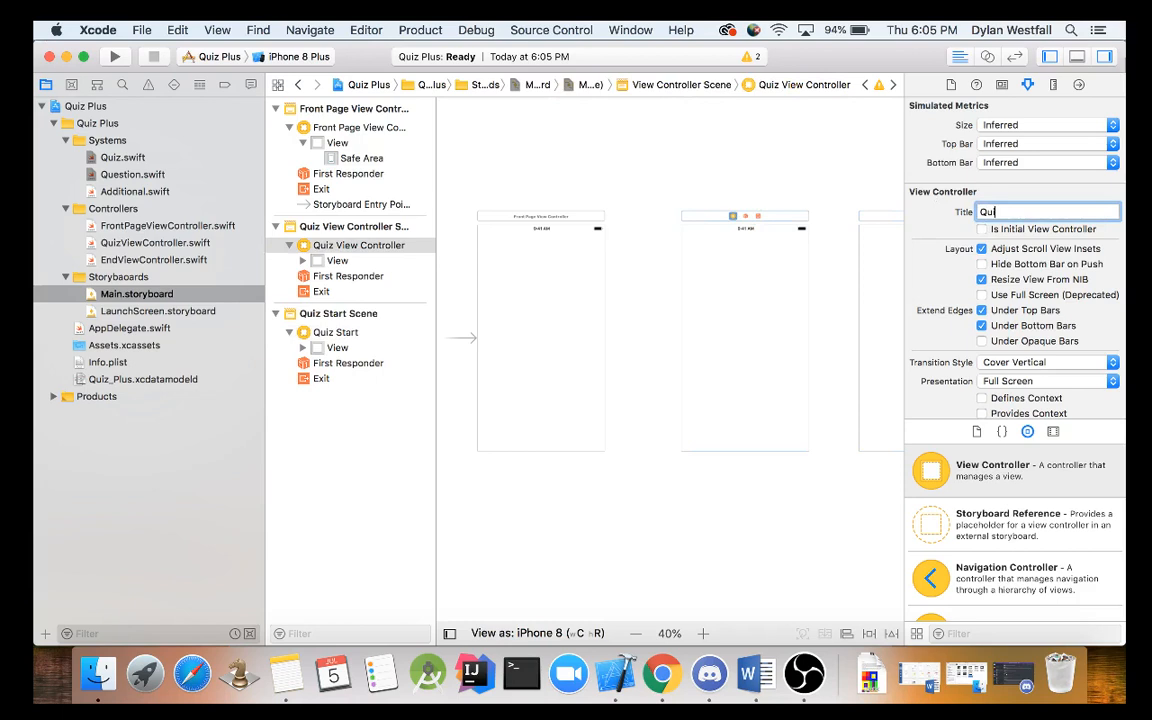
pyautogui.write('z In p')
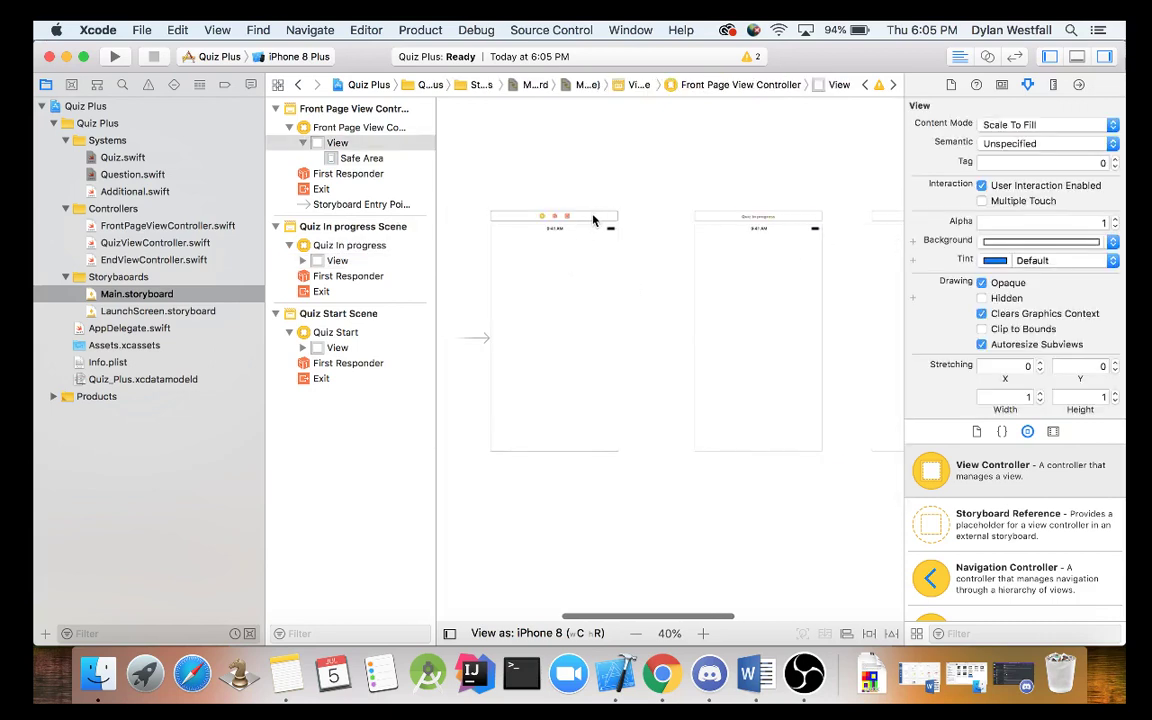
pyautogui.click(555, 216)
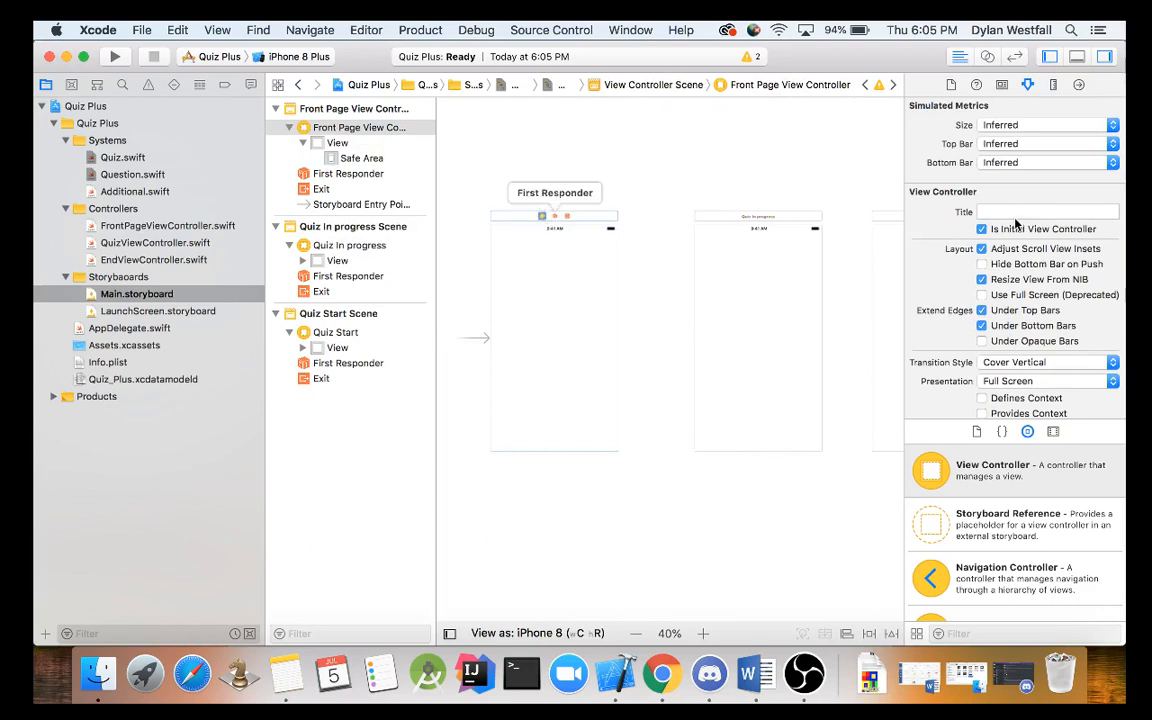
pyautogui.write('quiz start')
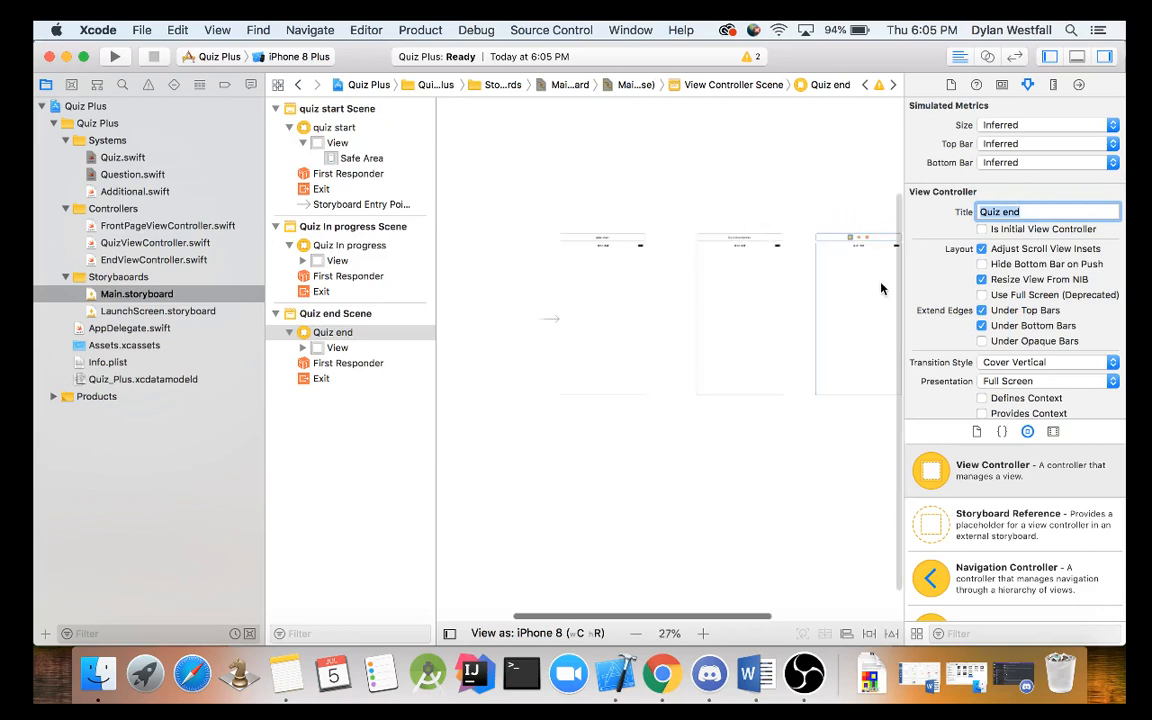
pyautogui.click(712, 418)
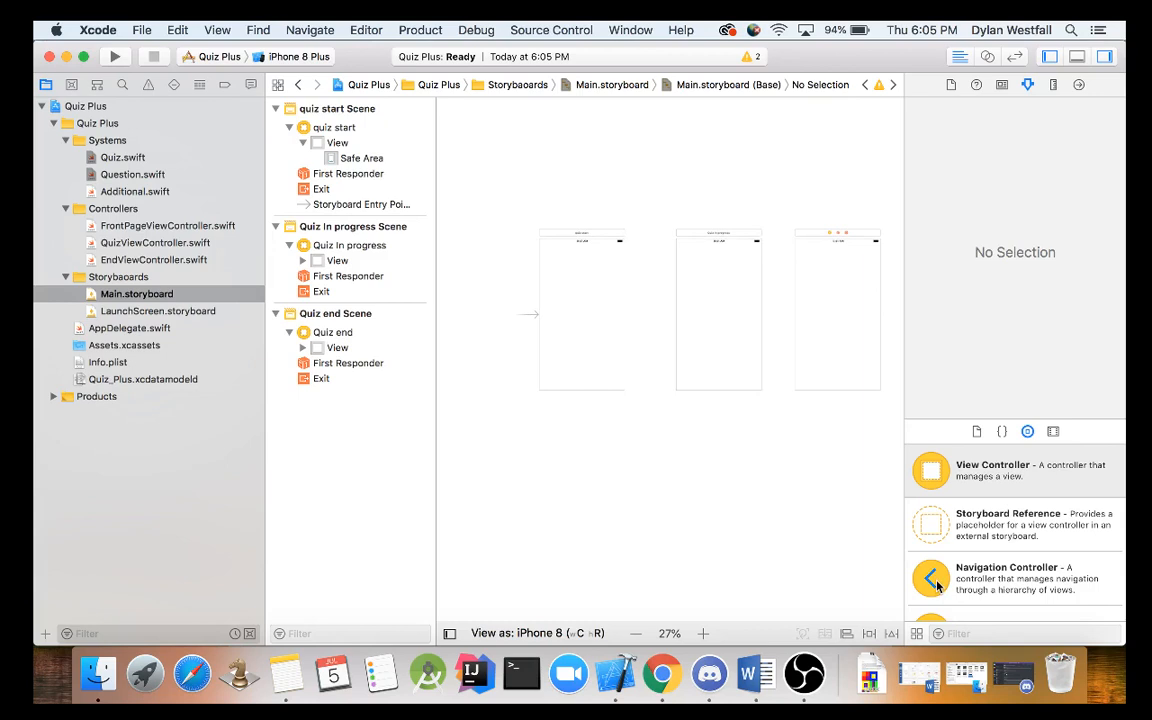
pyautogui.moveTo(948, 578)
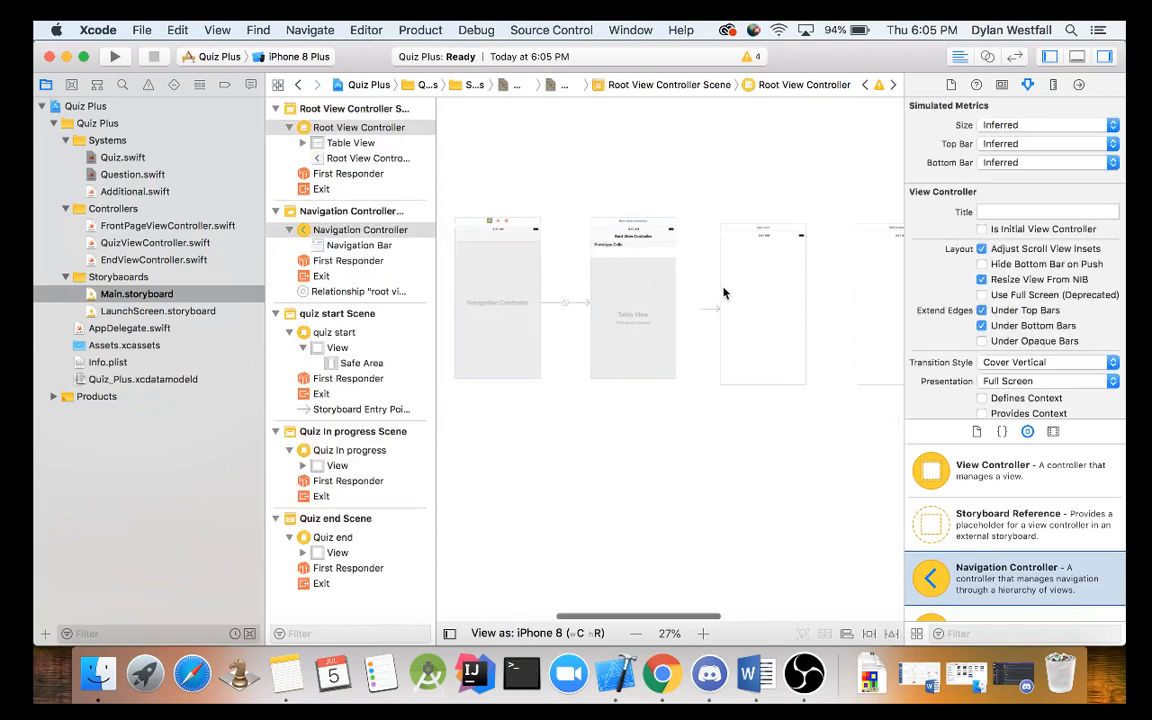
# Step: Make the Navigation Controller the initial view controller and select its root table scene
pyautogui.click(505, 301)
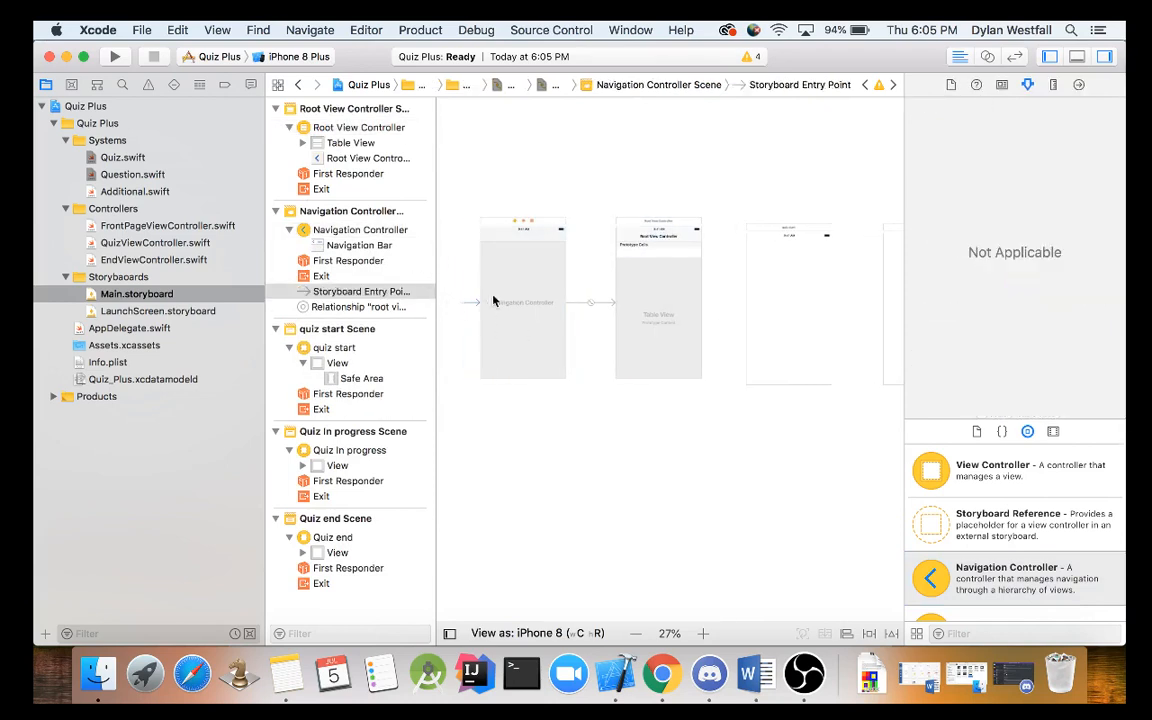
pyautogui.click(360, 229)
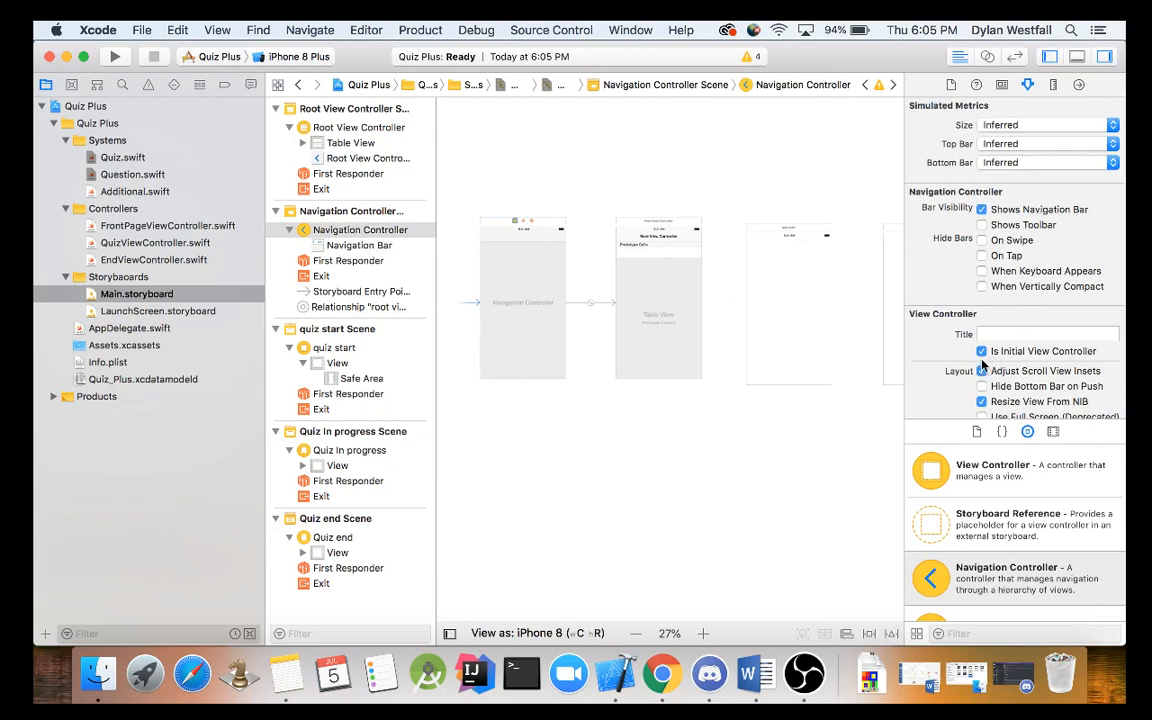
pyautogui.moveTo(983, 365)
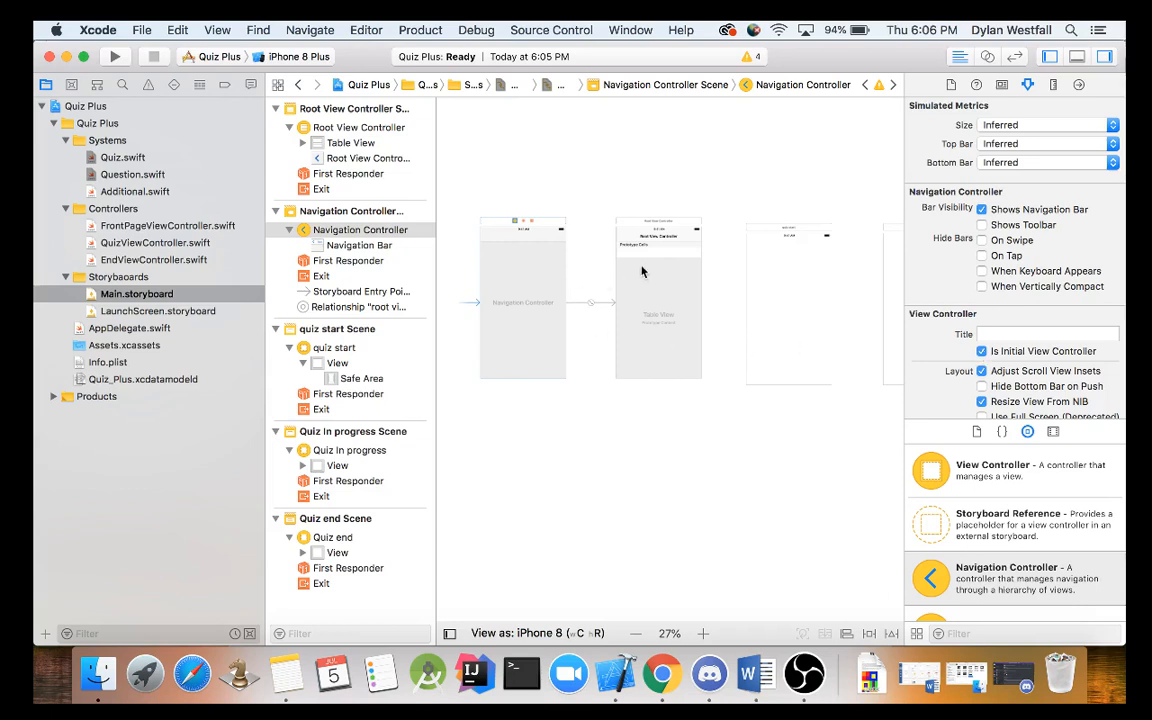
pyautogui.click(359, 127)
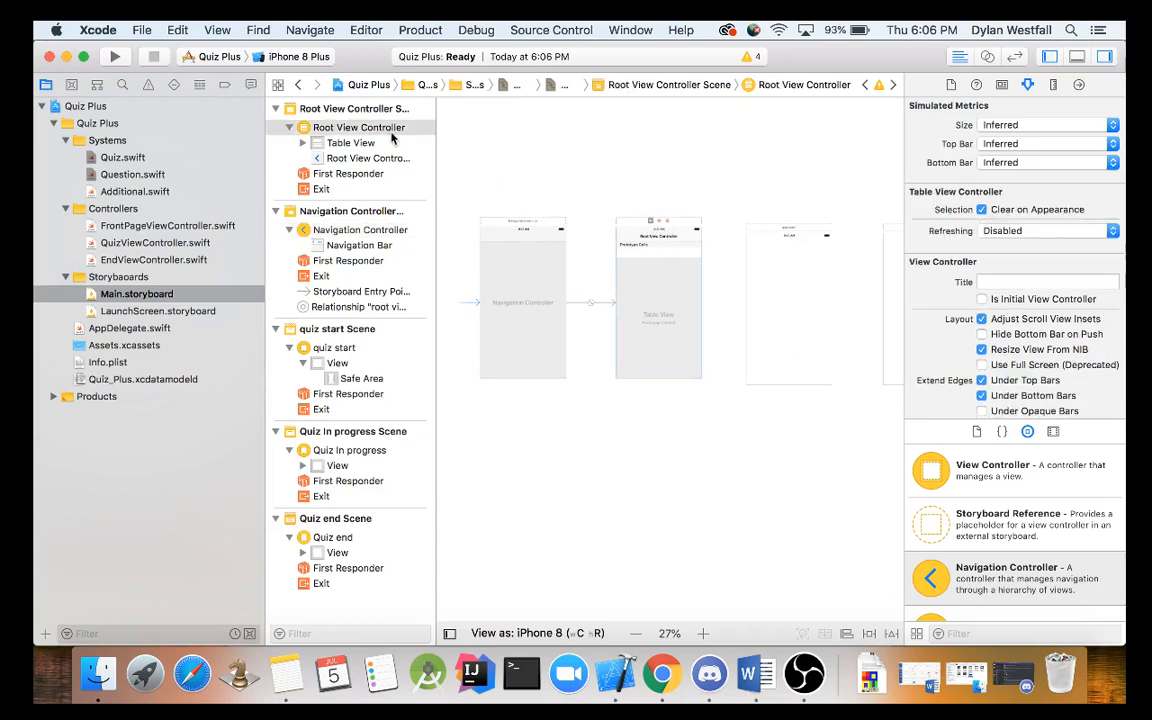
pyautogui.click(353, 108)
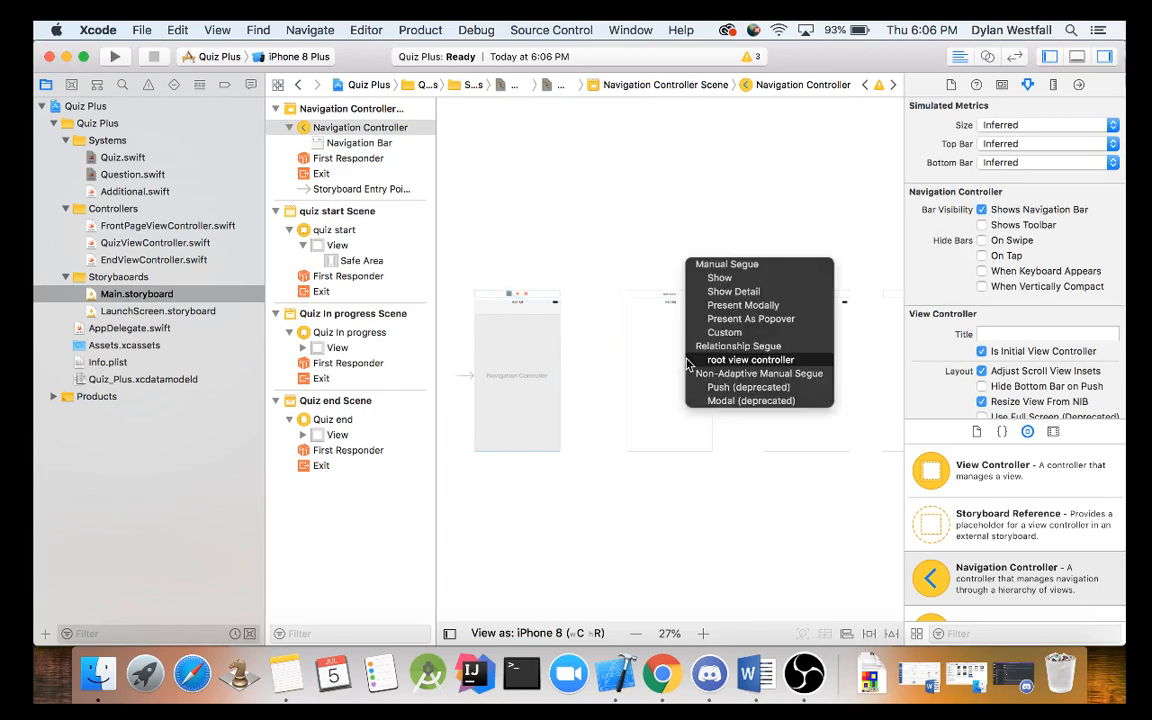
pyautogui.moveTo(649, 493)
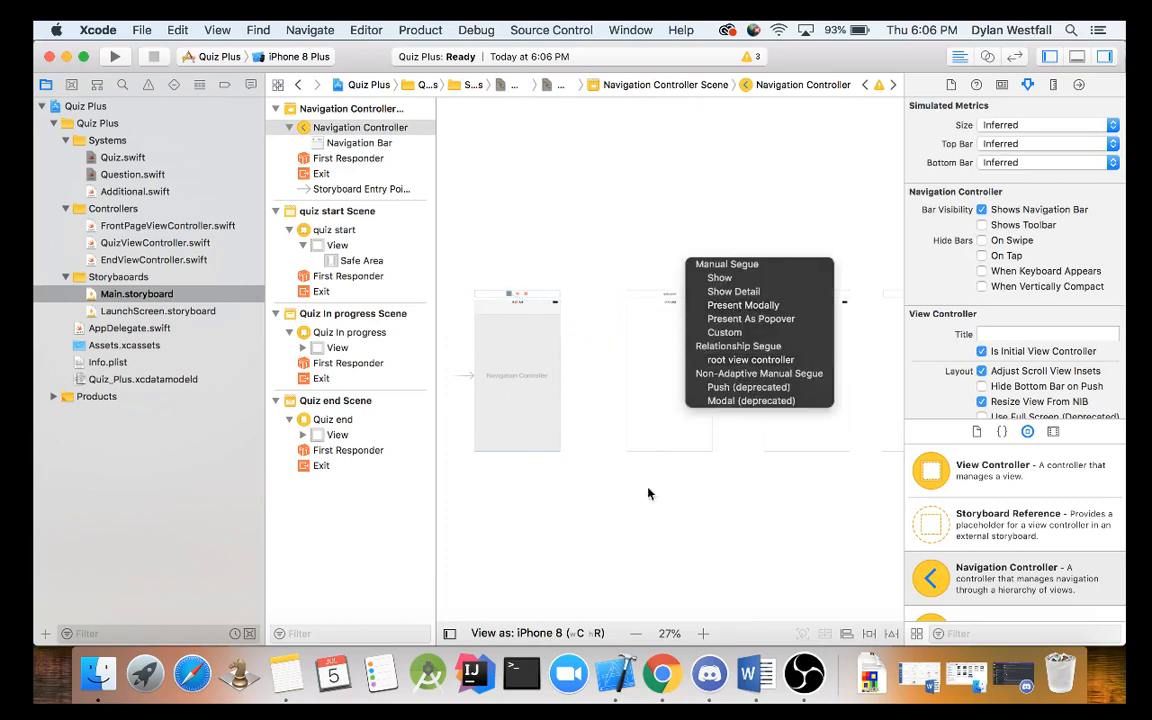
pyautogui.moveTo(751, 359)
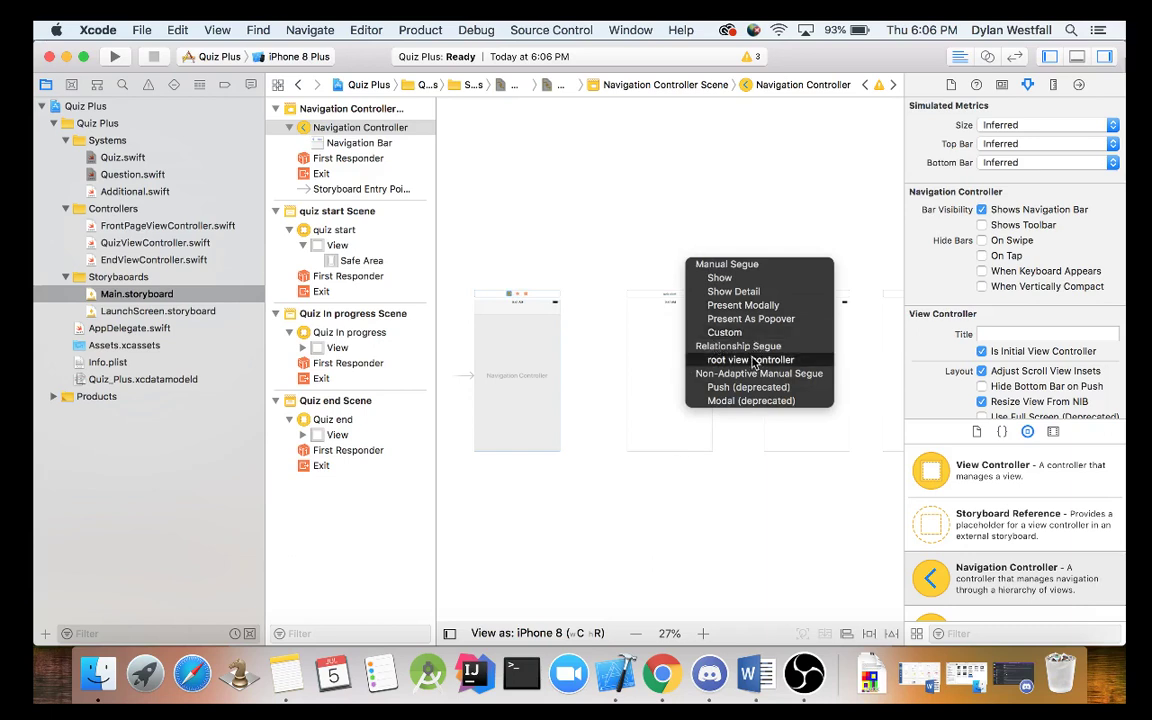
# Step: Connect the Navigation Controller to quiz start as its root view controller
pyautogui.click(750, 360)
pyautogui.write('label')
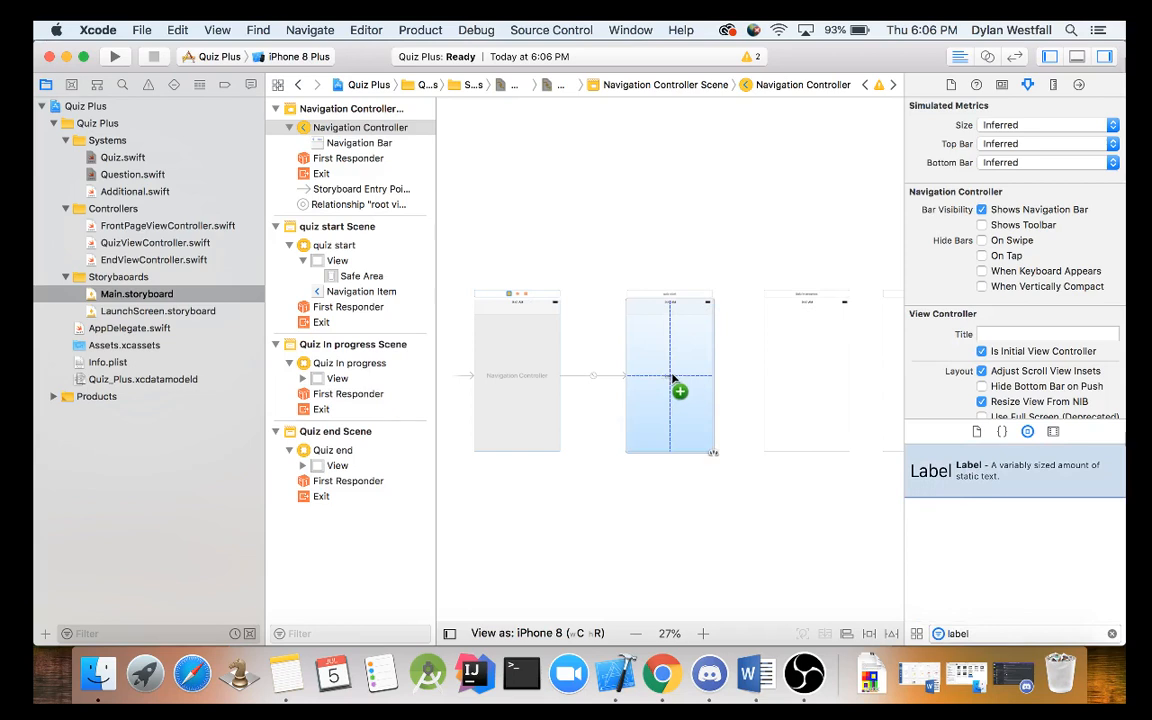
# Step: Add an 'I am here' label to quiz start and run the app in Simulator
pyautogui.click(669, 375)
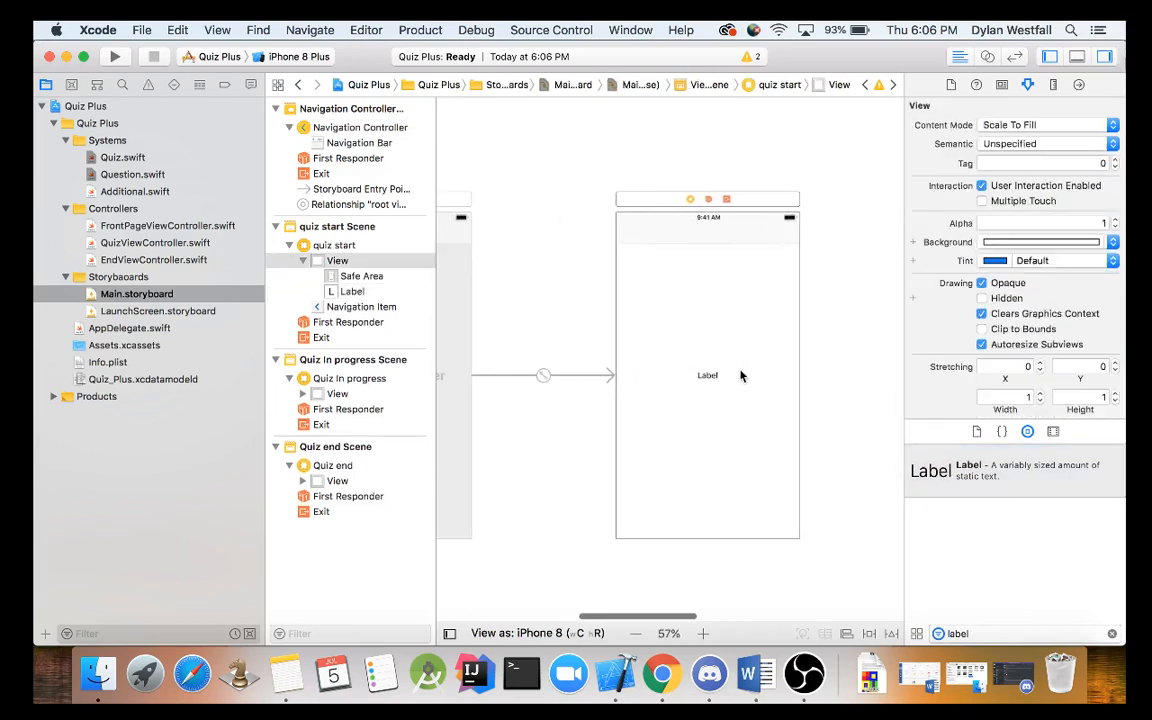
pyautogui.click(707, 375)
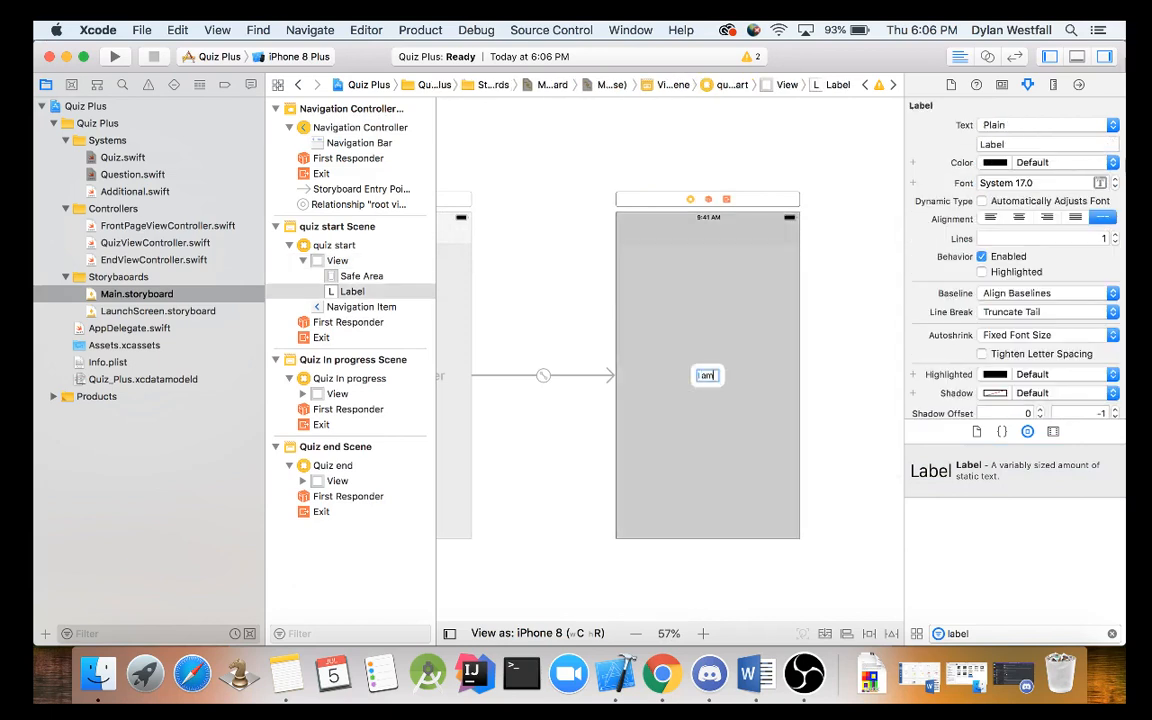
pyautogui.write('I am here')
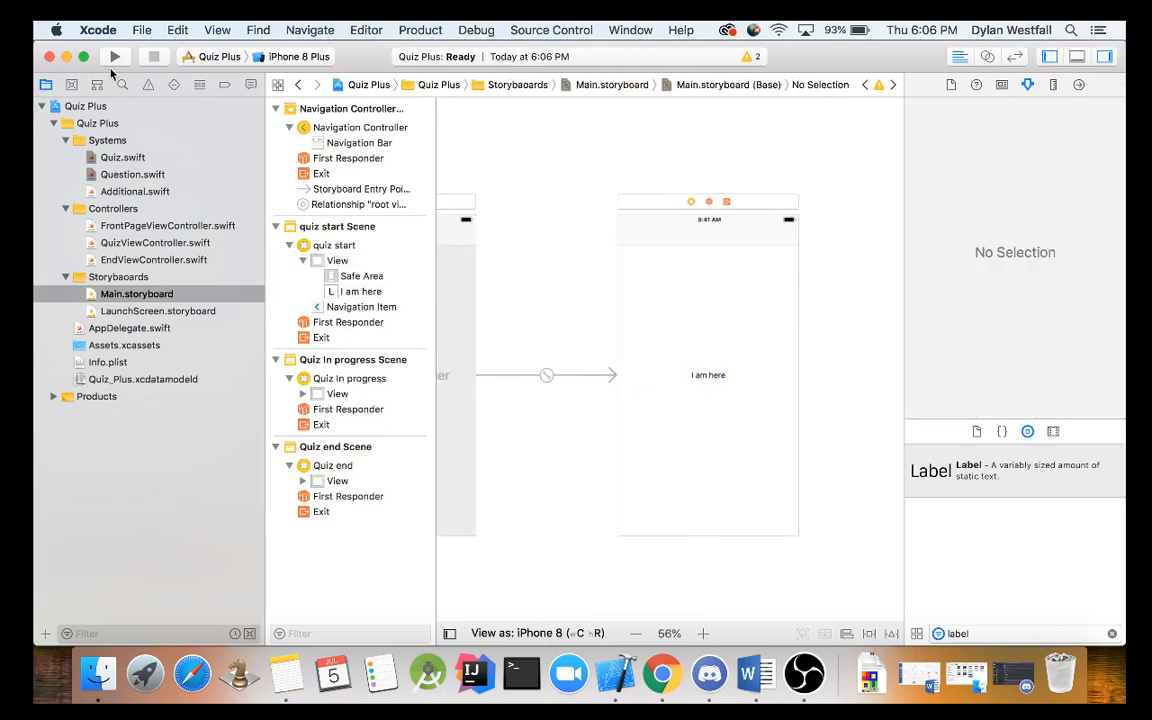
pyautogui.click(114, 56)
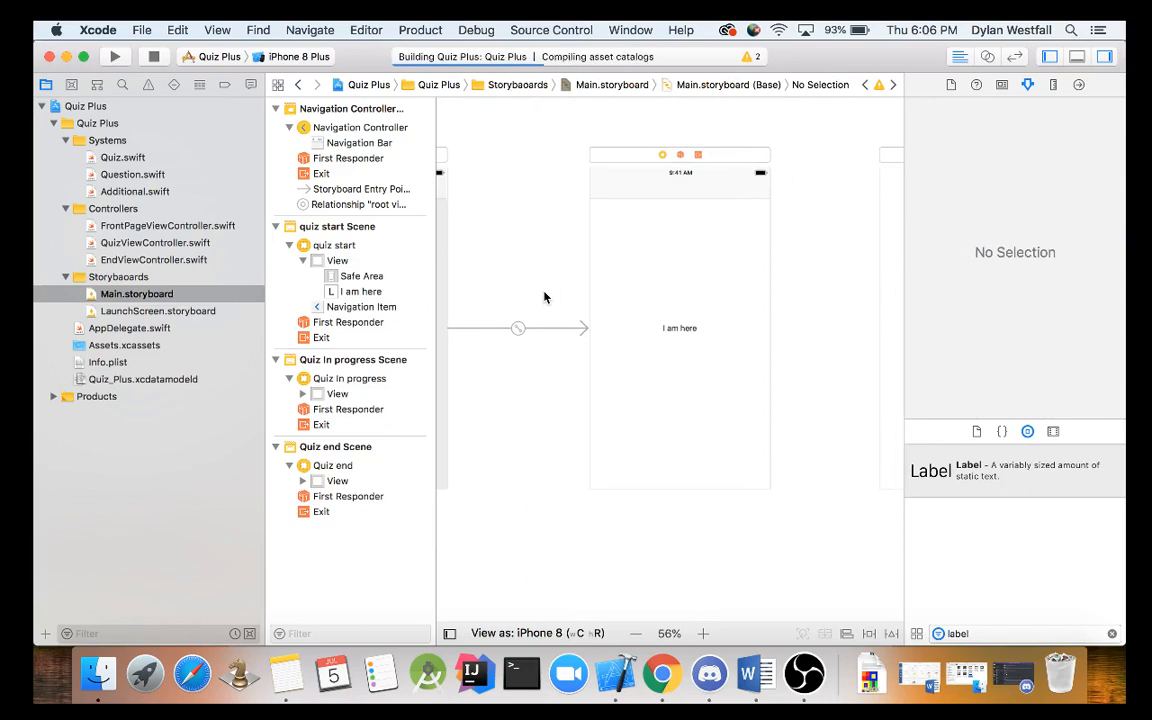
pyautogui.moveTo(698, 364)
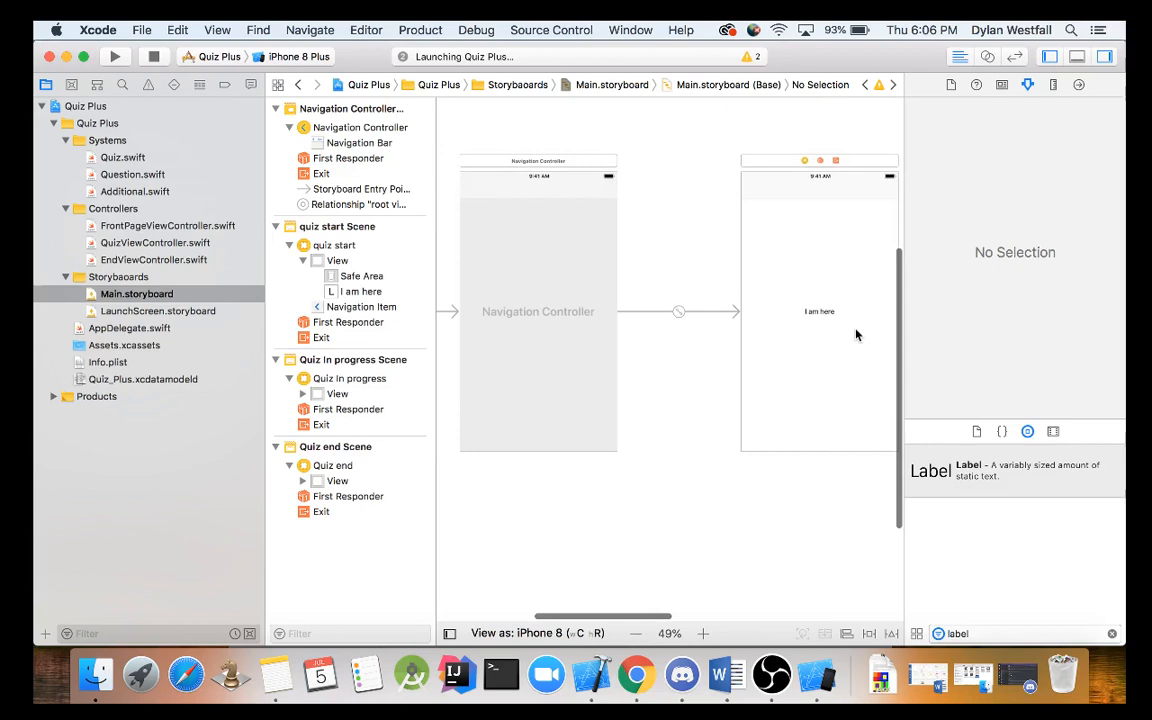
pyautogui.click(678, 311)
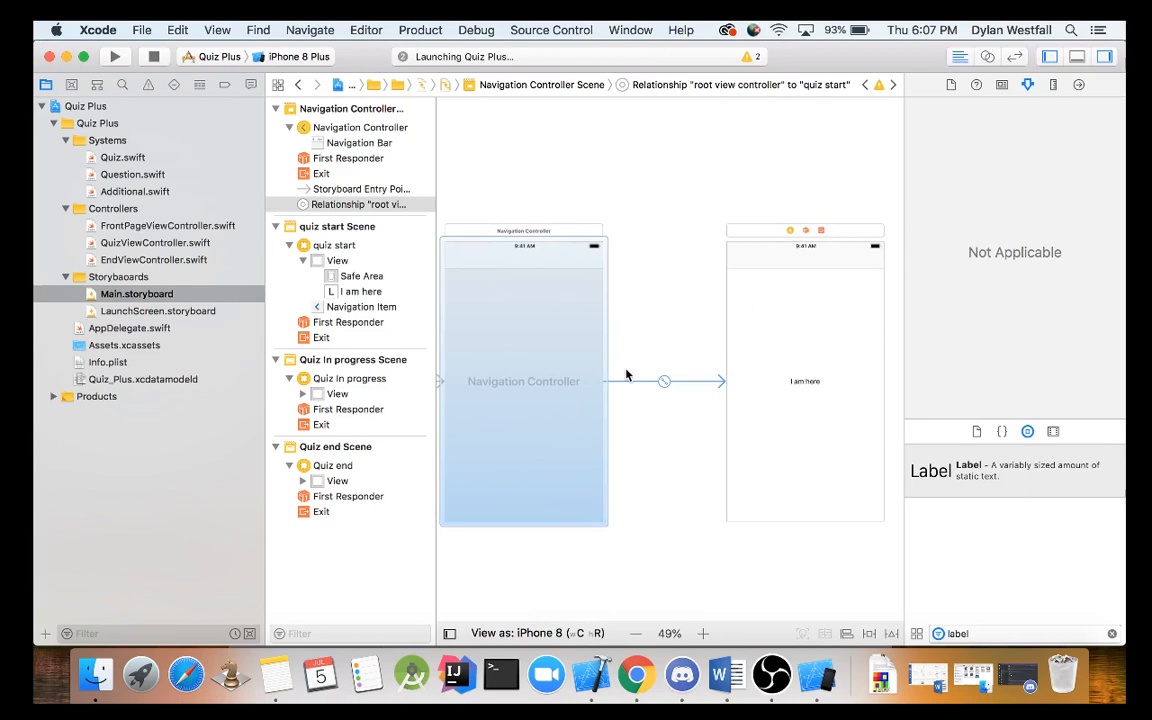
pyautogui.moveTo(851, 367)
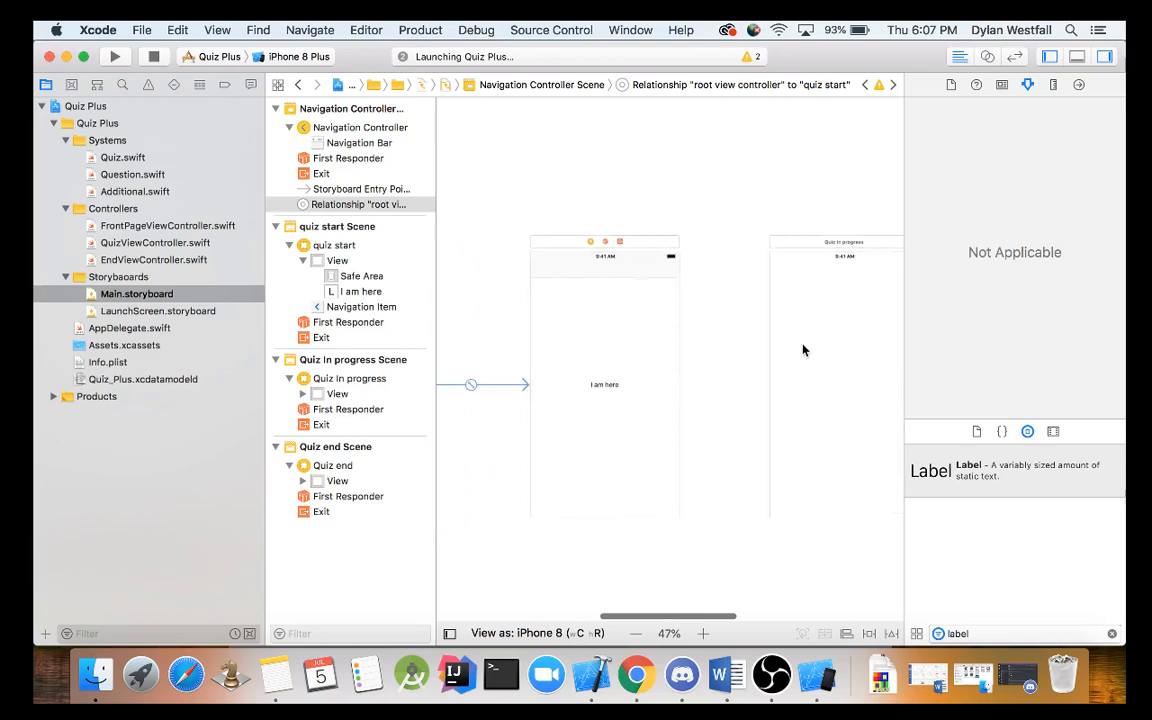
# Step: Add Show segues from quiz start to Quiz In progress and on to Quiz end
pyautogui.click(636, 633)
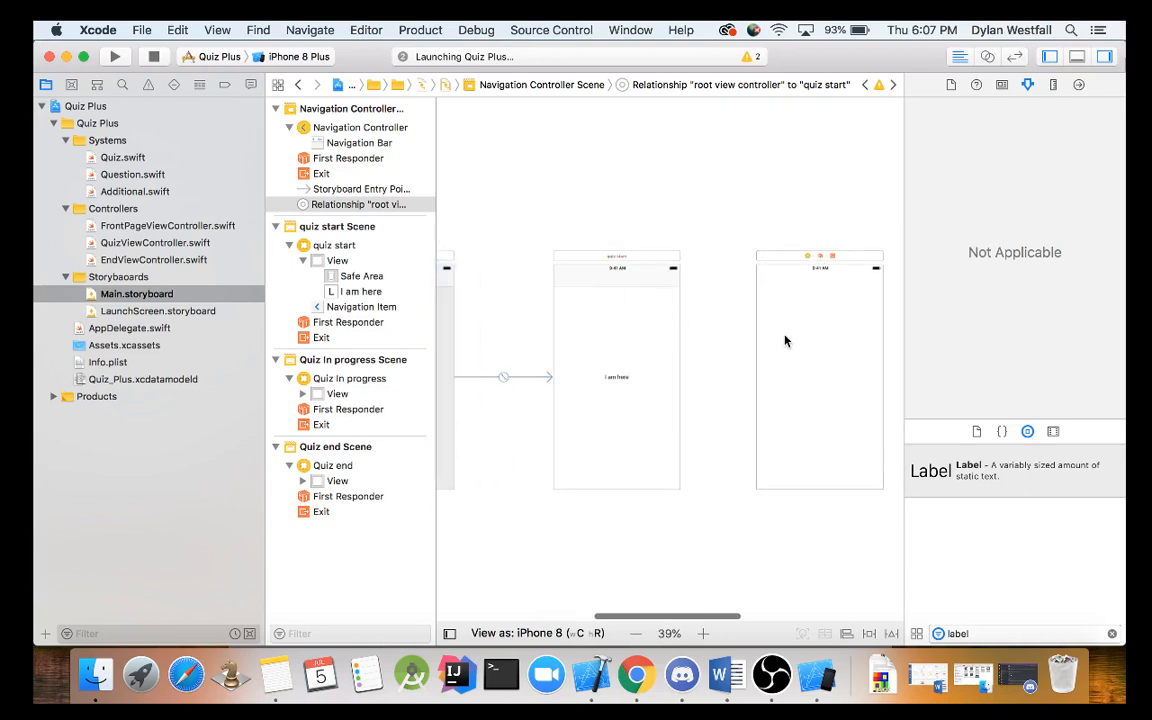
pyautogui.click(114, 56)
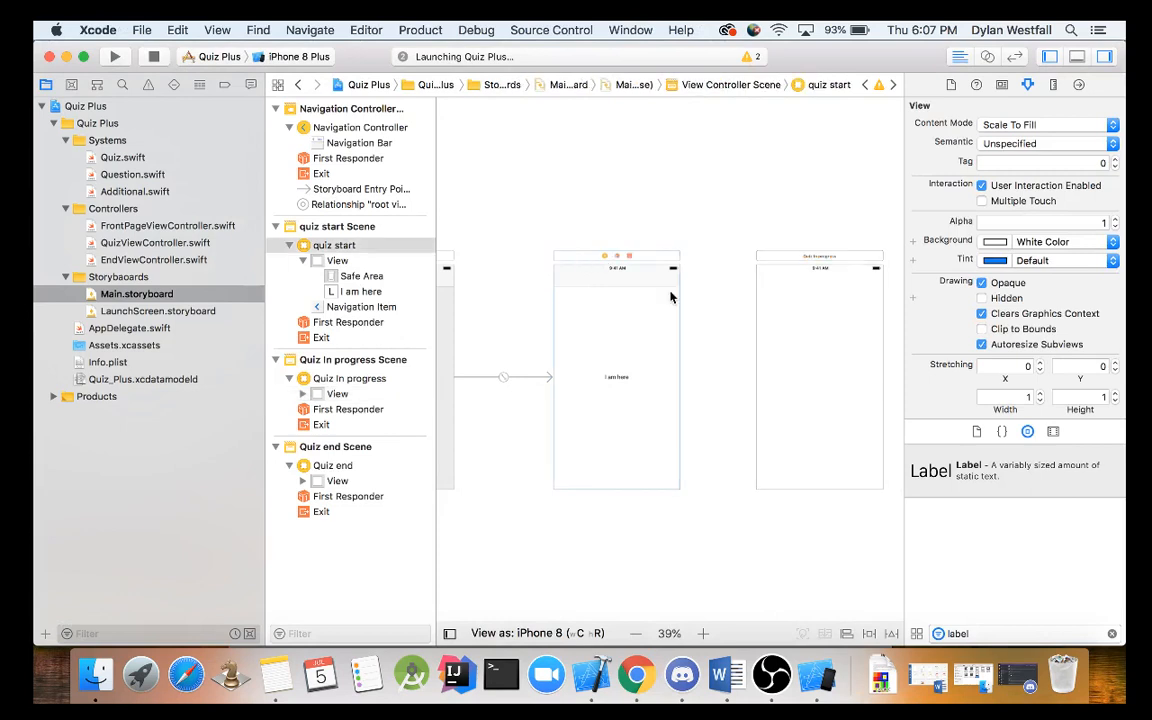
pyautogui.click(605, 256)
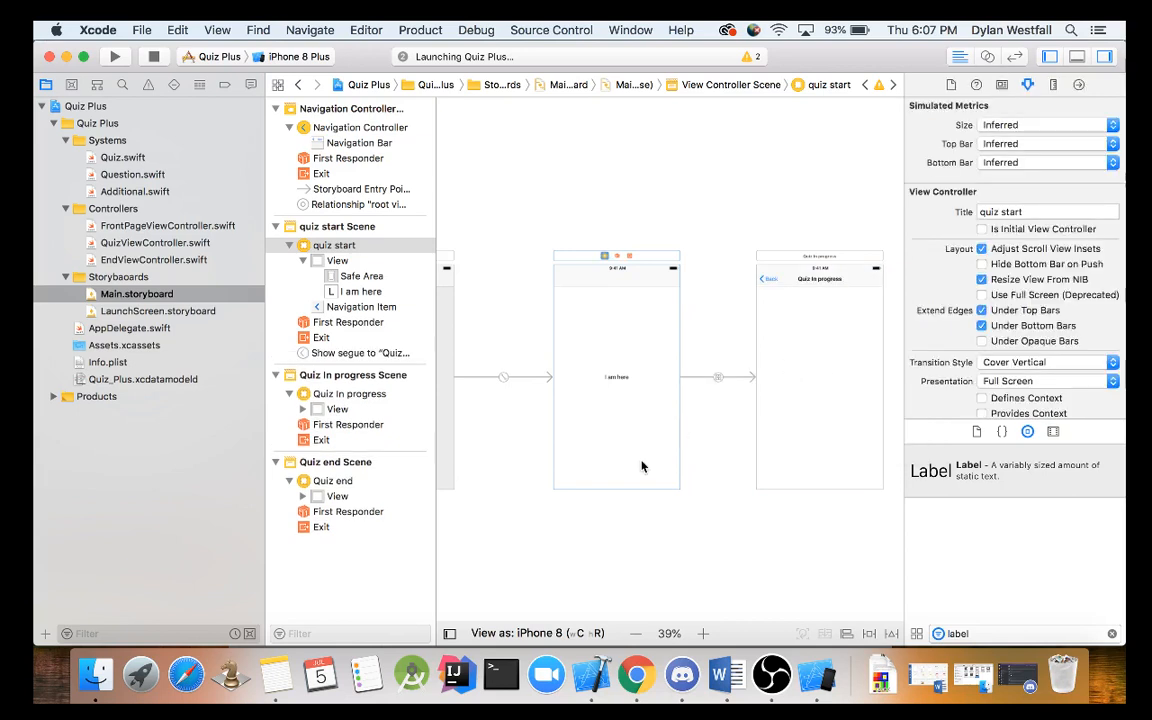
pyautogui.scroll(3)
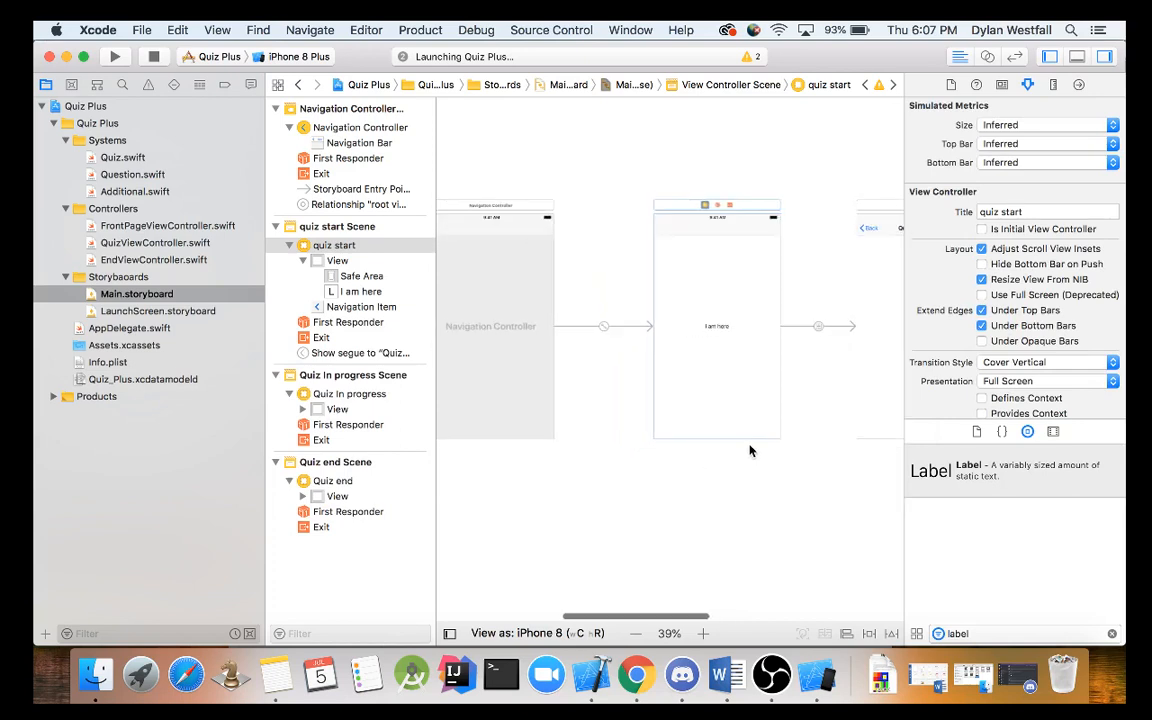
pyautogui.hscroll(3)
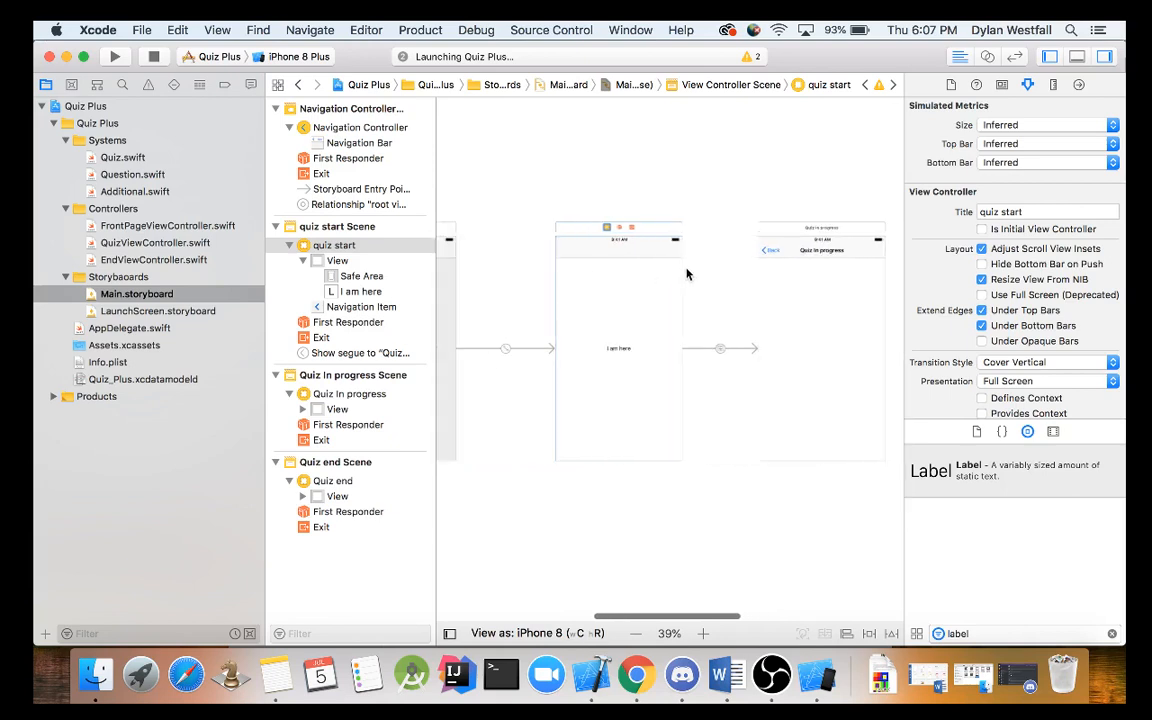
pyautogui.moveTo(725, 348)
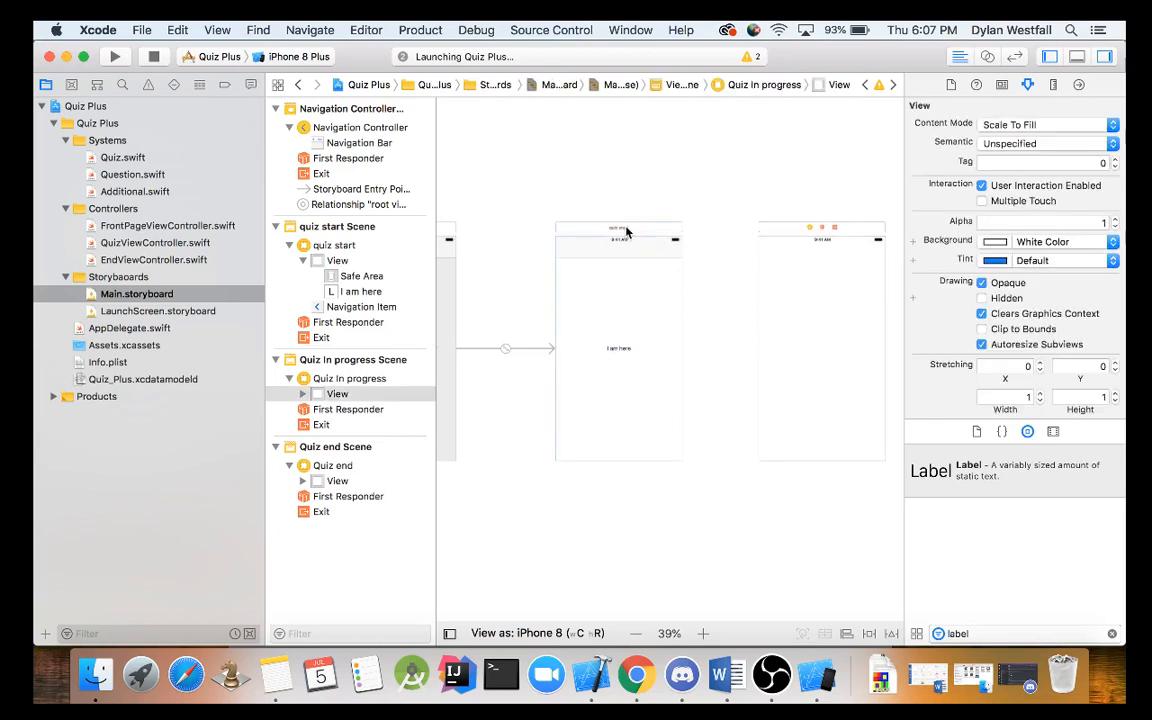
pyautogui.click(619, 228)
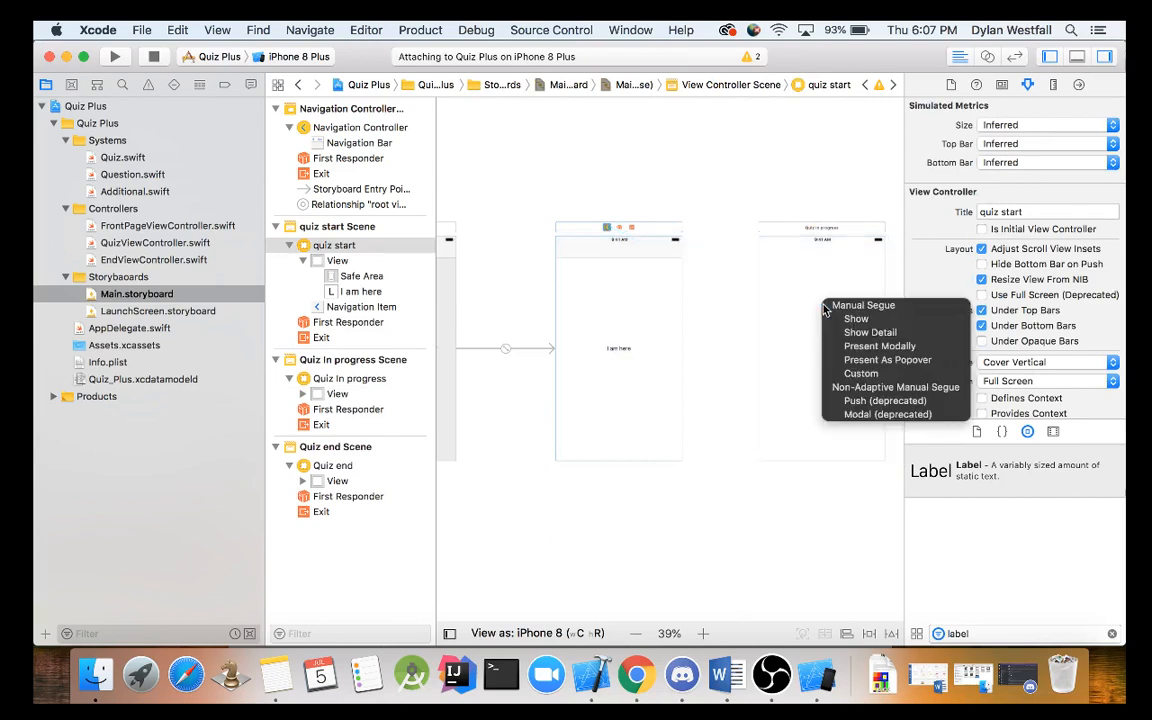
pyautogui.click(856, 318)
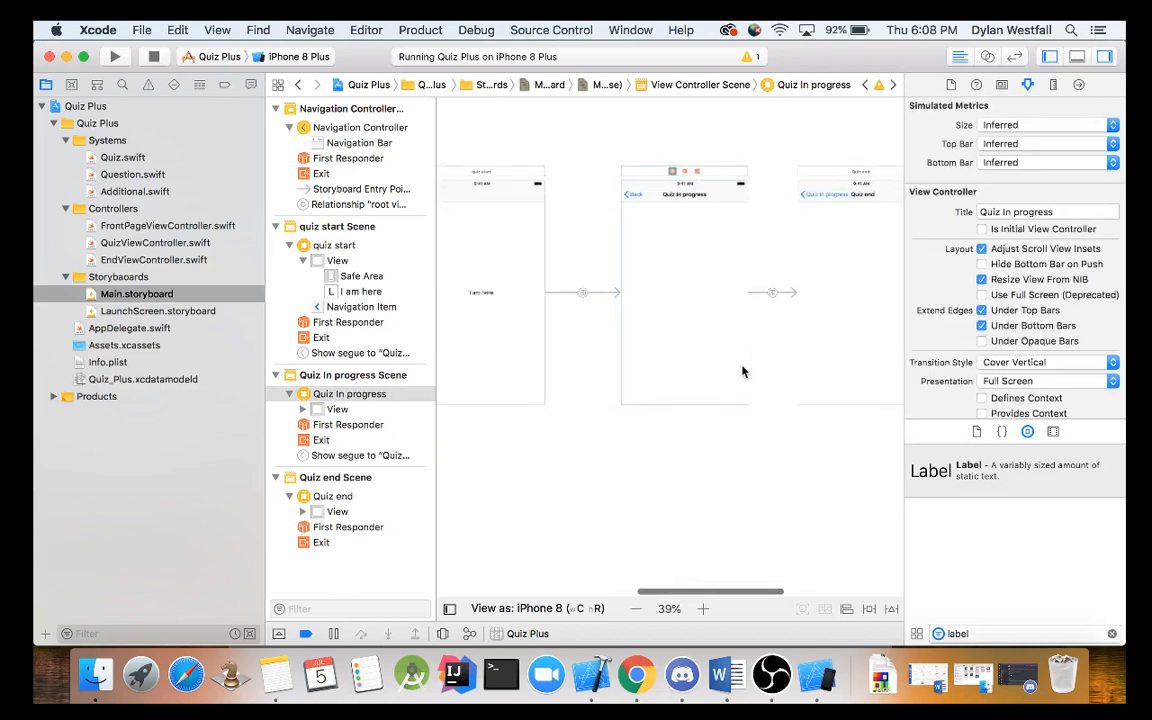
# Step: Set the identifier of the segue into Quiz In progress to startToQuiz
pyautogui.click(583, 290)
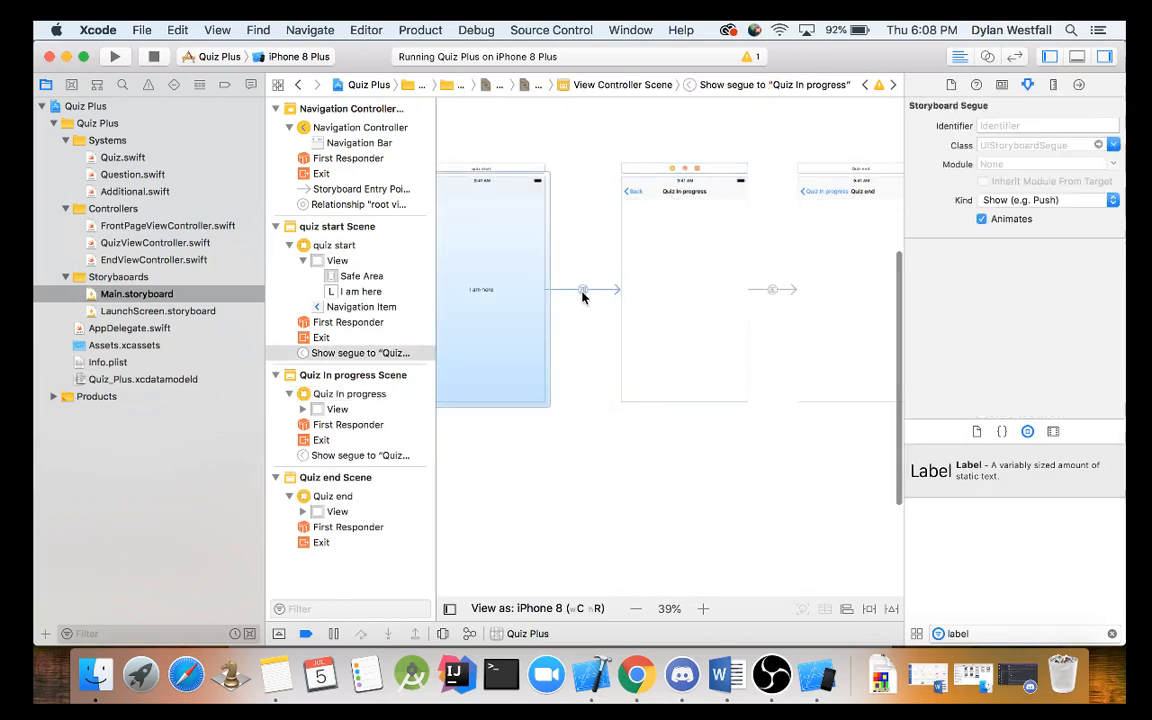
pyautogui.click(1045, 125)
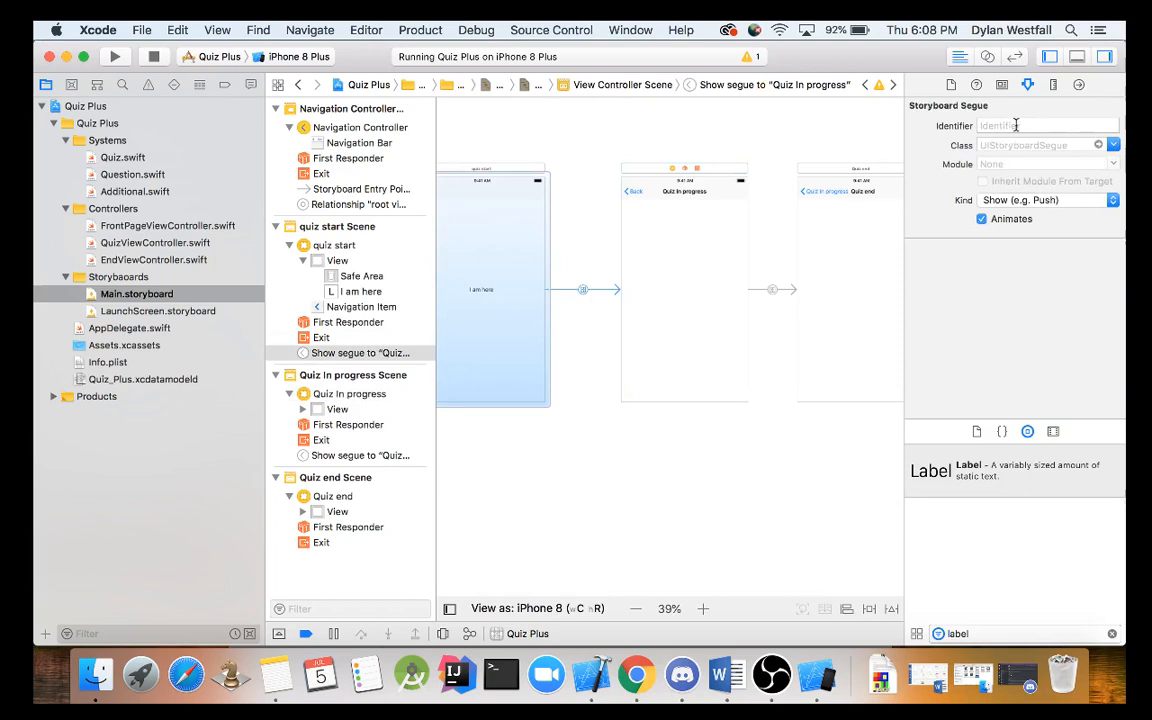
pyautogui.write('sa')
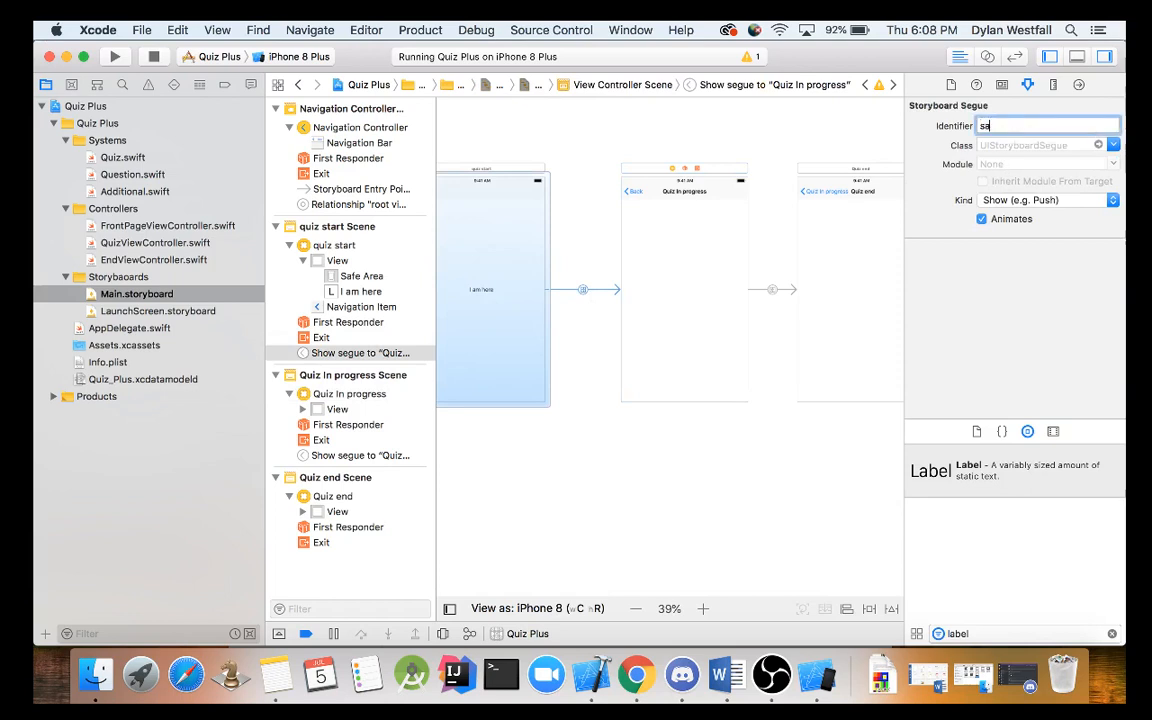
pyautogui.write('start1')
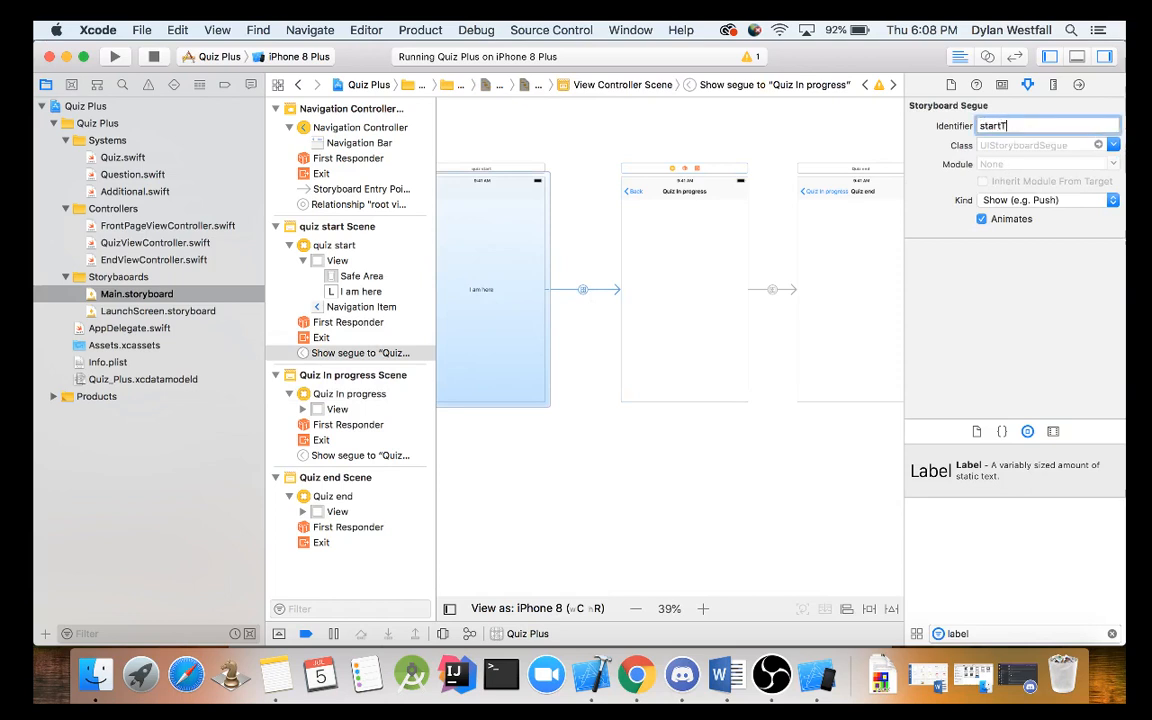
pyautogui.write('startToQuiz')
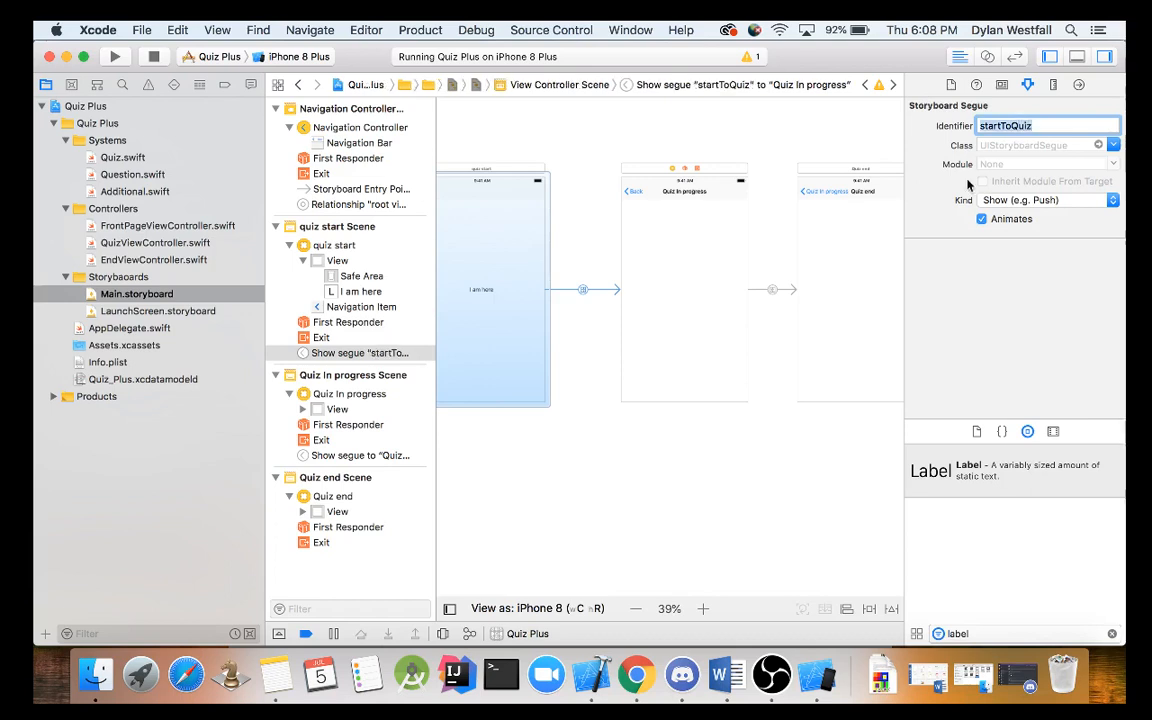
# Step: Set the identifier of the segue into Quiz end to QuizToEnd
pyautogui.click(360, 455)
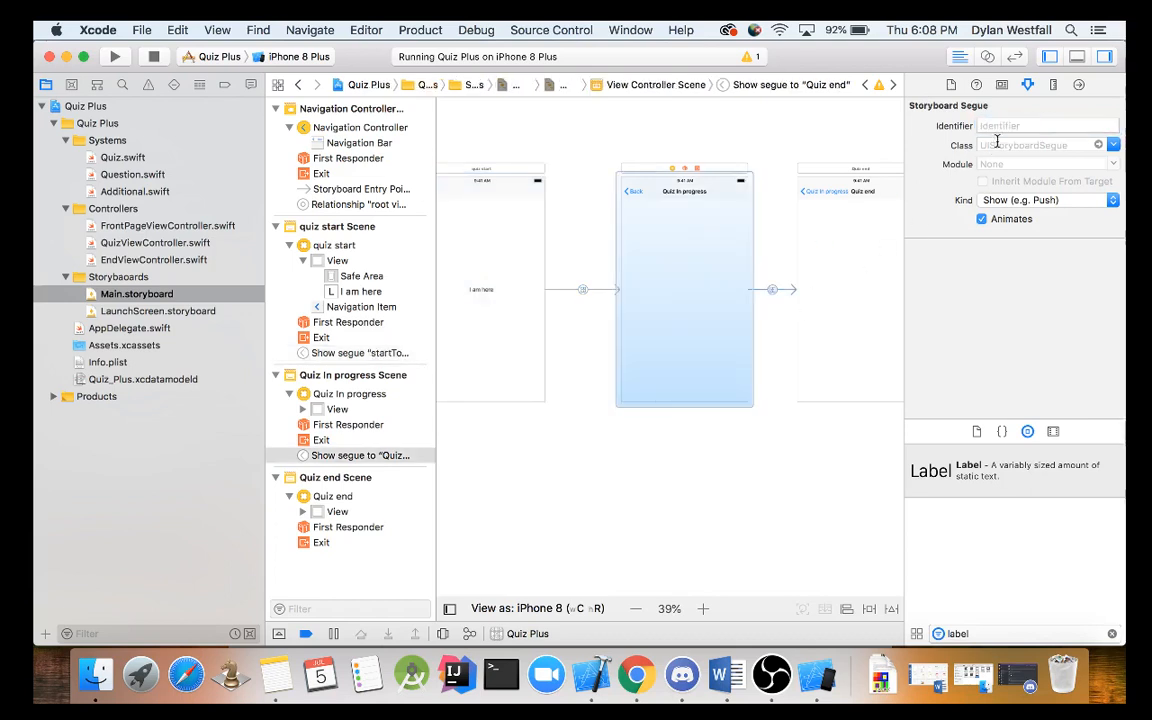
pyautogui.write('QuizToEnd')
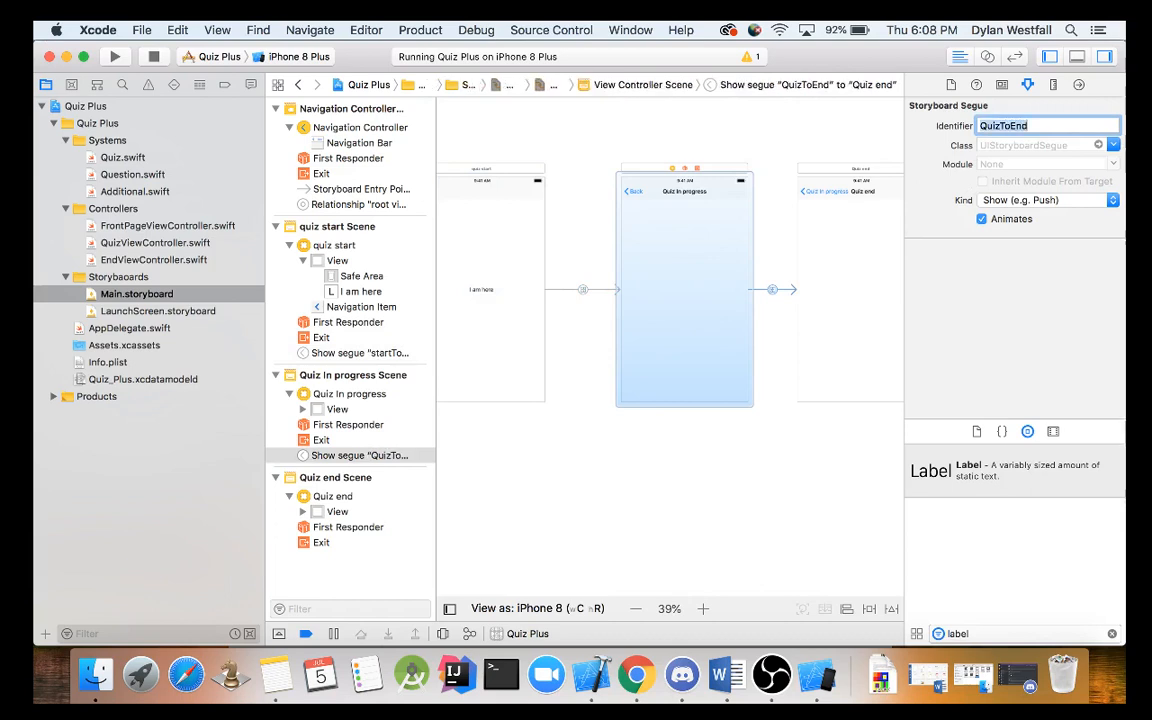
pyautogui.click(337, 409)
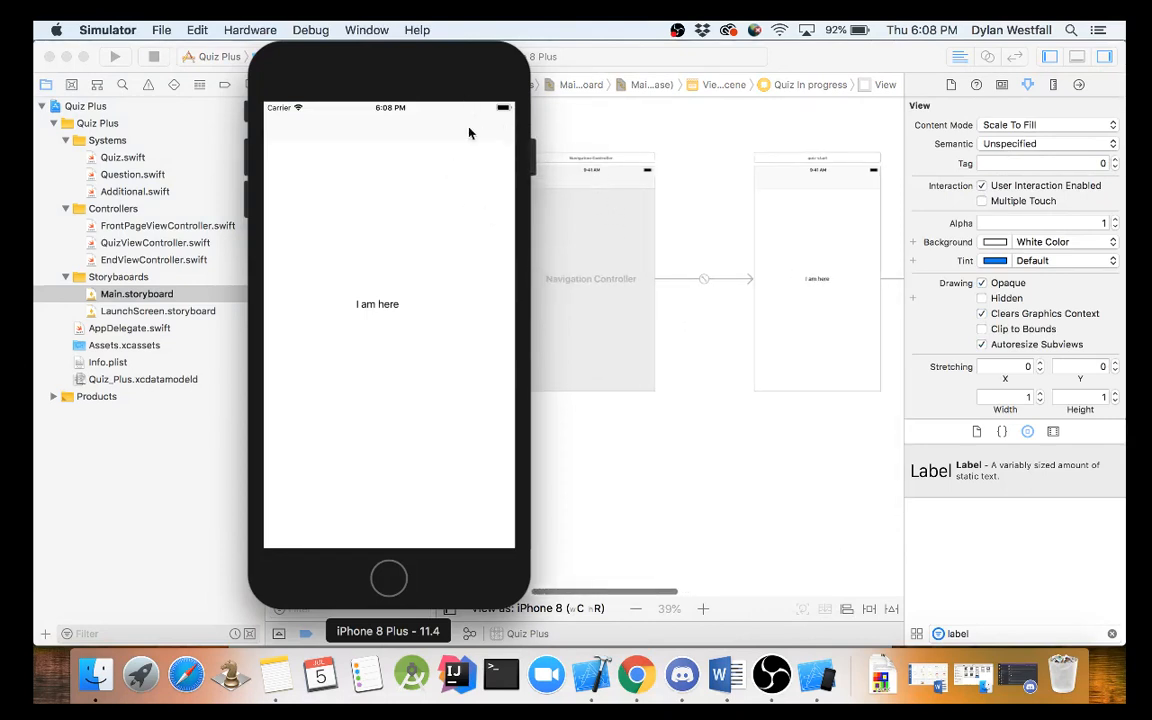
pyautogui.moveTo(434, 449)
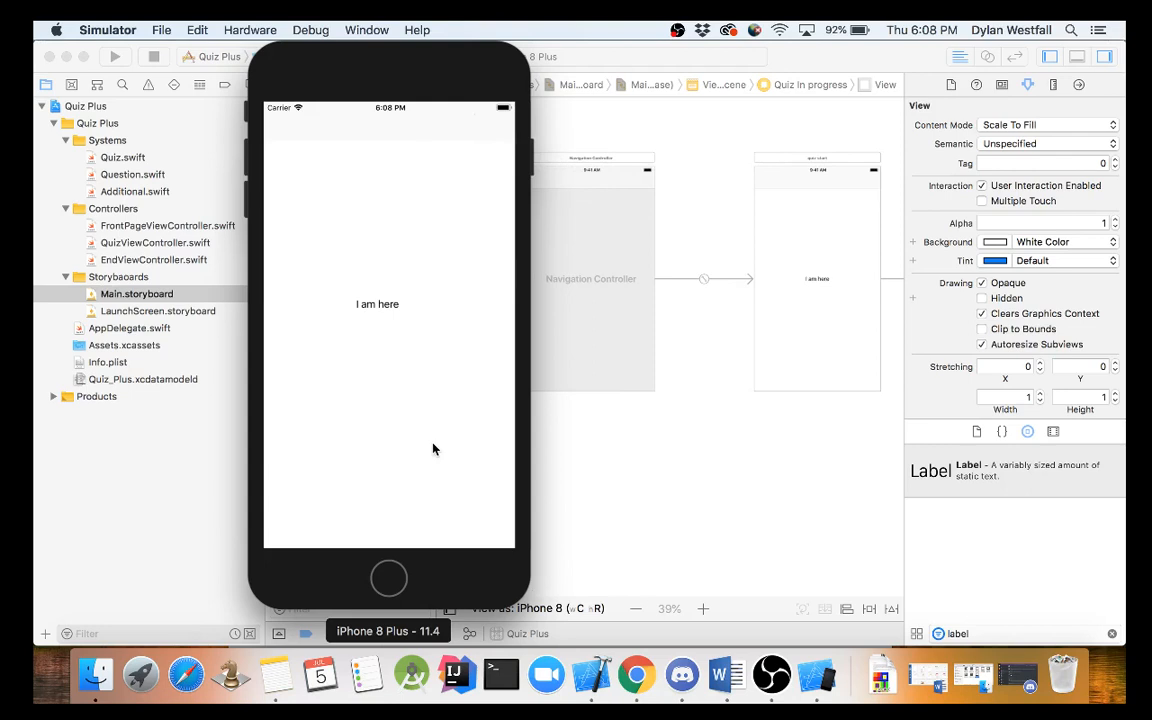
pyautogui.moveTo(288, 82)
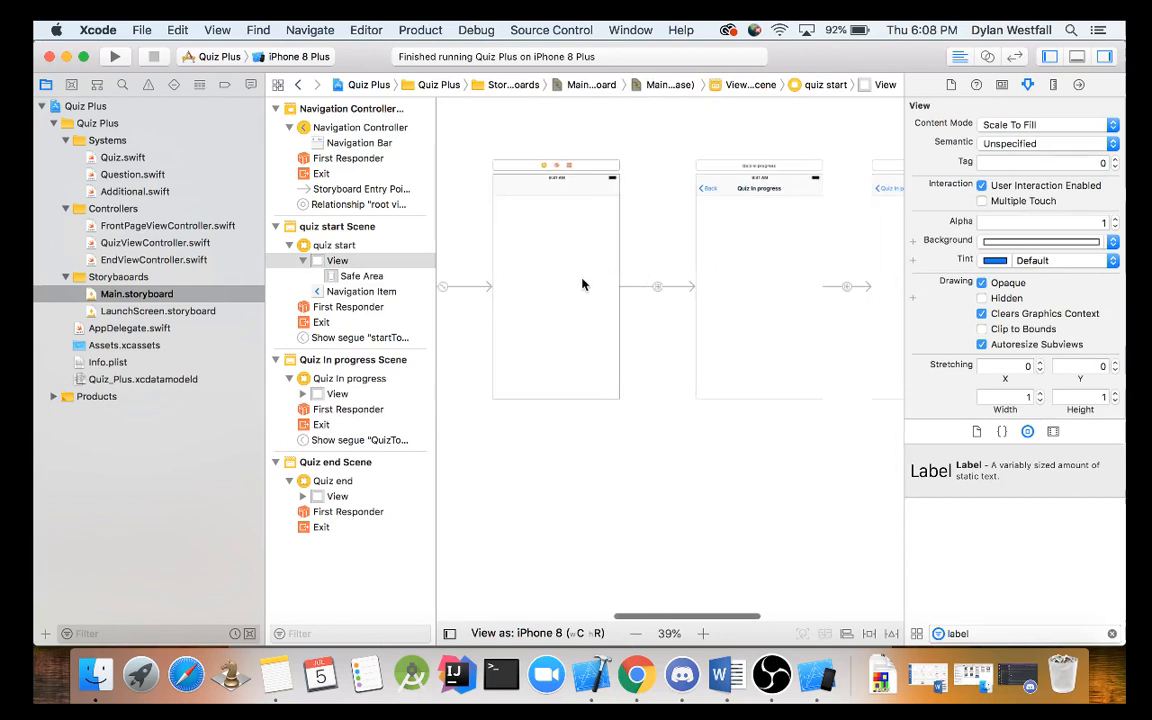
pyautogui.click(638, 287)
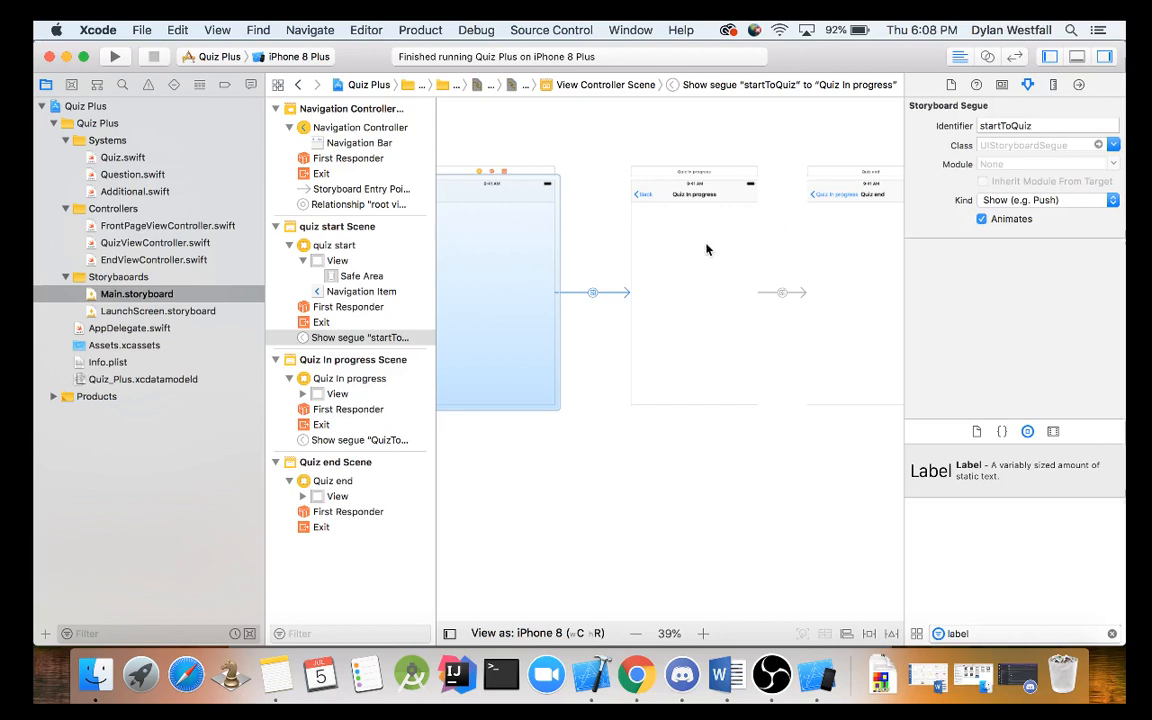
pyautogui.moveTo(730, 371)
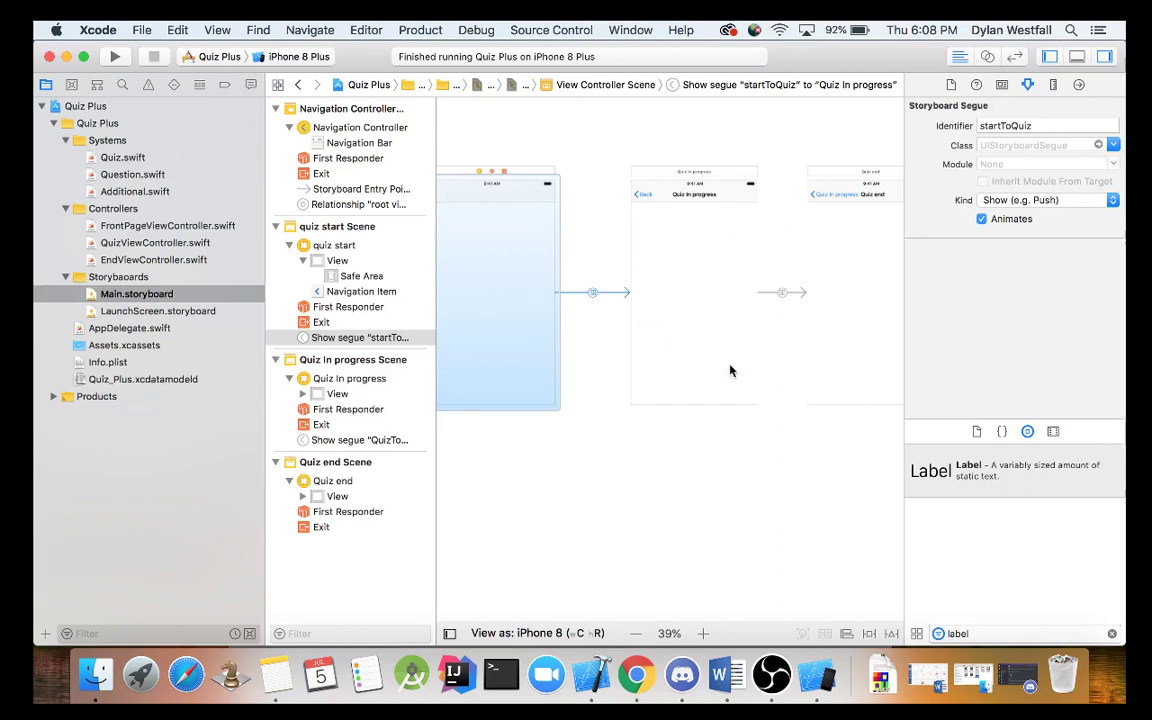
pyautogui.moveTo(778, 294)
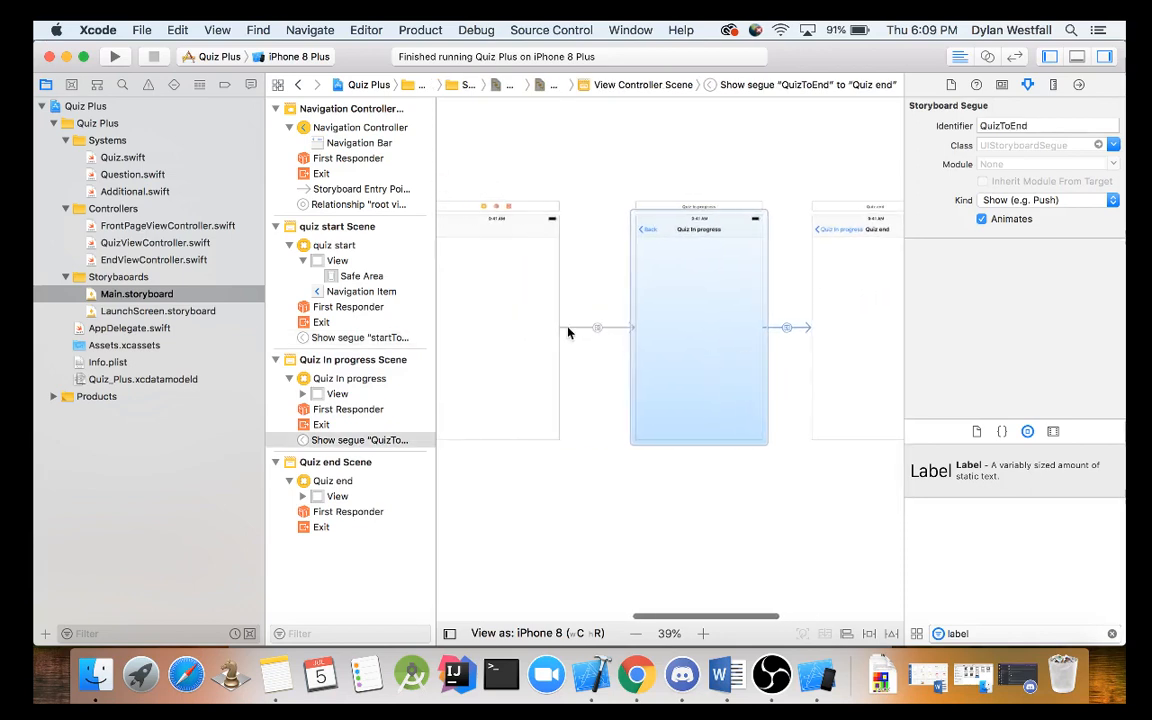
pyautogui.click(360, 337)
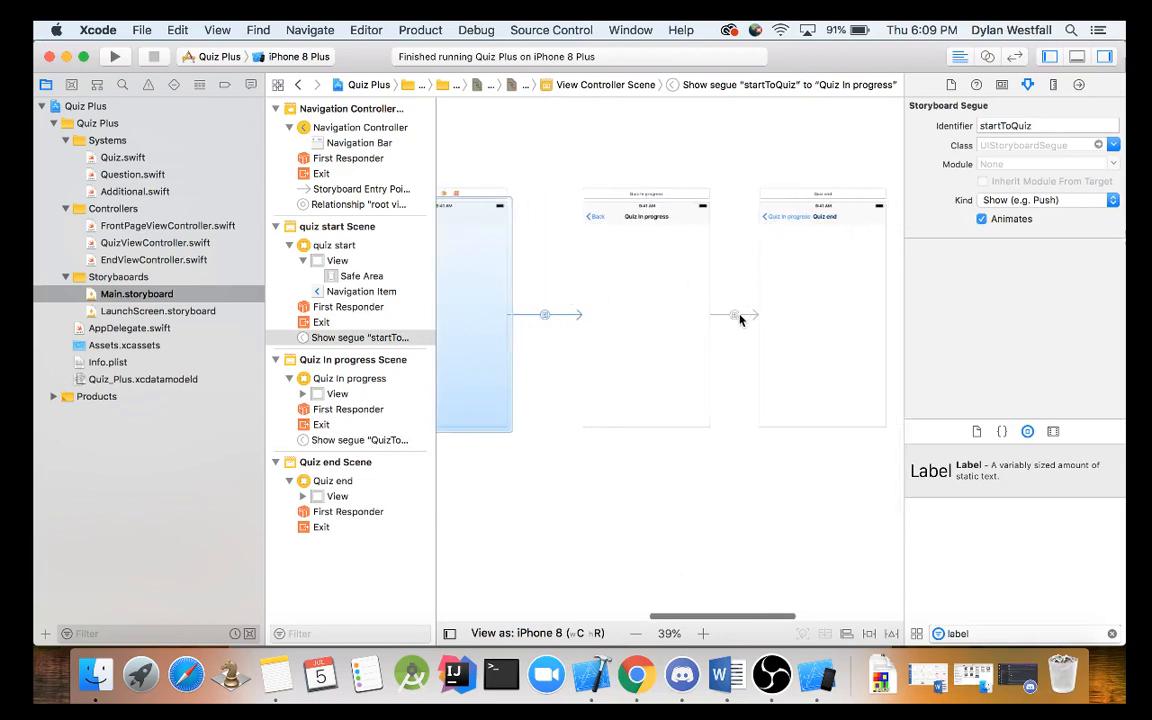
pyautogui.click(735, 315)
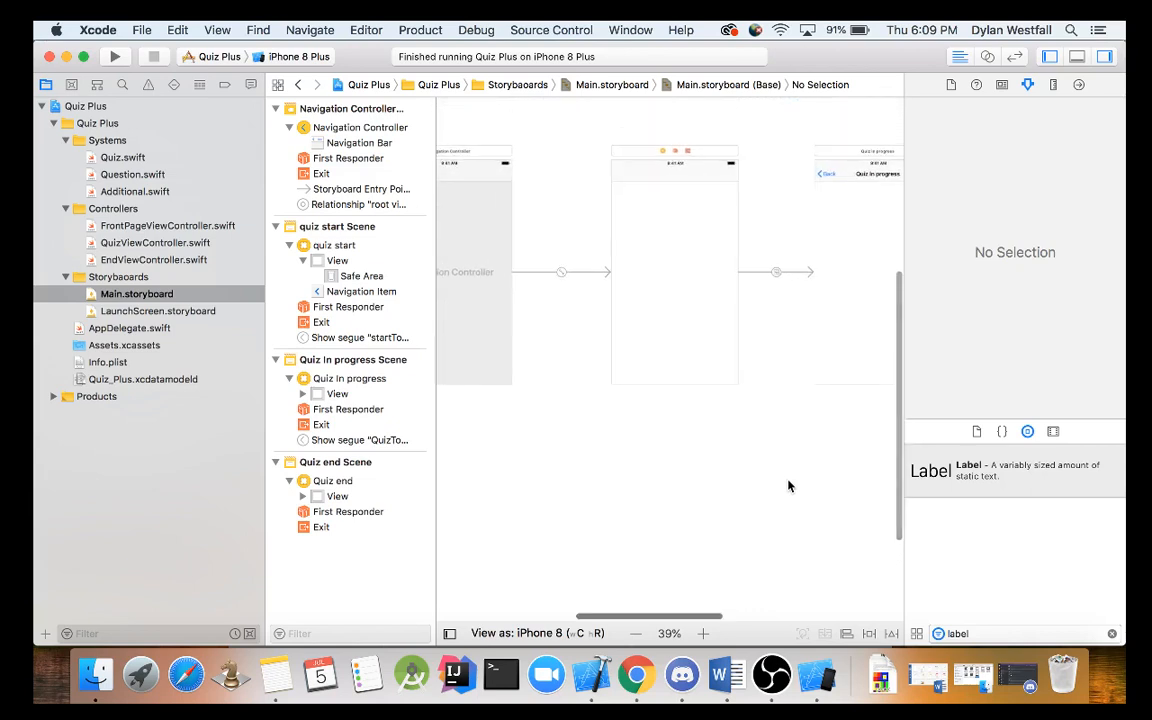
# Step: Make the lower view's background blue and begin adding constraints to the gray top view
pyautogui.click(703, 633)
pyautogui.write('view')
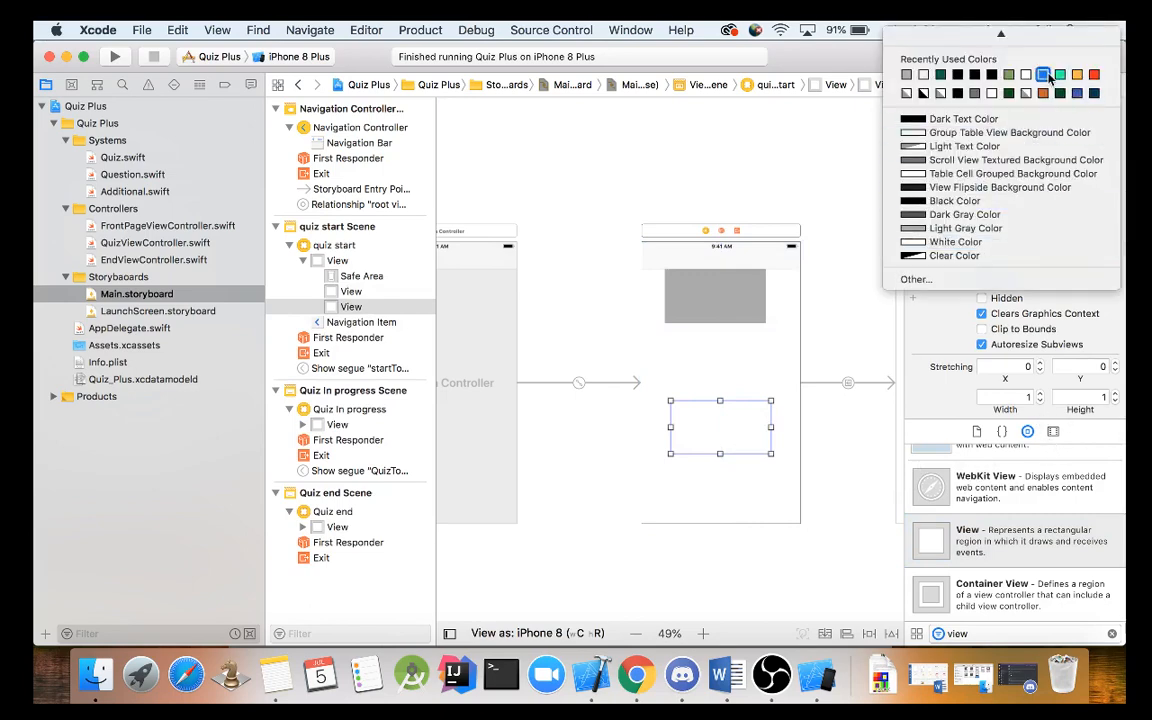
pyautogui.click(1076, 74)
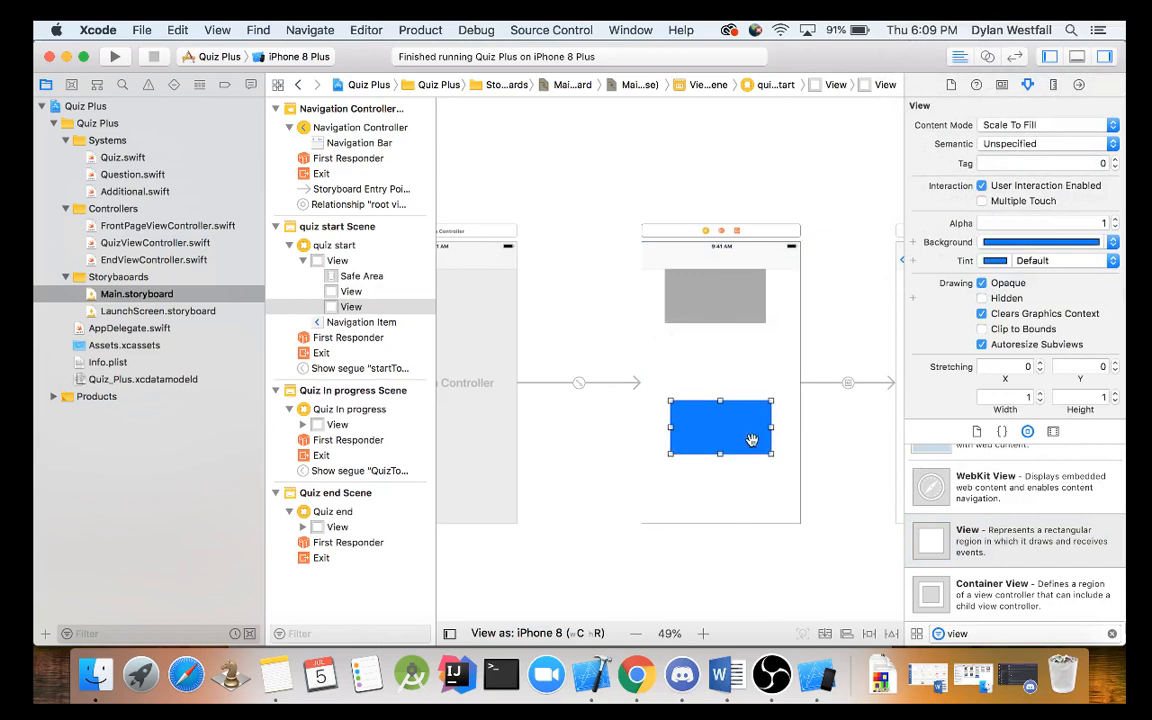
pyautogui.click(715, 295)
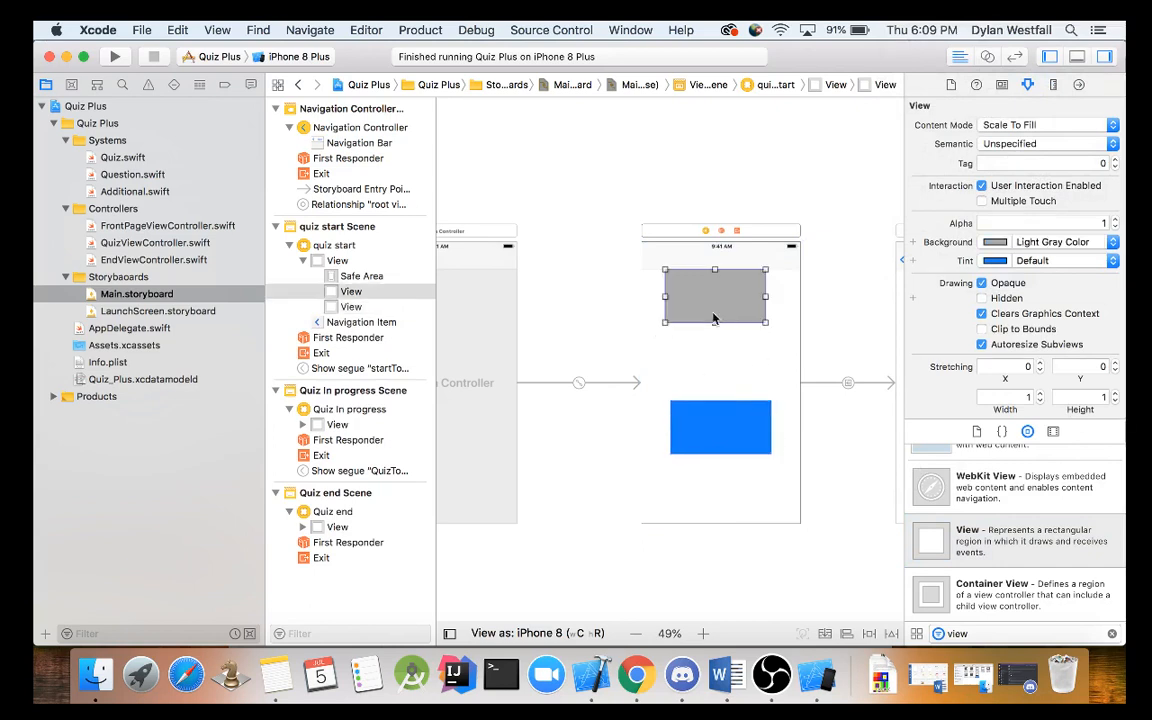
pyautogui.click(868, 632)
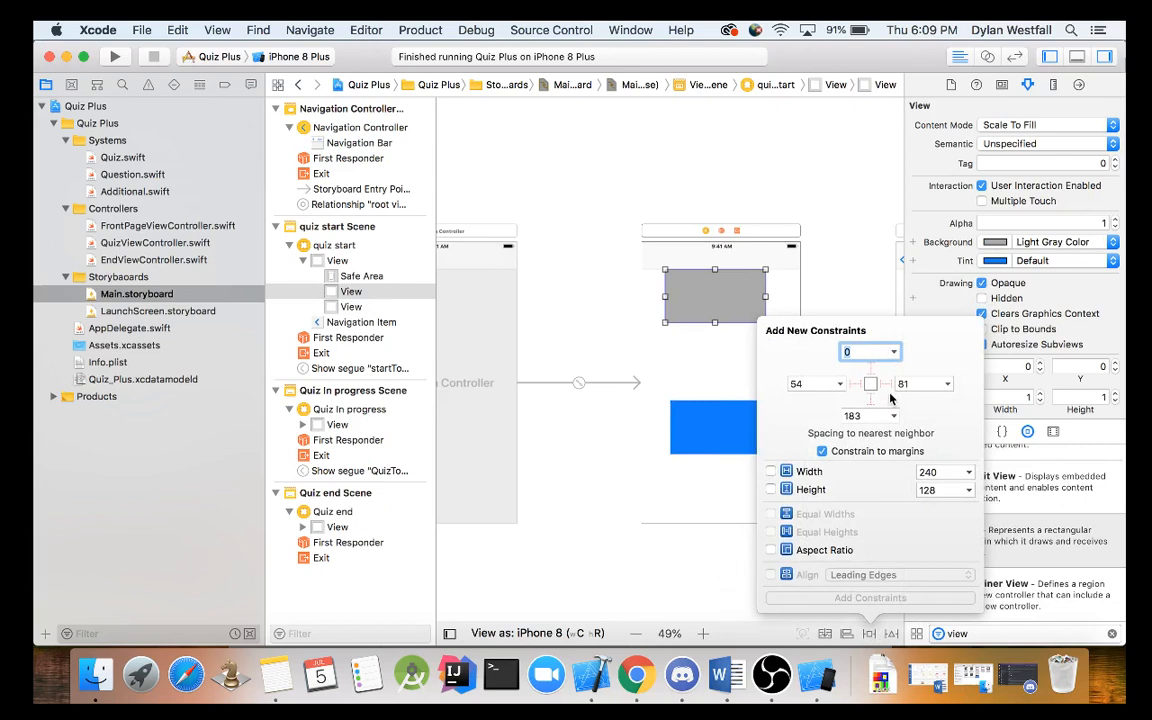
pyautogui.moveTo(873, 373)
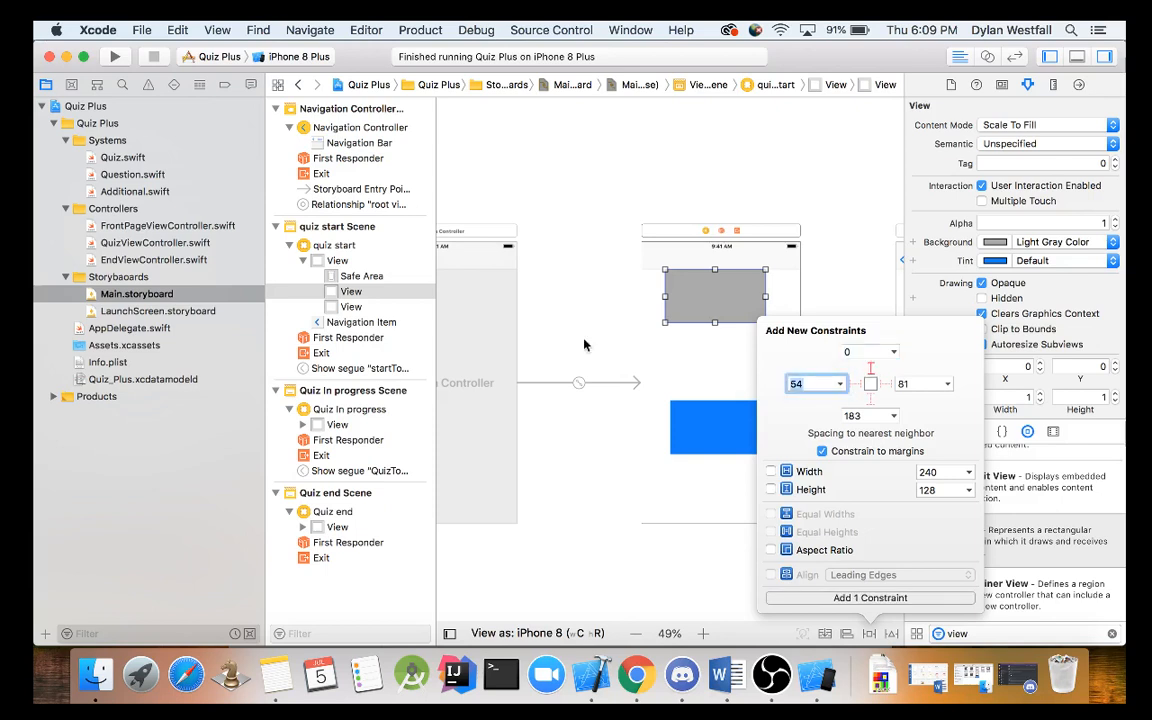
# Step: Pin the gray view at 0 top, left and right with a 120-point height
pyautogui.click(858, 383)
pyautogui.write('0')
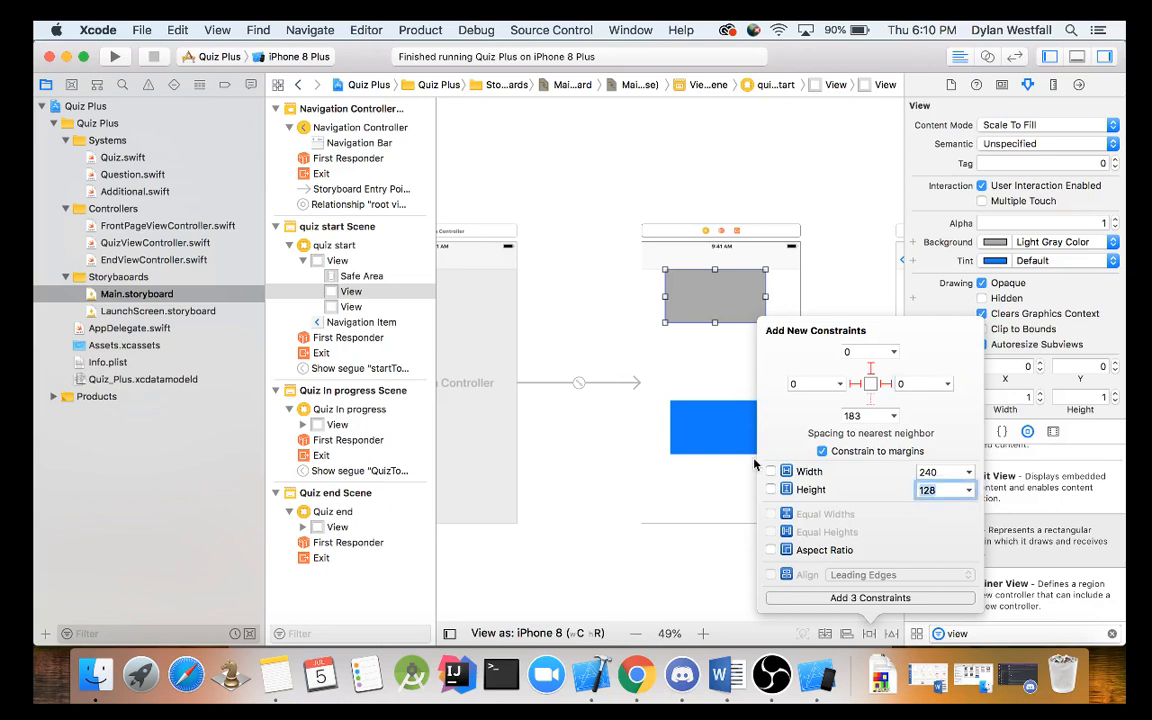
pyautogui.click(770, 490)
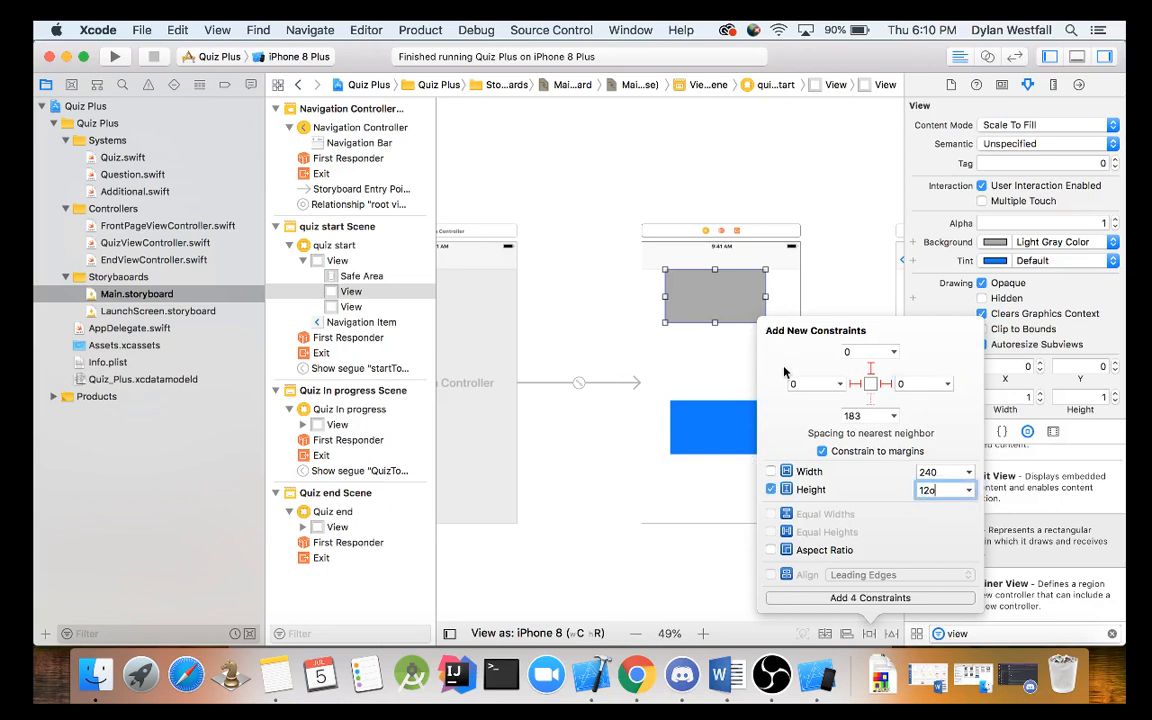
pyautogui.moveTo(940, 445)
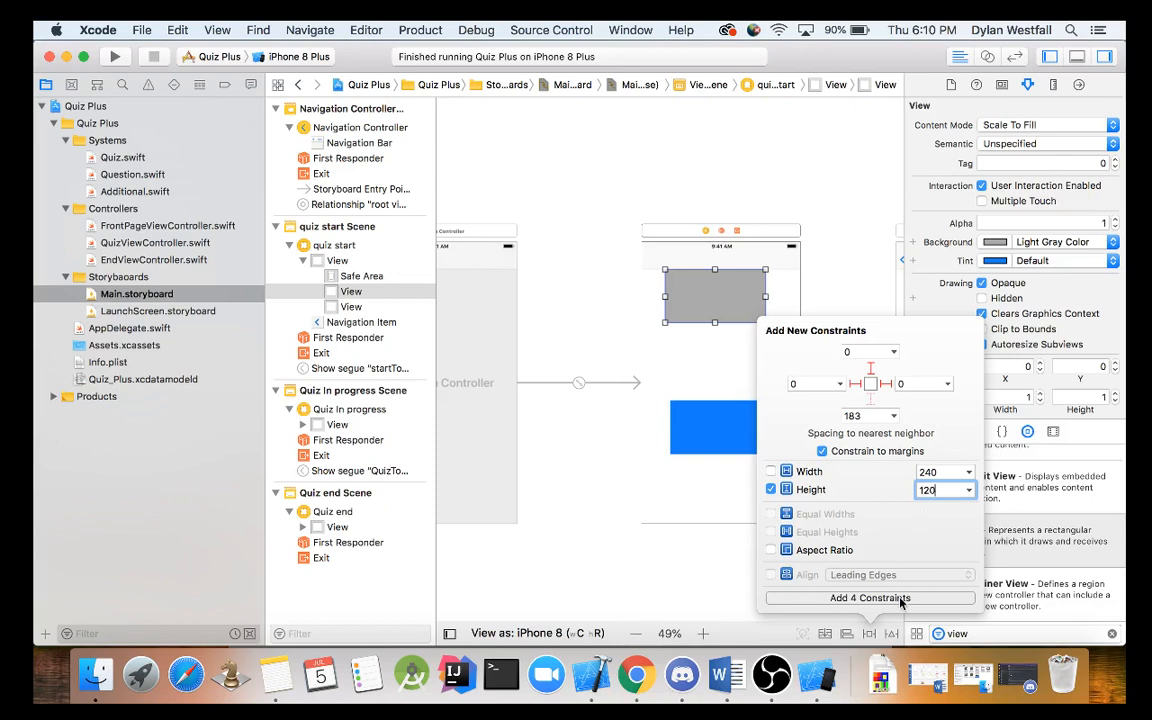
pyautogui.click(869, 597)
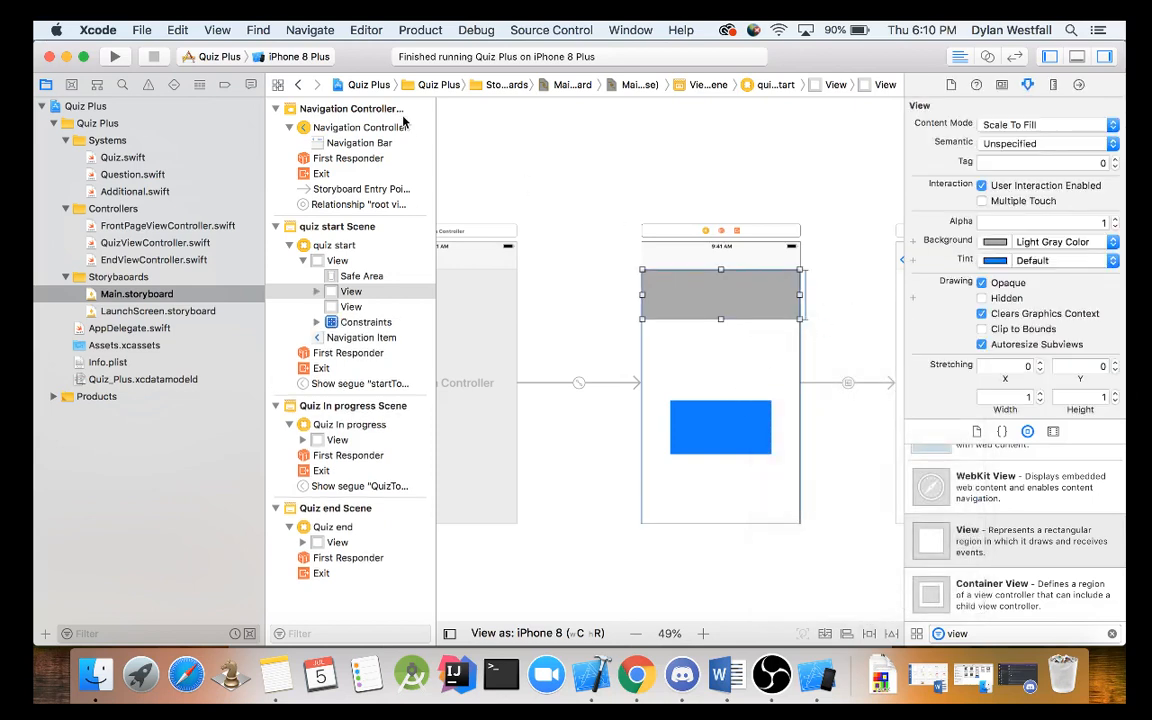
pyautogui.moveTo(299, 56)
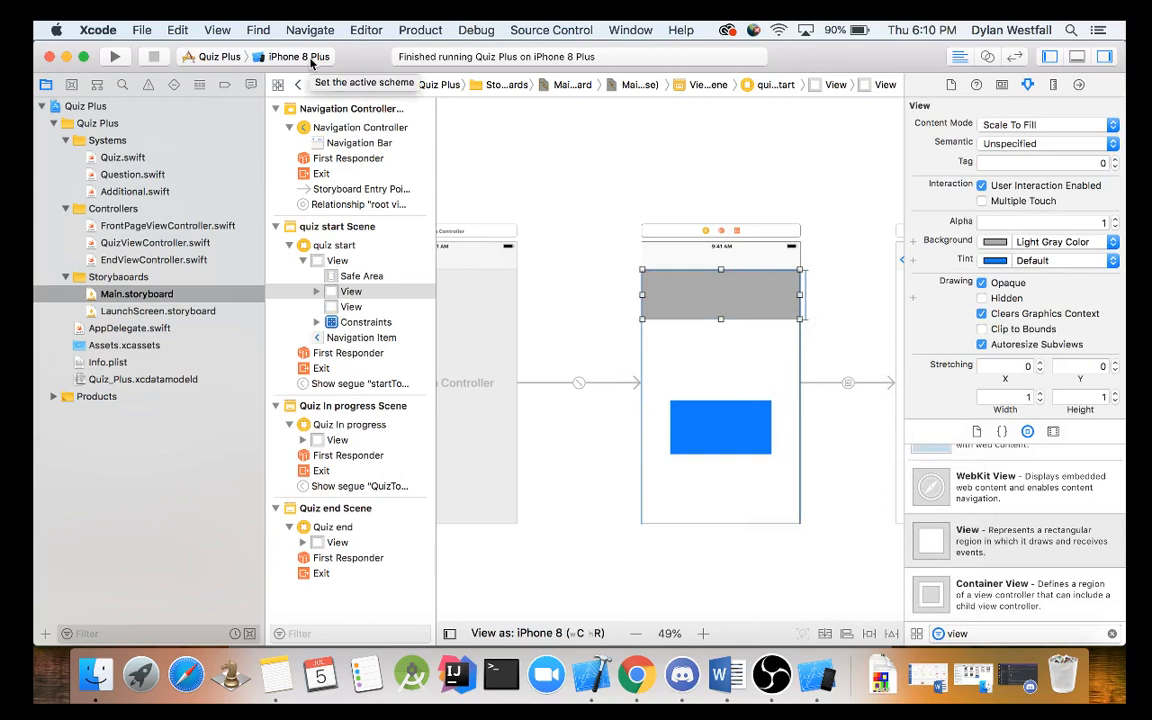
# Step: Select iPhone 8 as the run destination and locate the Label object
pyautogui.click(299, 56)
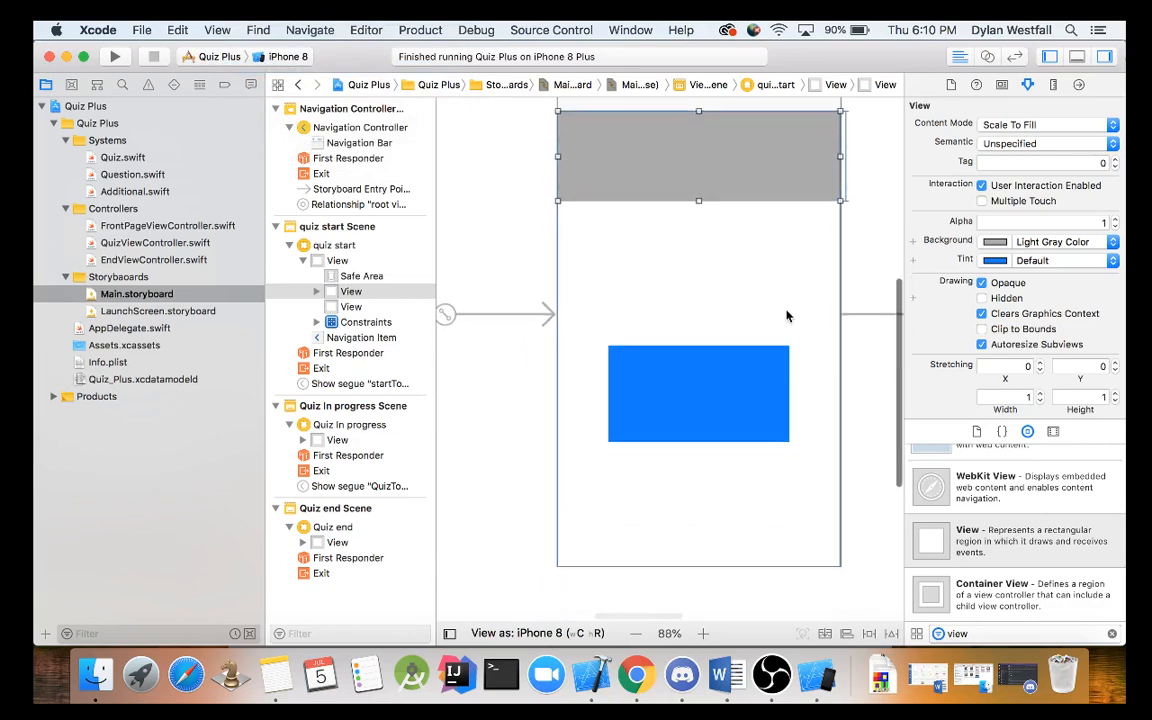
pyautogui.click(698, 393)
pyautogui.write('label')
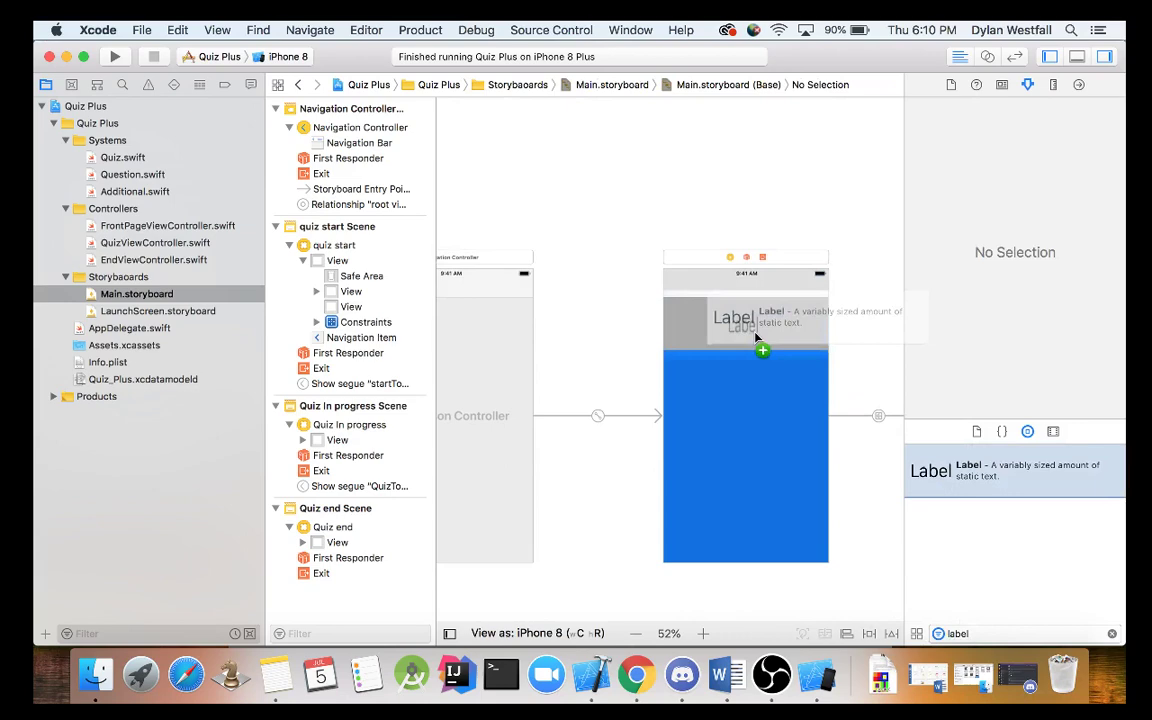
# Step: Pin the new label 10 points top and bottom, 20 points left and right, and begin editing its text
pyautogui.click(733, 318)
pyautogui.write('0')
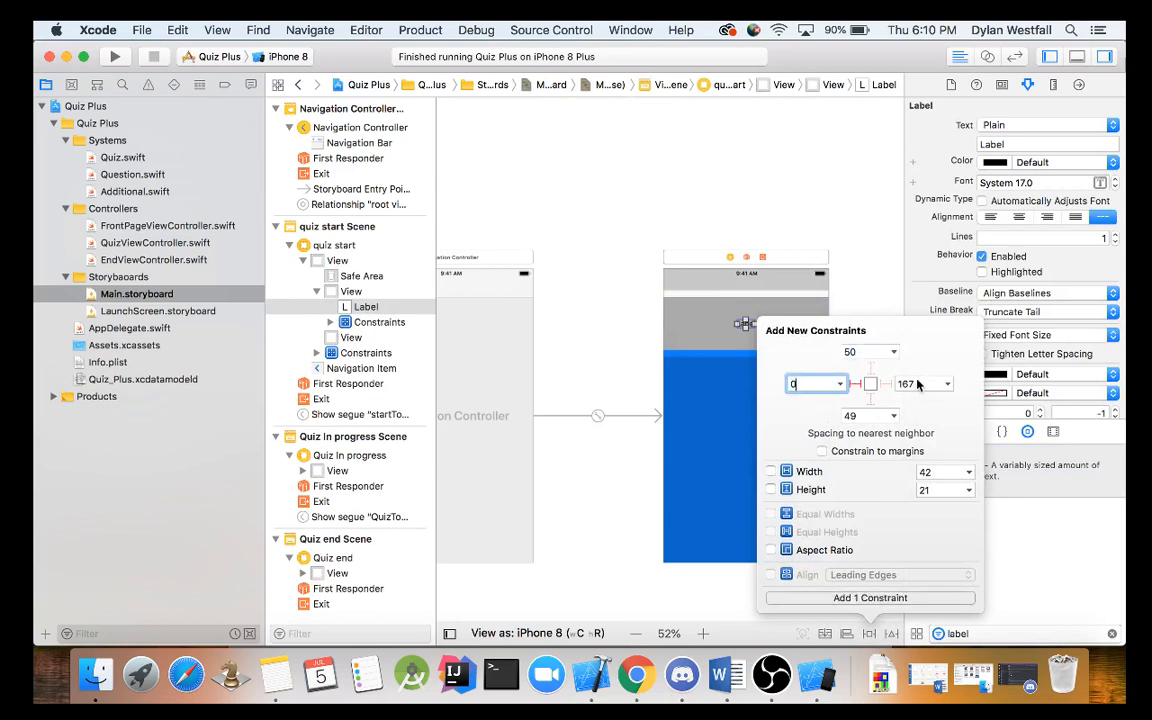
pyautogui.write('20')
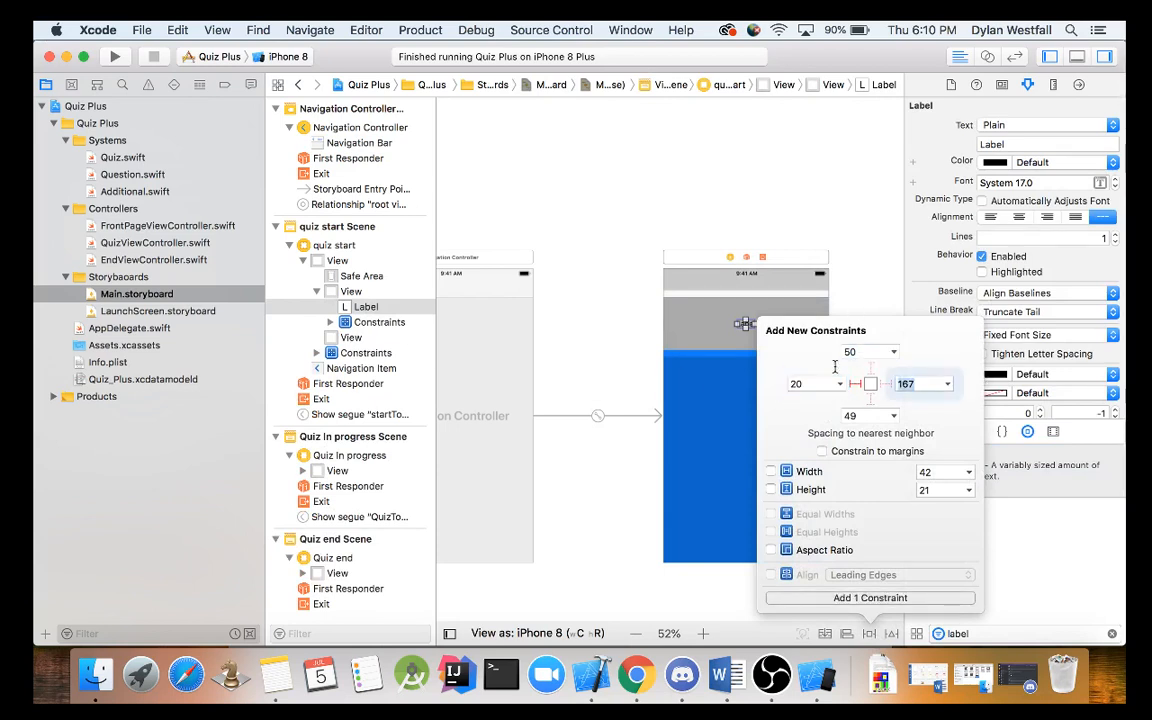
pyautogui.click(917, 383)
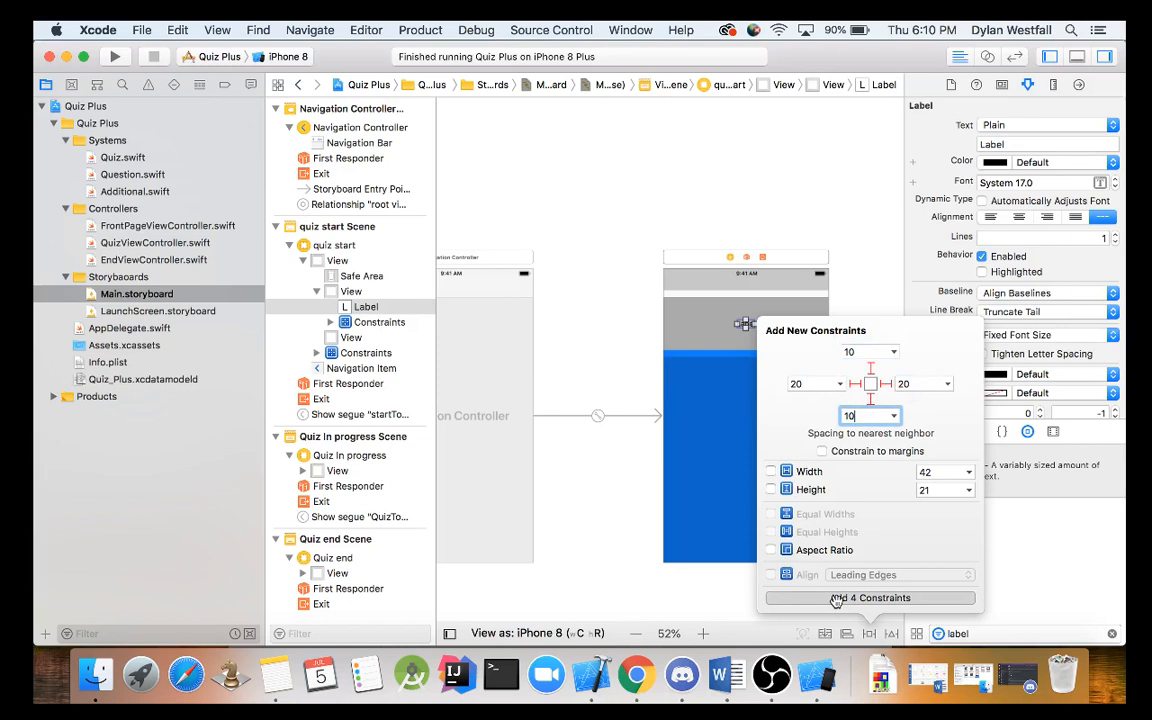
pyautogui.click(869, 597)
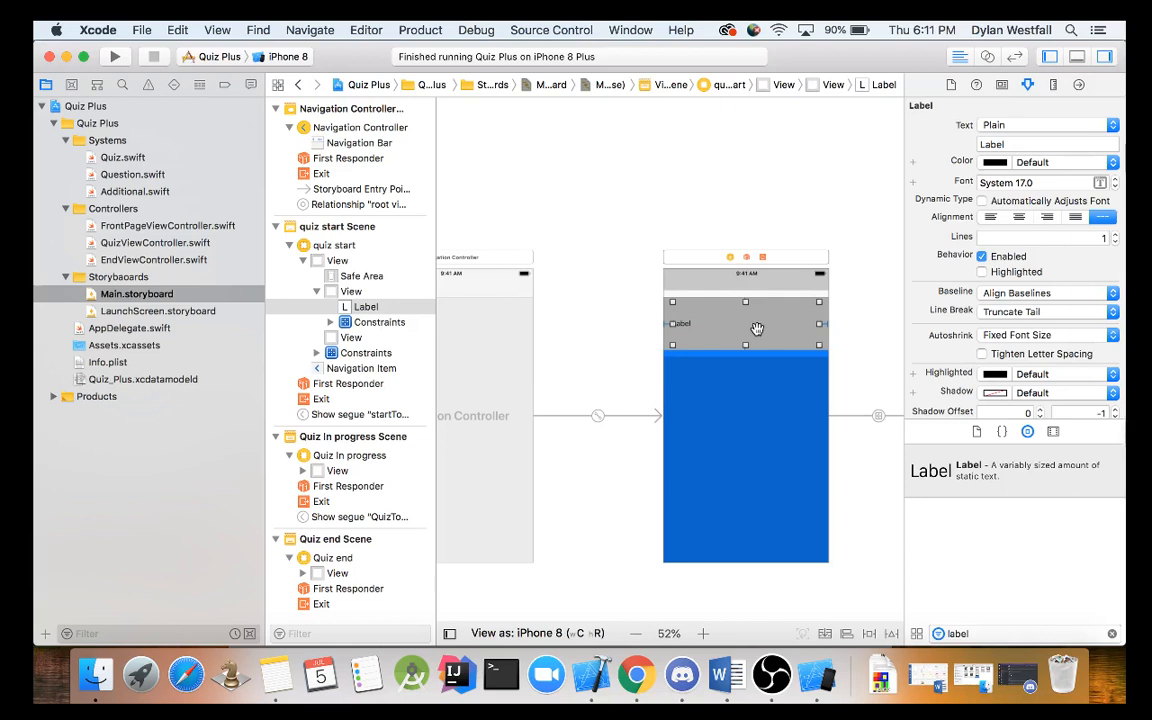
pyautogui.click(746, 323)
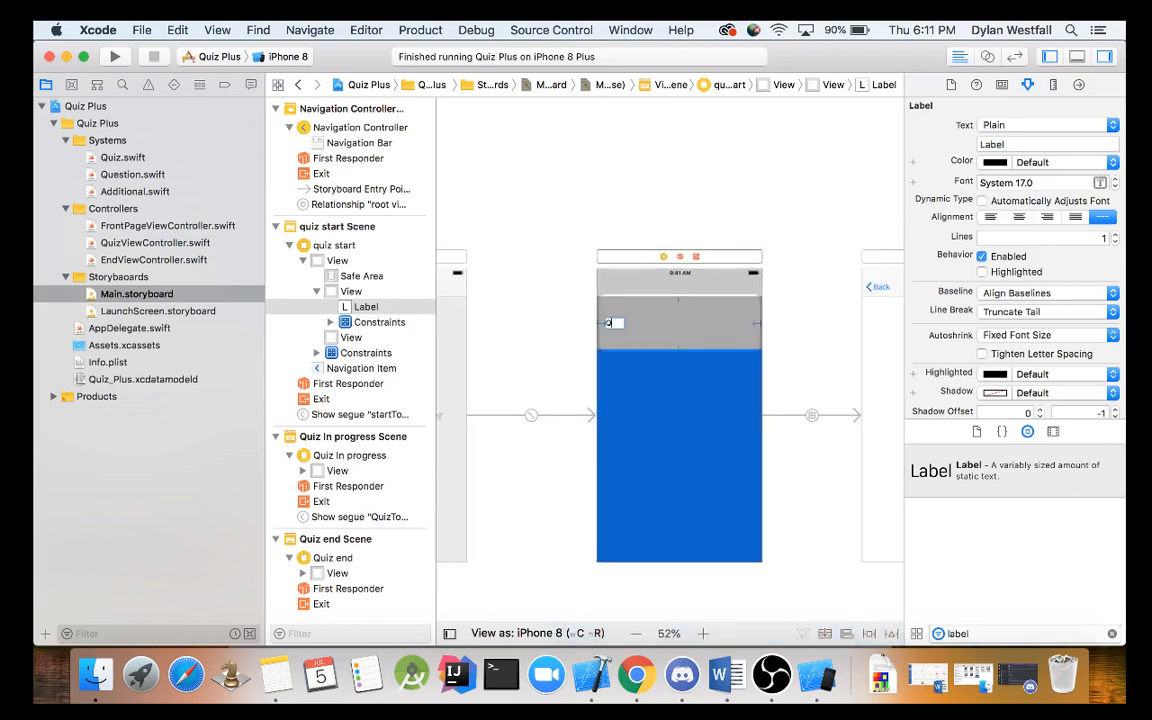
# Step: Retitle the header label 'Quiz Plus' and raise its font size to 40
pyautogui.write('Quiz Plus')
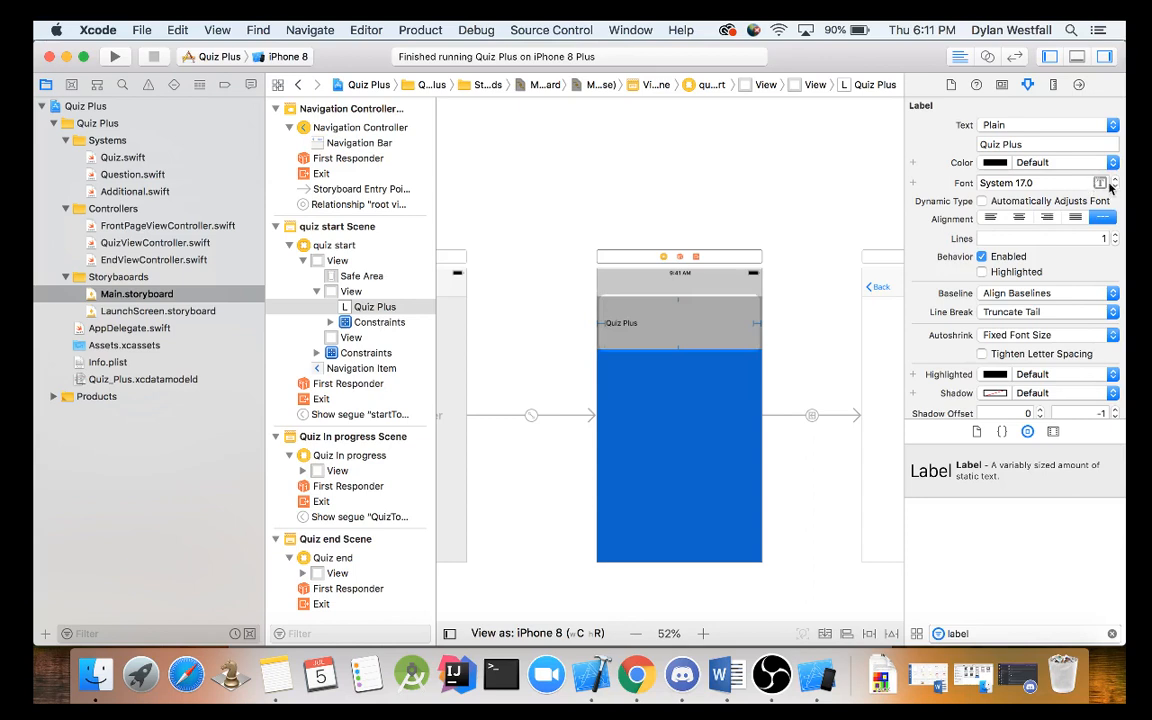
pyautogui.click(1112, 182)
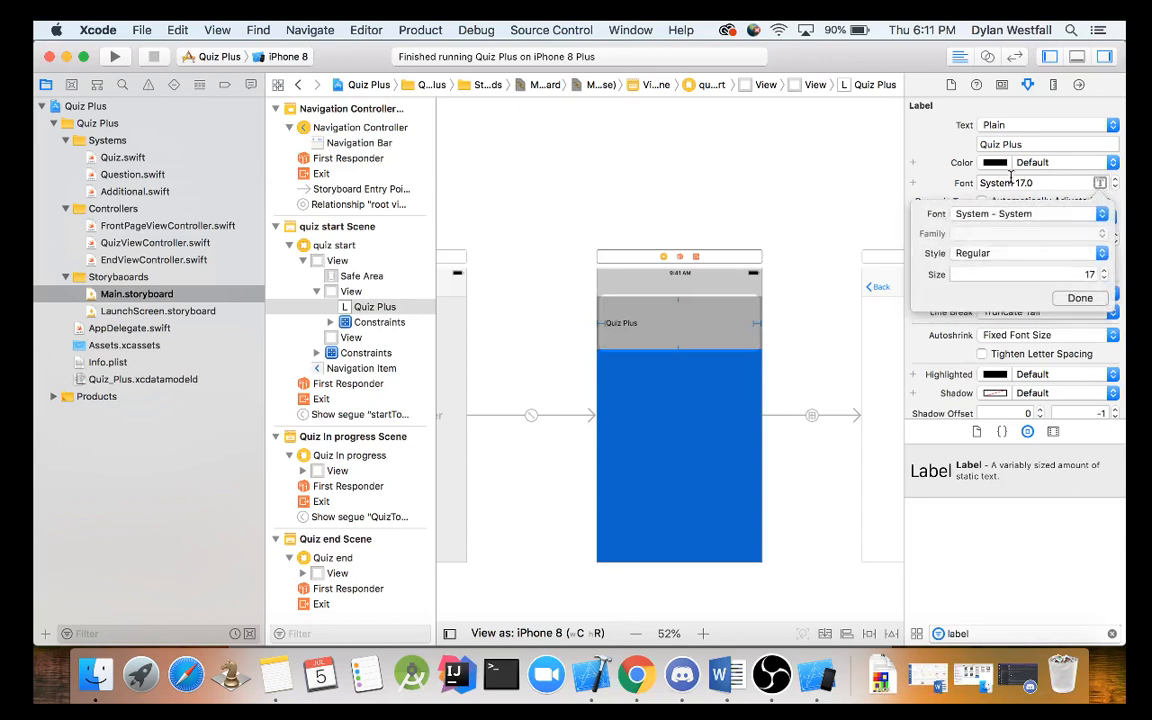
pyautogui.click(1113, 178)
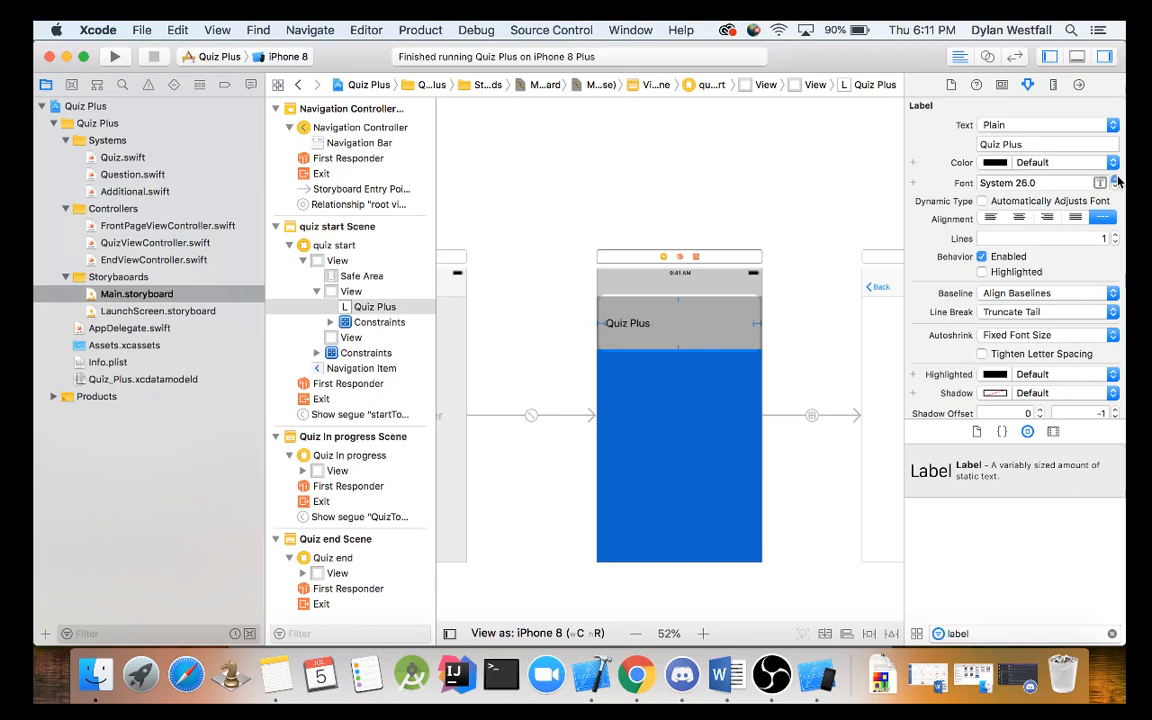
pyautogui.click(1114, 181)
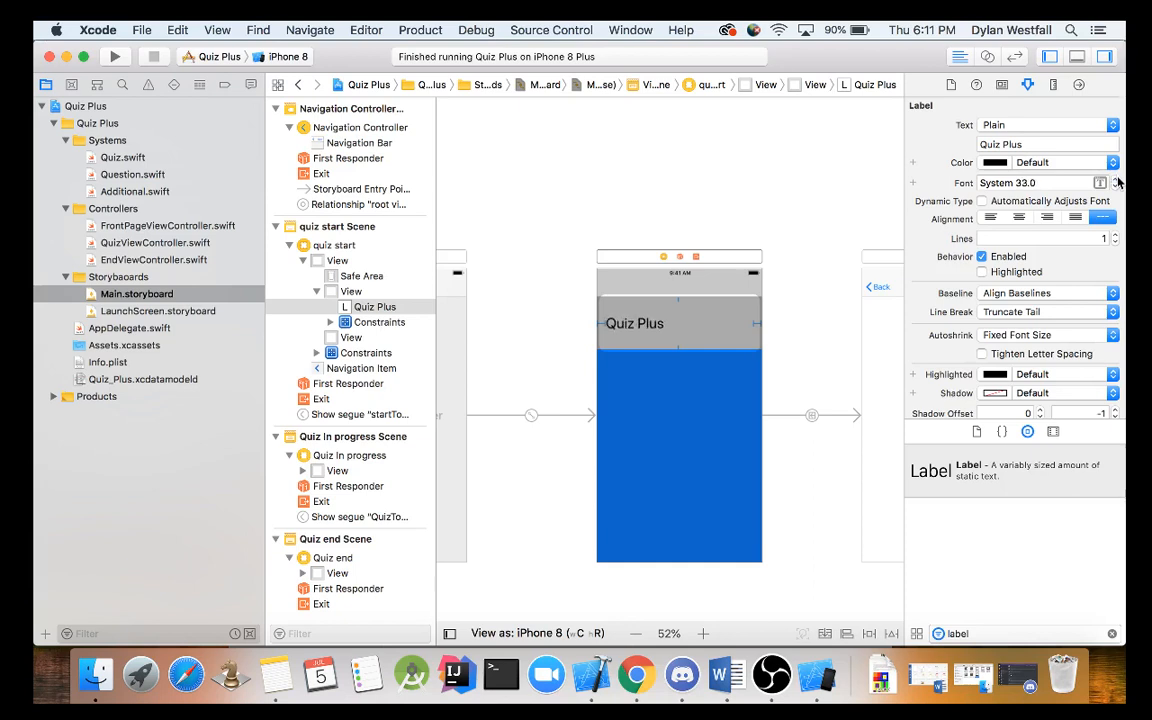
pyautogui.click(1113, 178)
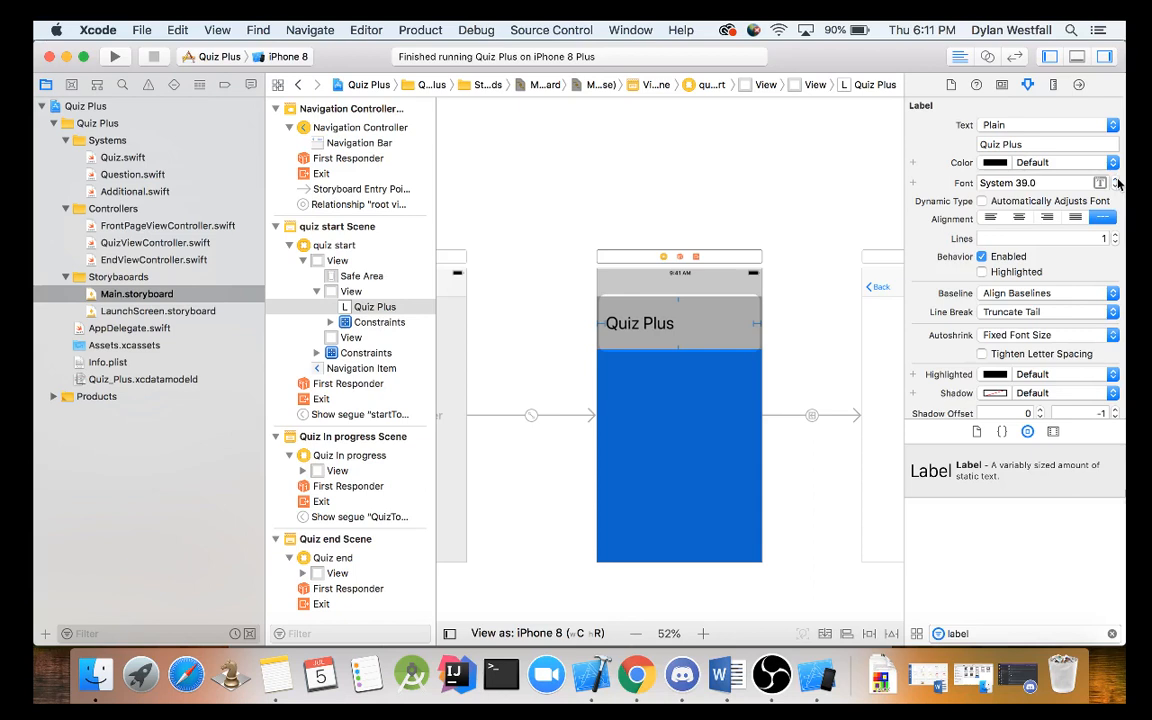
pyautogui.click(1113, 178)
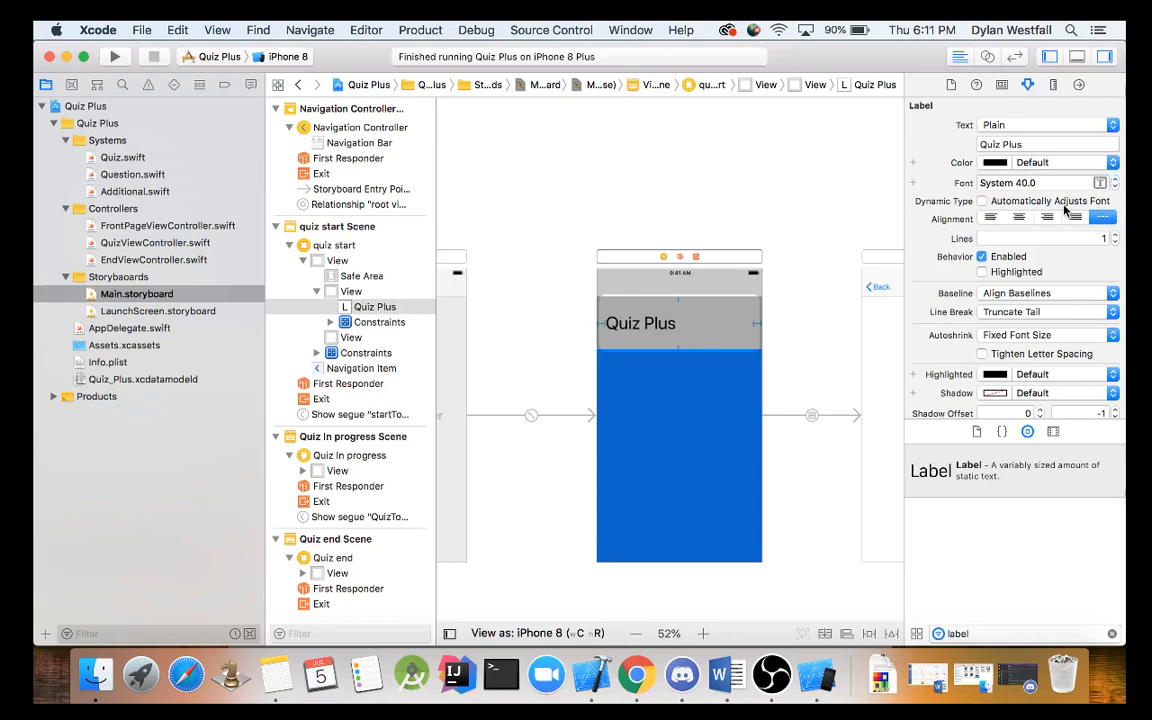
# Step: Center the Quiz Plus title text and make its color white
pyautogui.click(1018, 218)
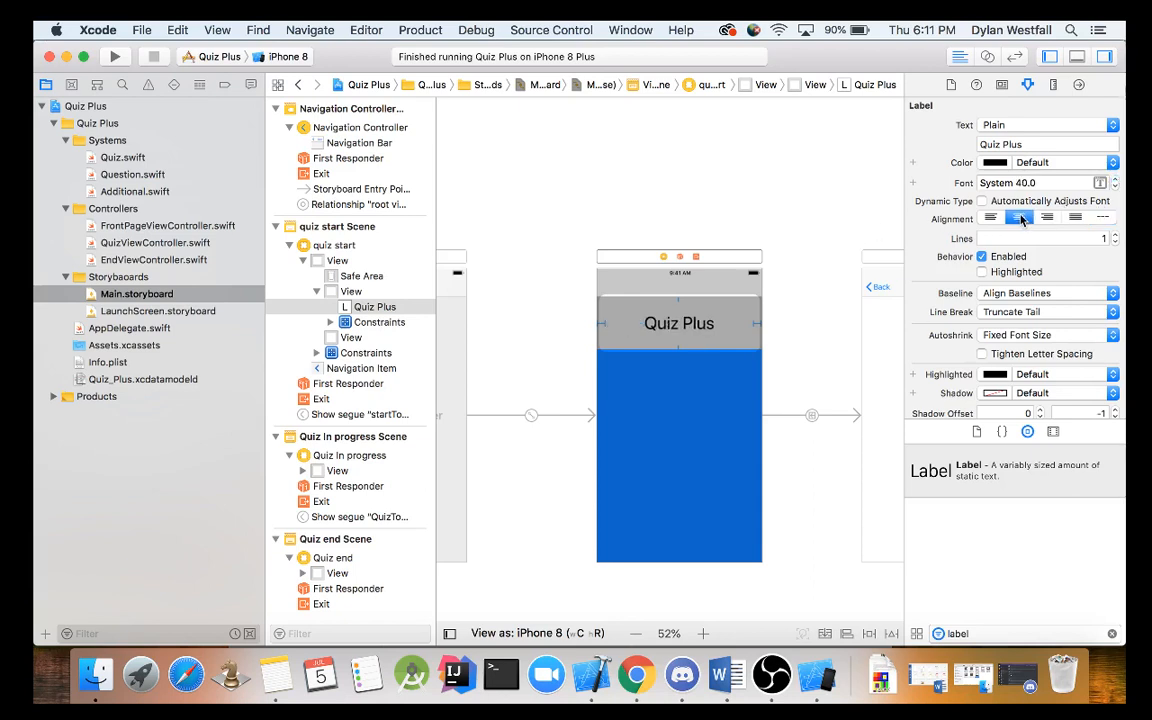
pyautogui.click(1019, 217)
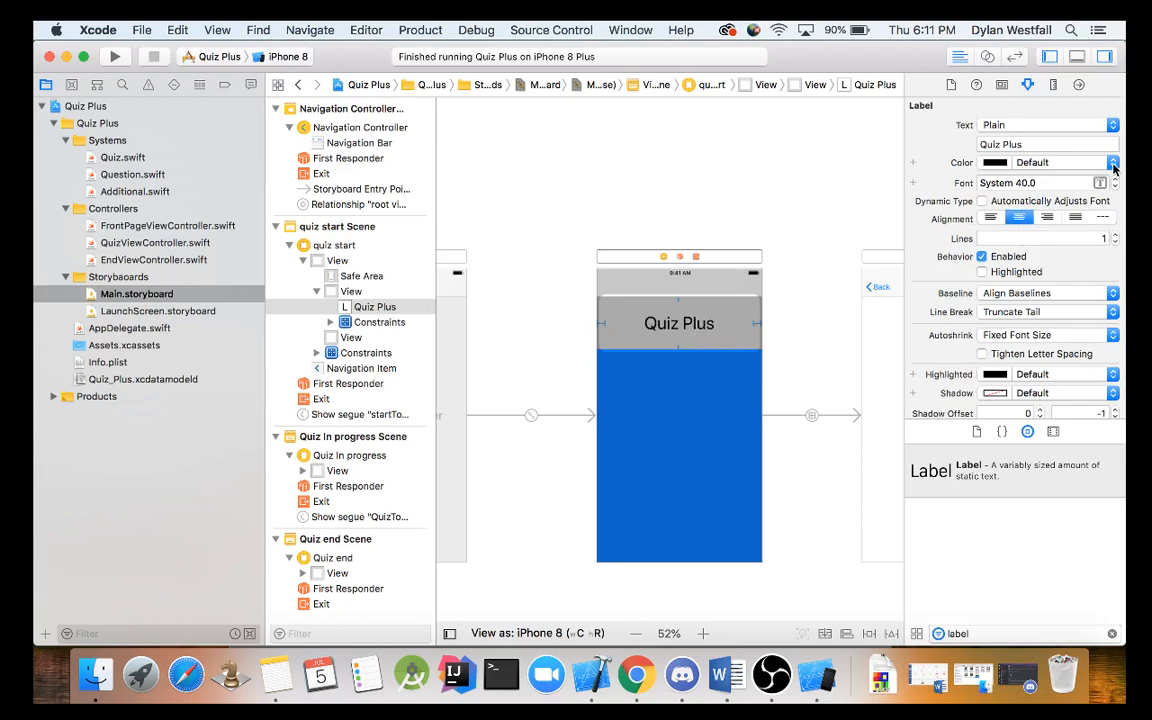
pyautogui.click(1112, 162)
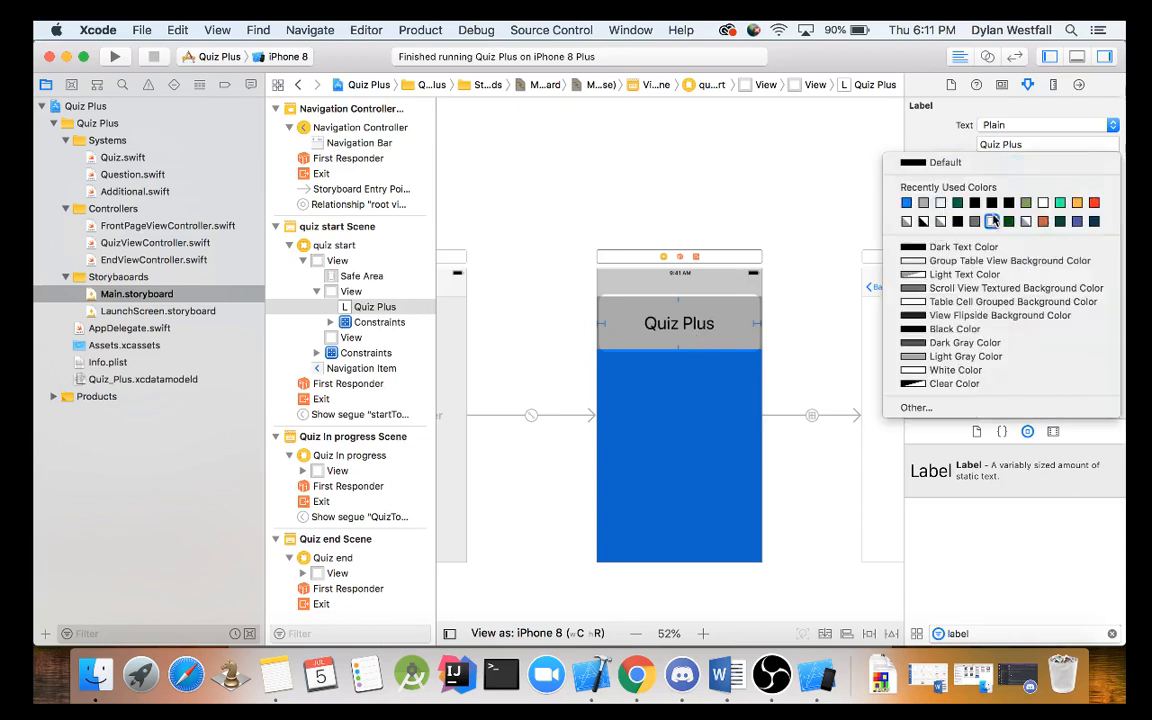
pyautogui.click(651, 406)
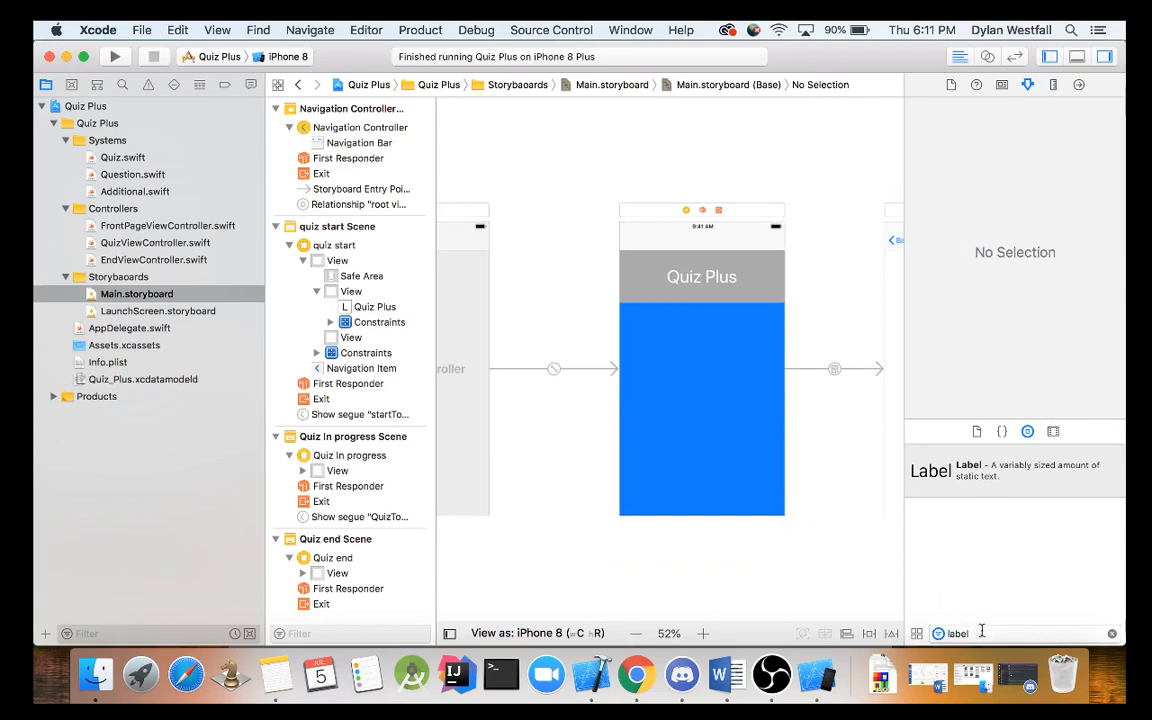
# Step: Add a Button to the blue area with 120 width and 50 height constraints
pyautogui.write('Button')
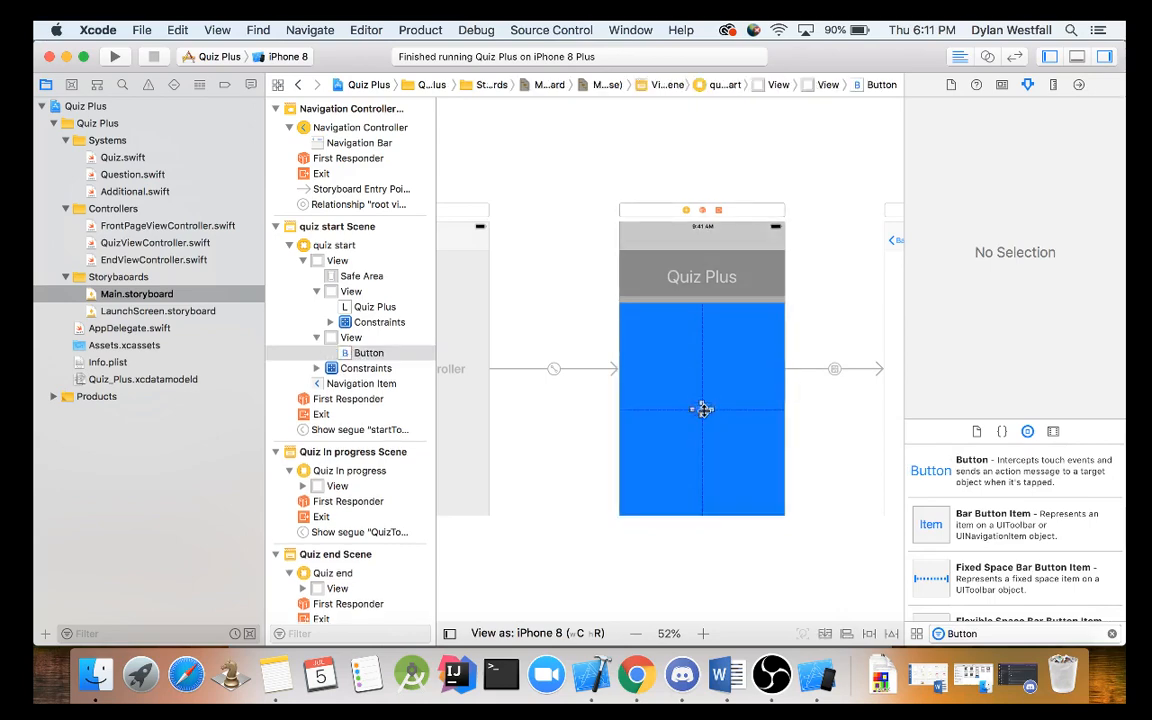
pyautogui.click(869, 632)
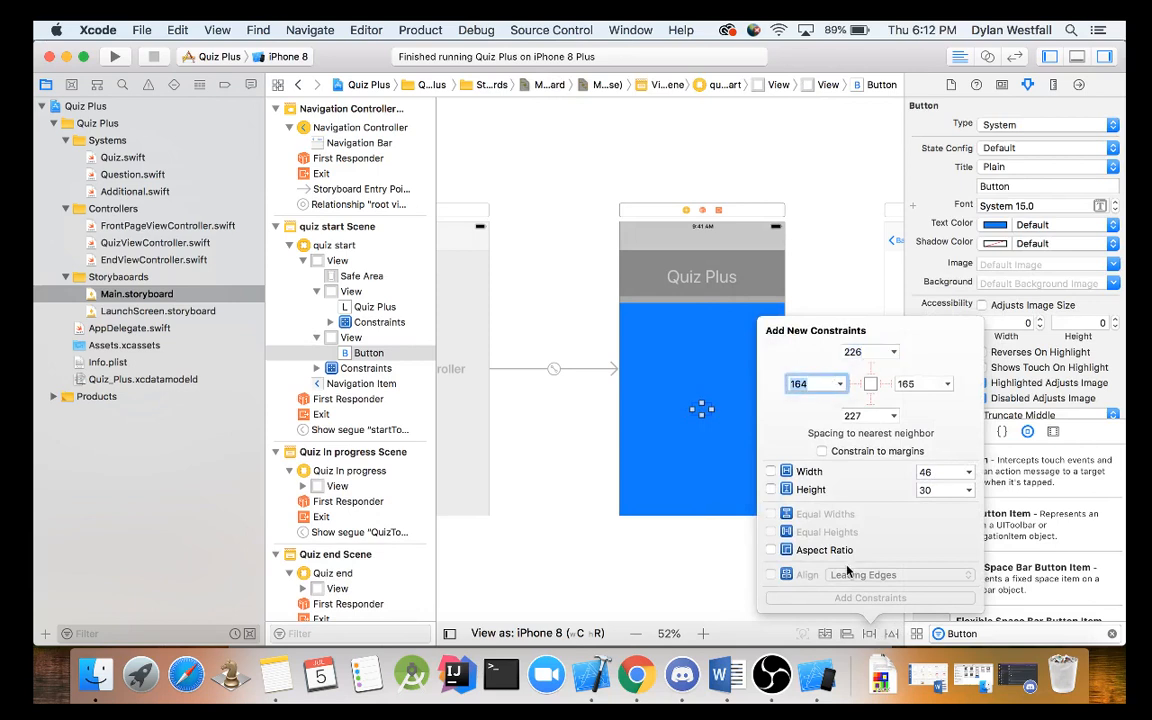
pyautogui.moveTo(764, 298)
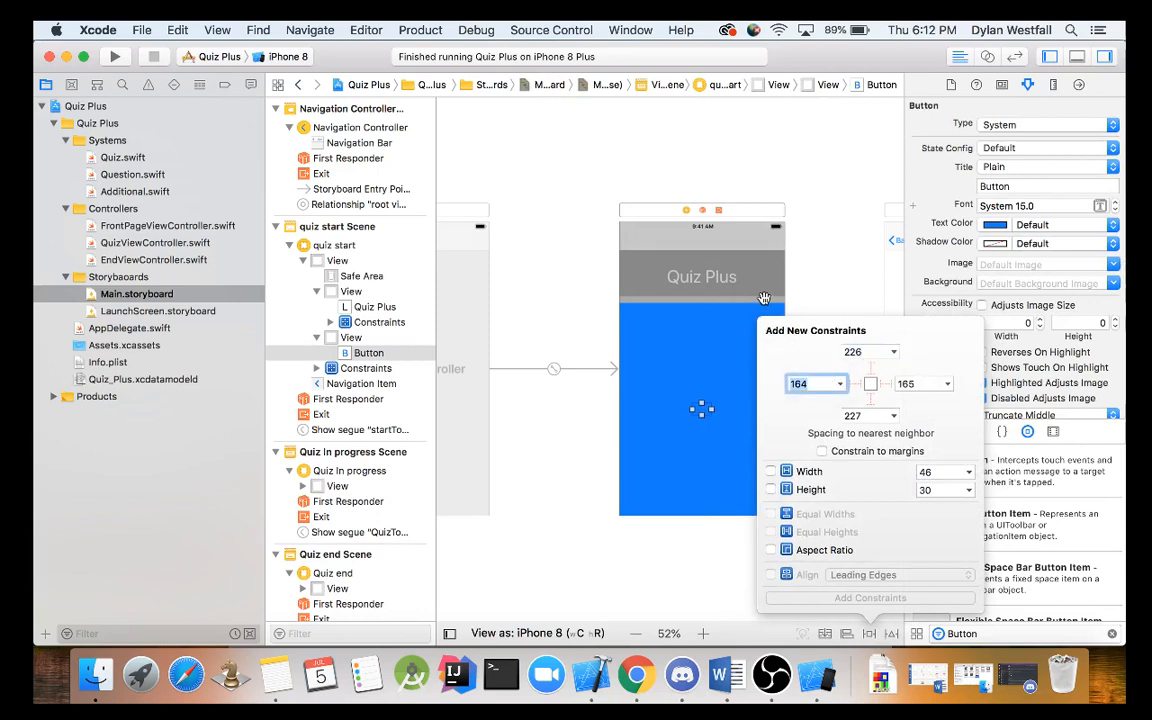
pyautogui.moveTo(836, 557)
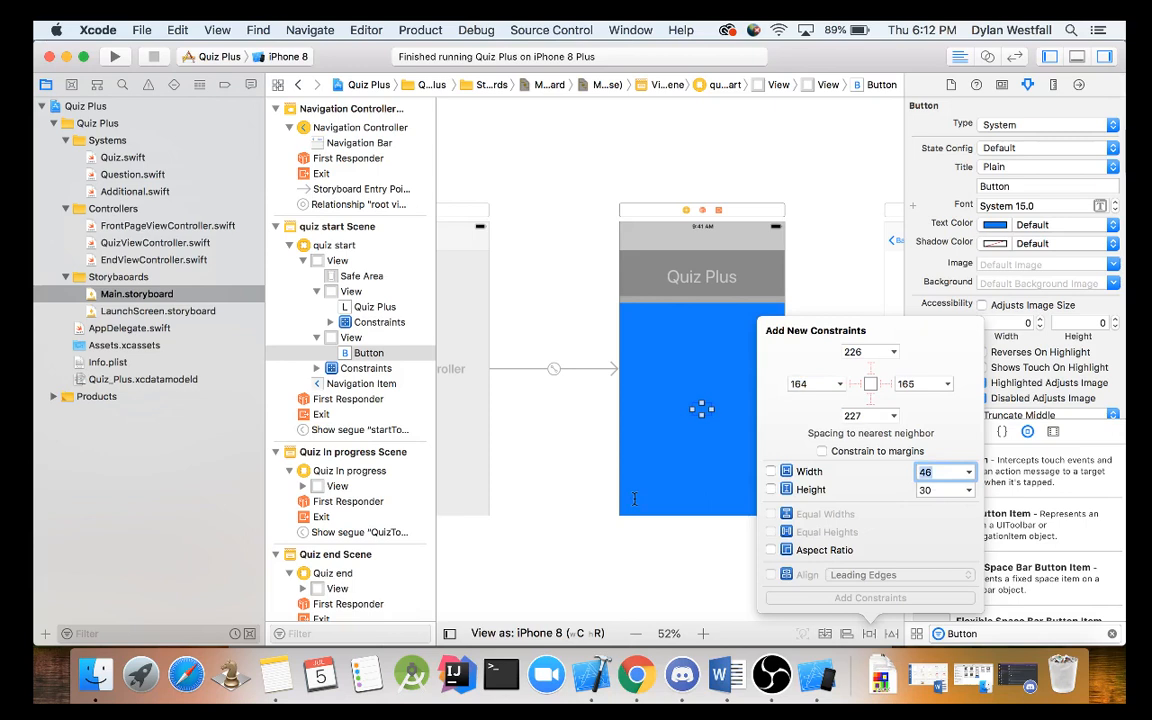
pyautogui.click(770, 471)
pyautogui.write('50')
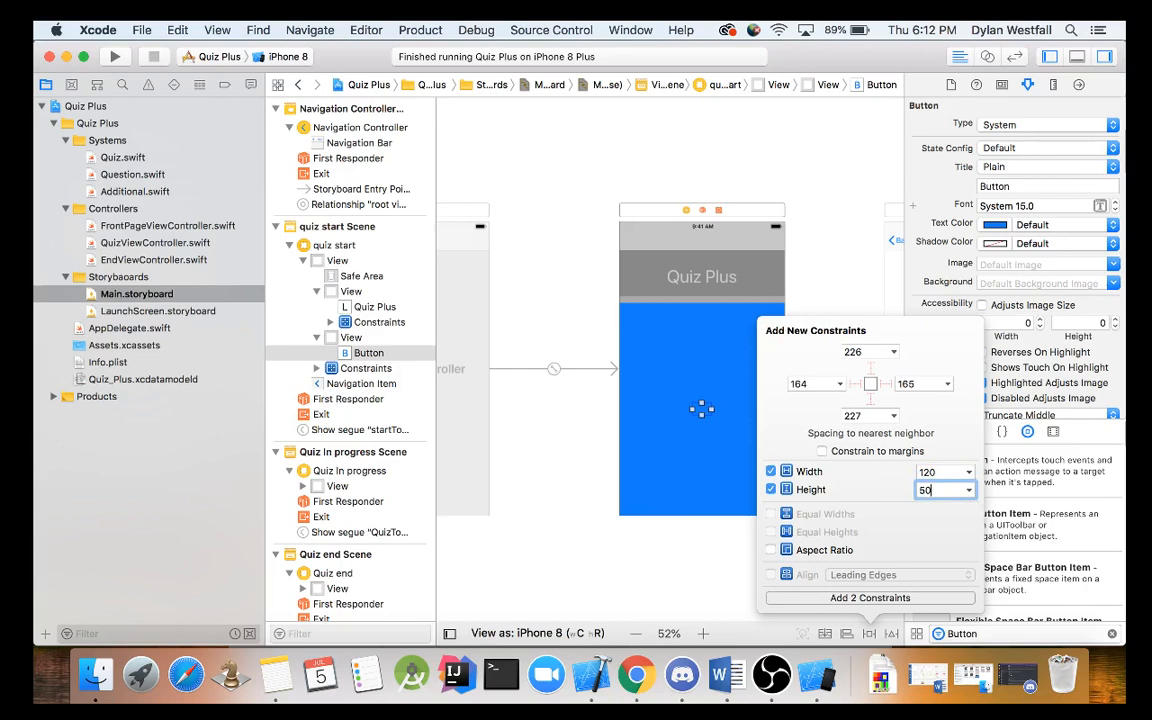
pyautogui.click(869, 597)
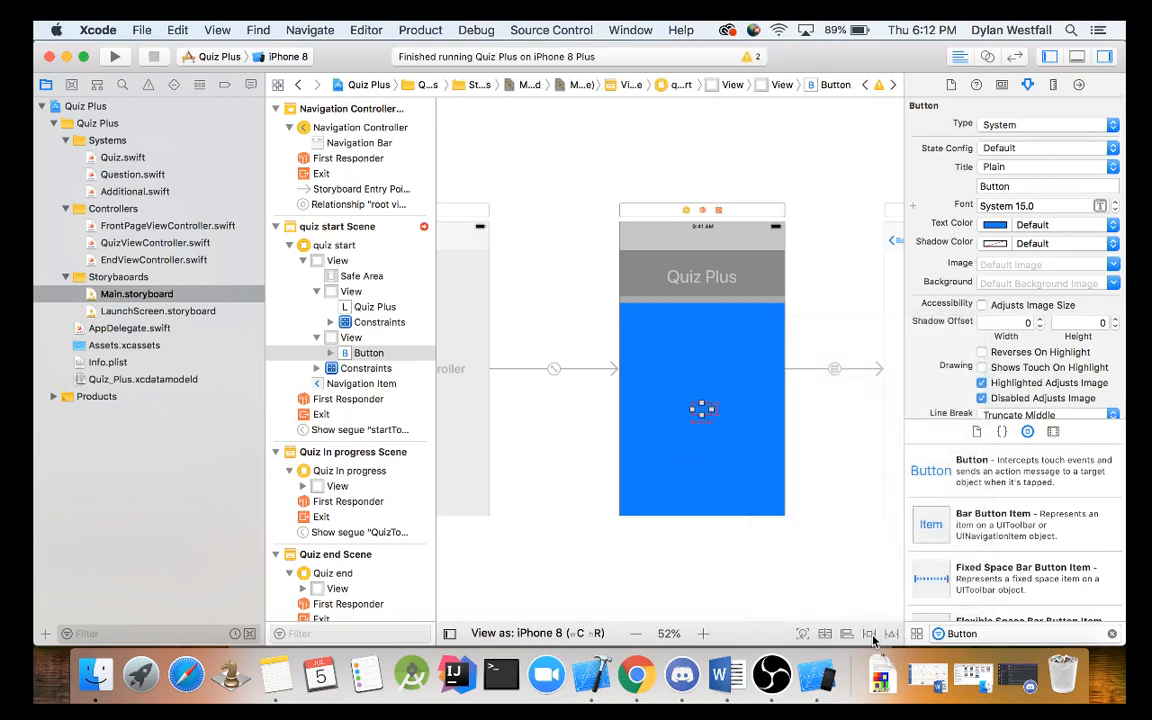
pyautogui.moveTo(860, 640)
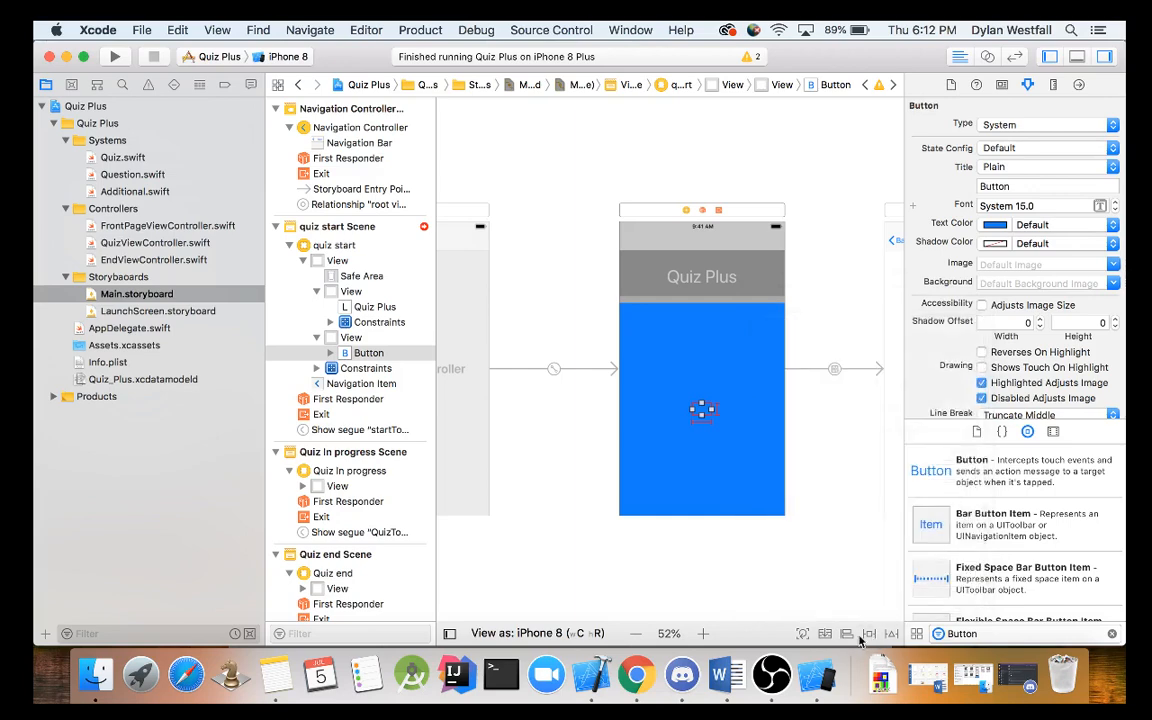
# Step: Add Horizontally and Vertically in Container constraints to the button
pyautogui.click(846, 633)
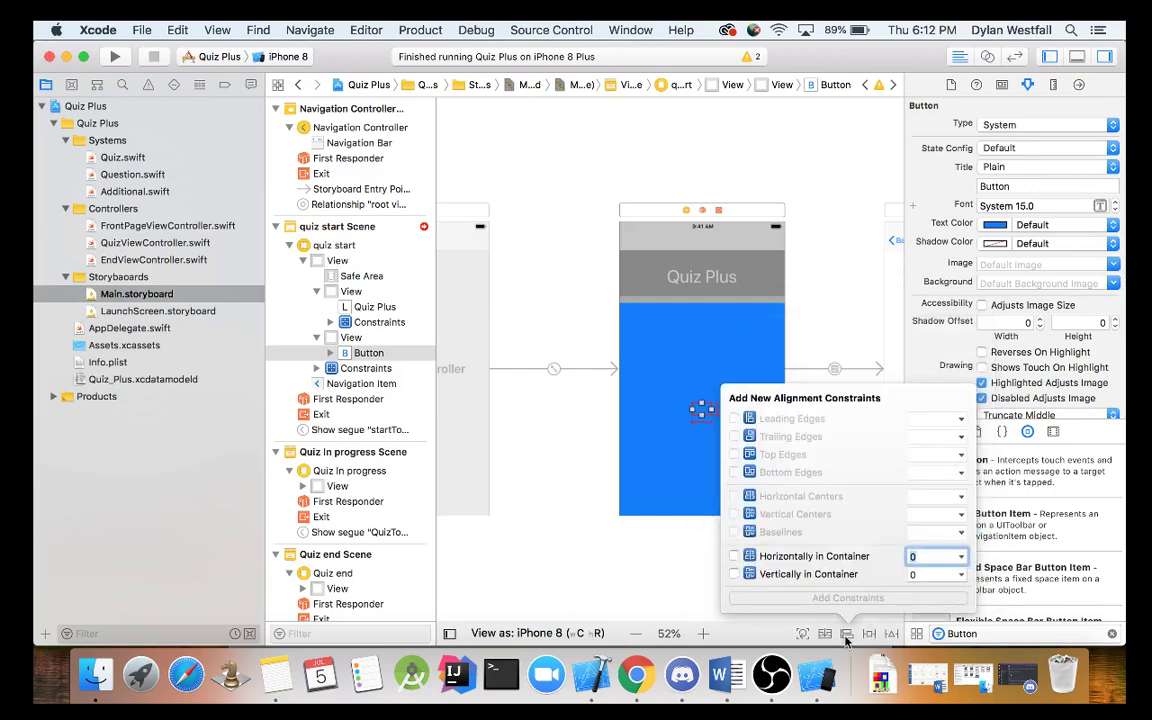
pyautogui.moveTo(846, 588)
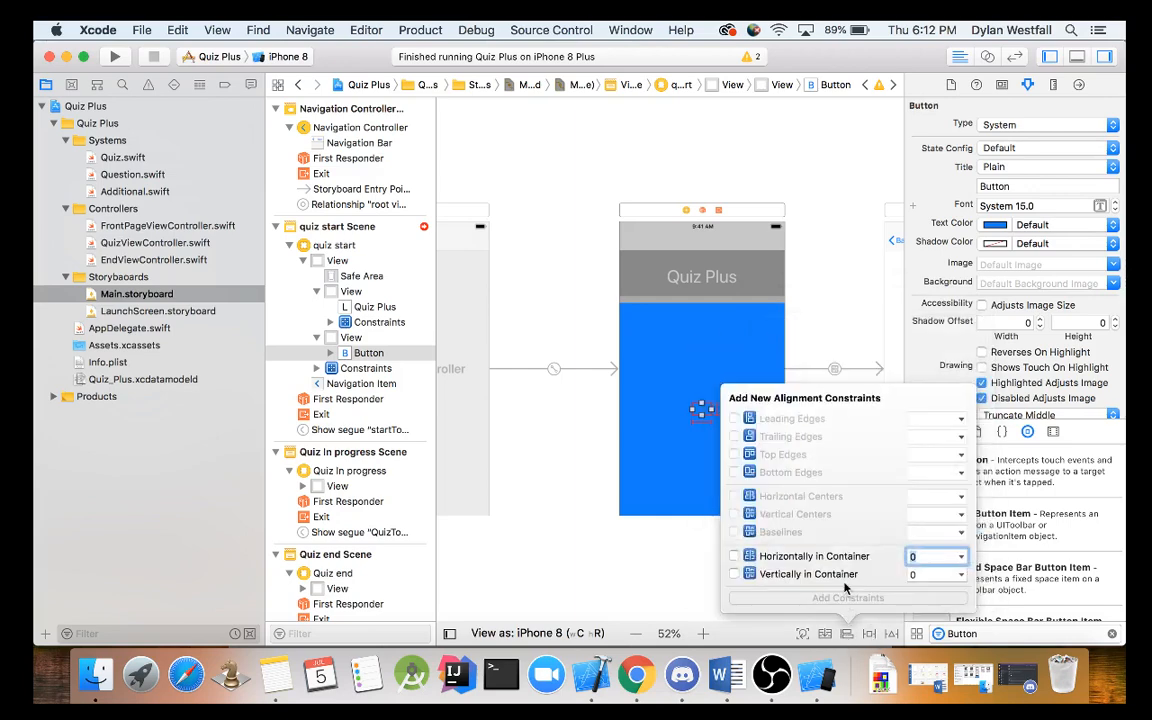
pyautogui.click(734, 555)
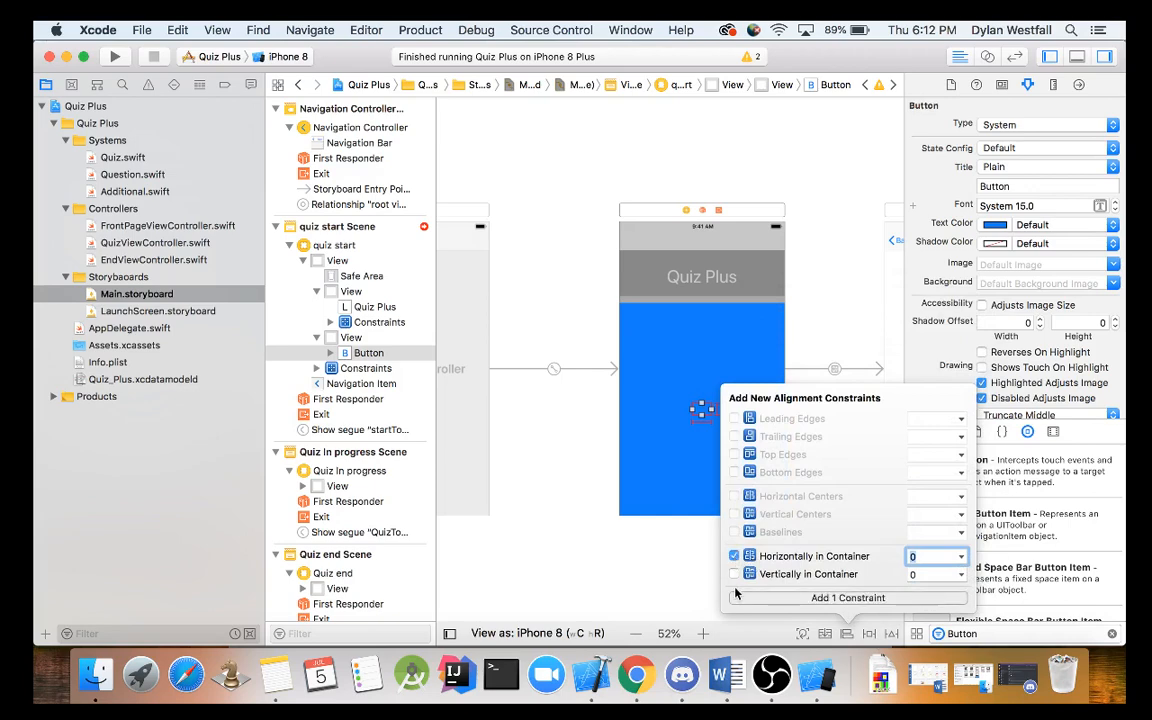
pyautogui.click(734, 573)
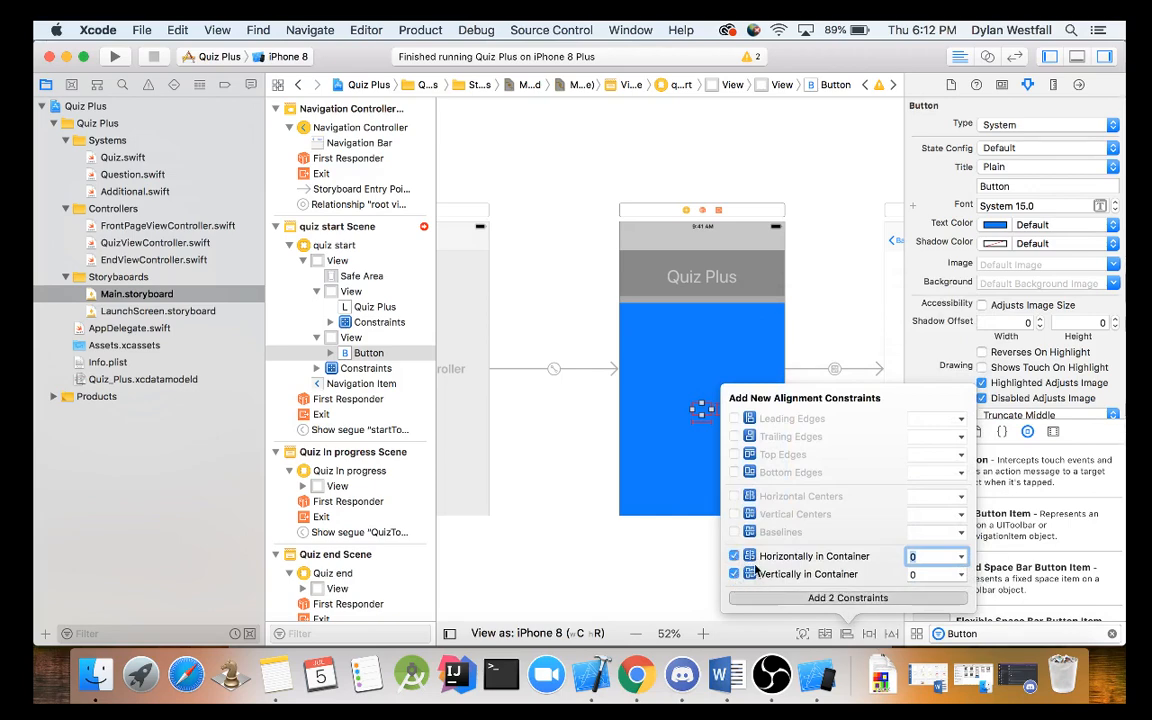
pyautogui.click(847, 597)
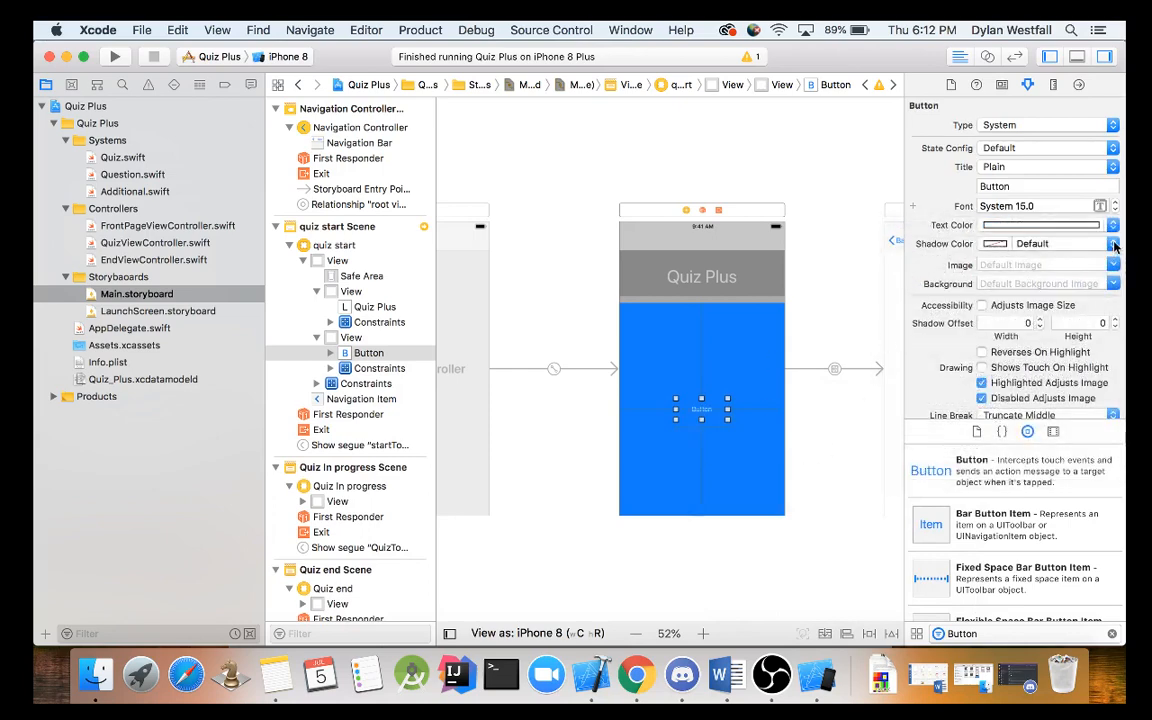
# Step: Give the button the title Start, black text color and a green background
pyautogui.scroll(-3)
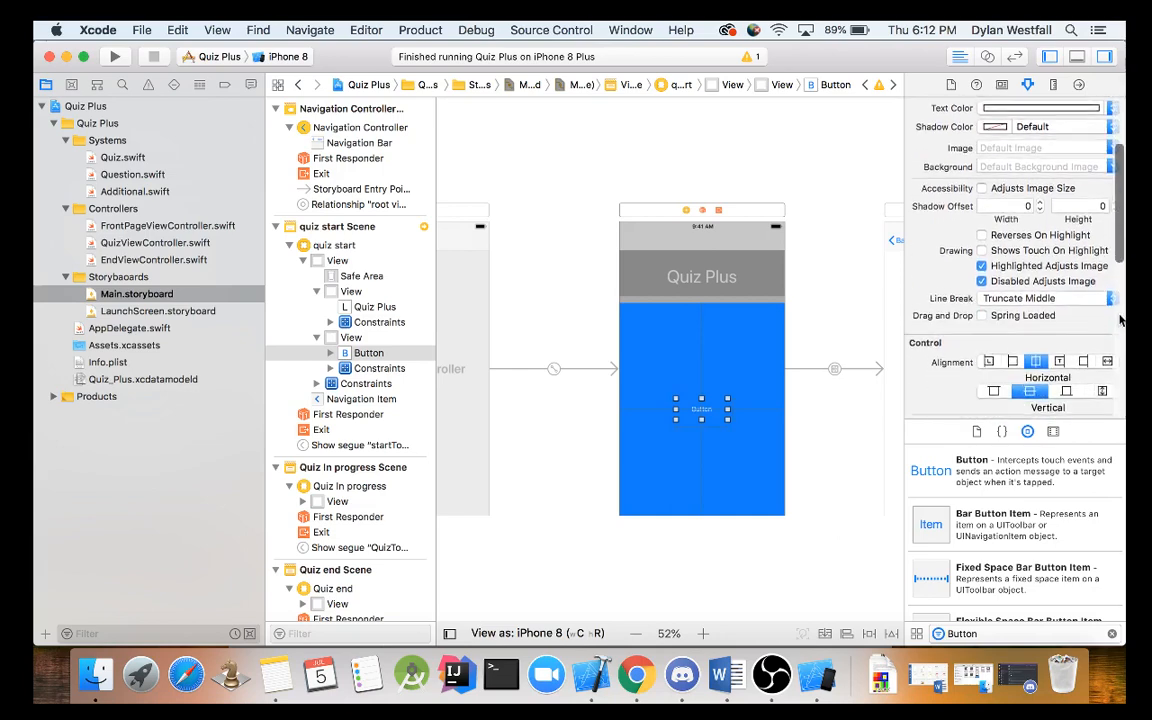
pyautogui.scroll(-3)
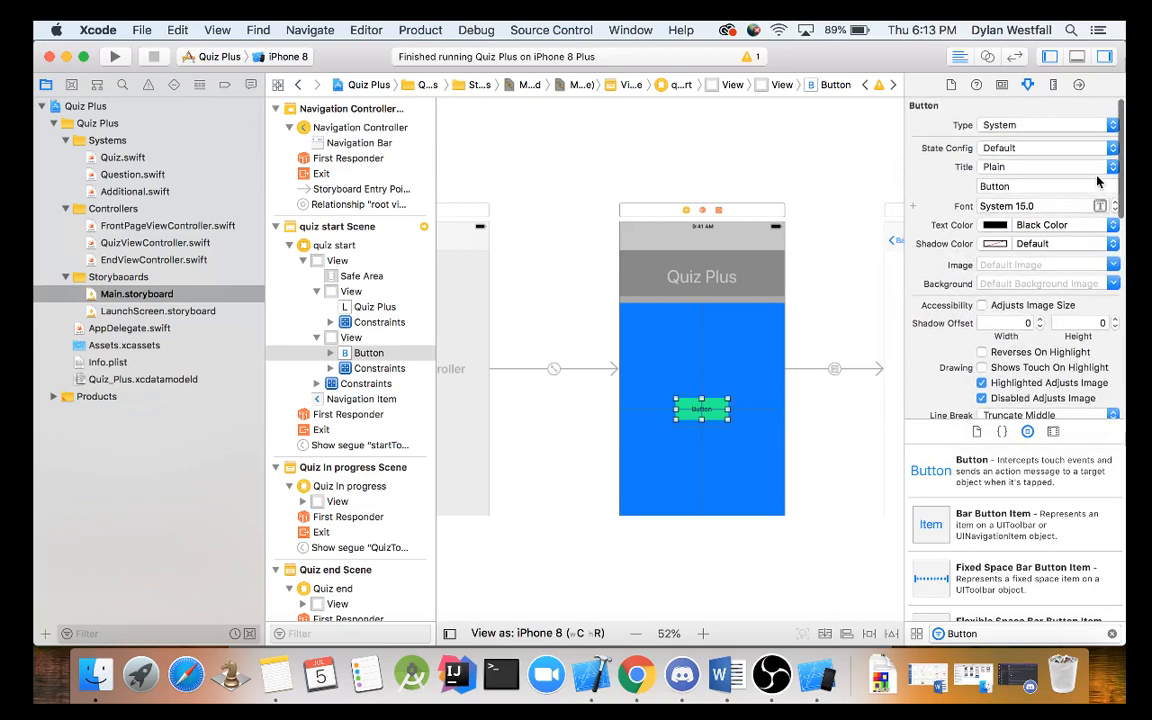
pyautogui.scroll(-3)
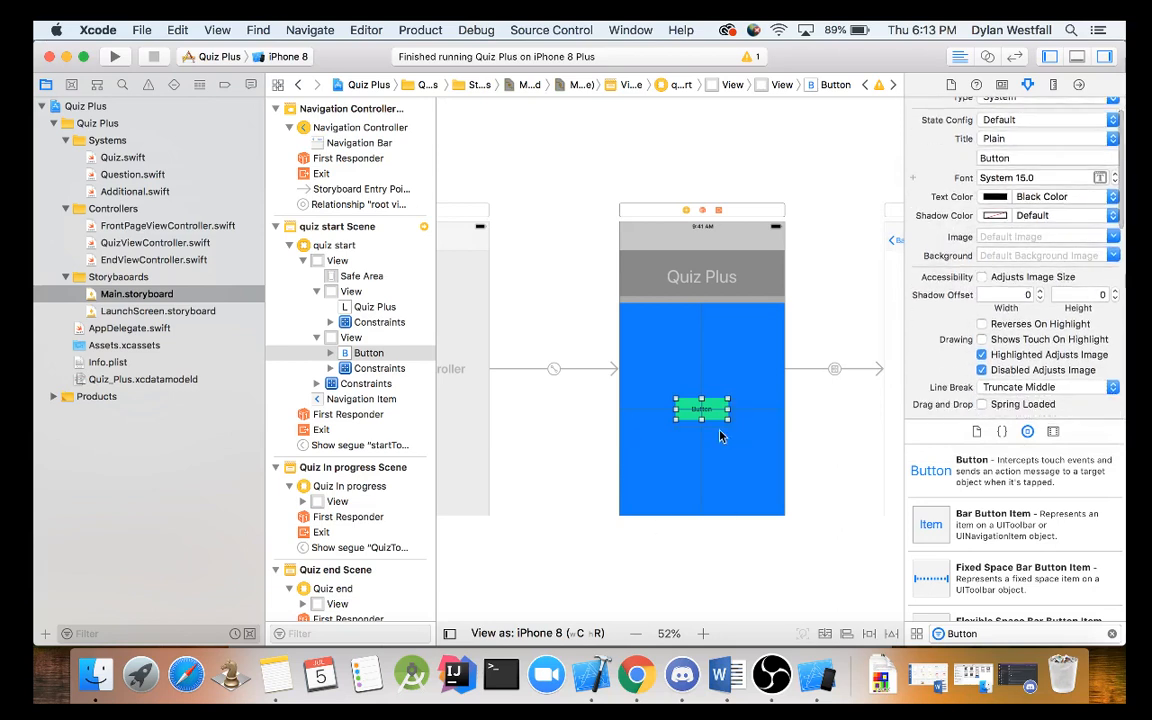
pyautogui.scroll(-3)
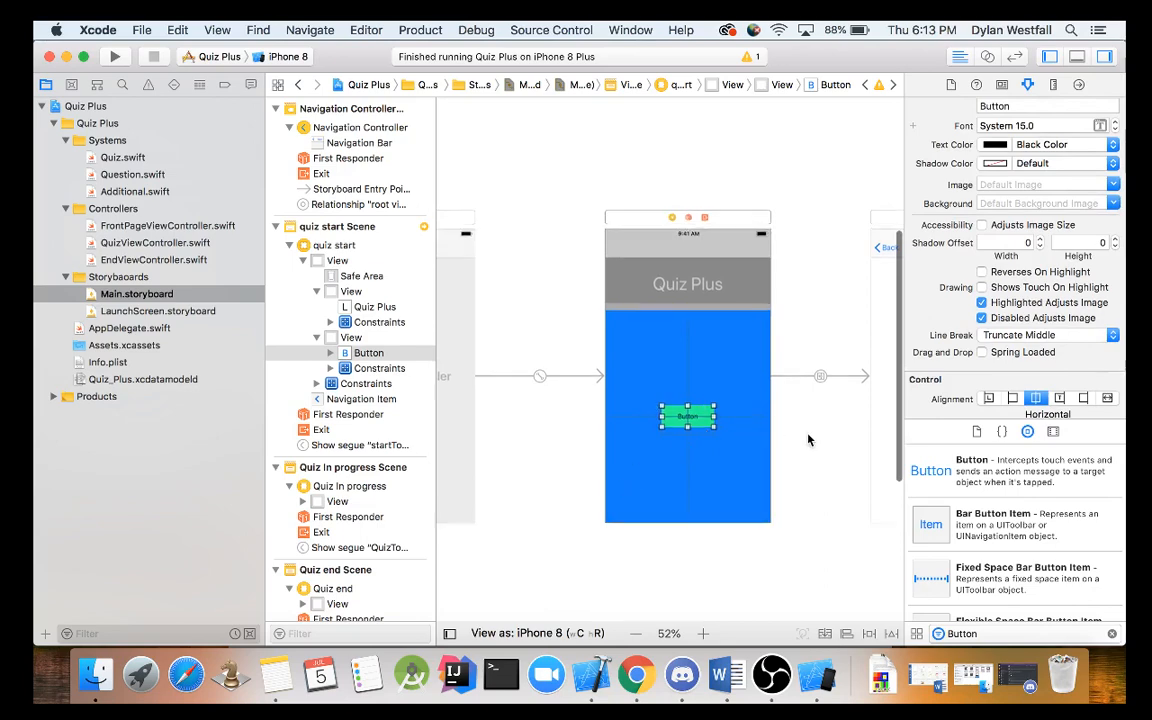
pyautogui.click(995, 144)
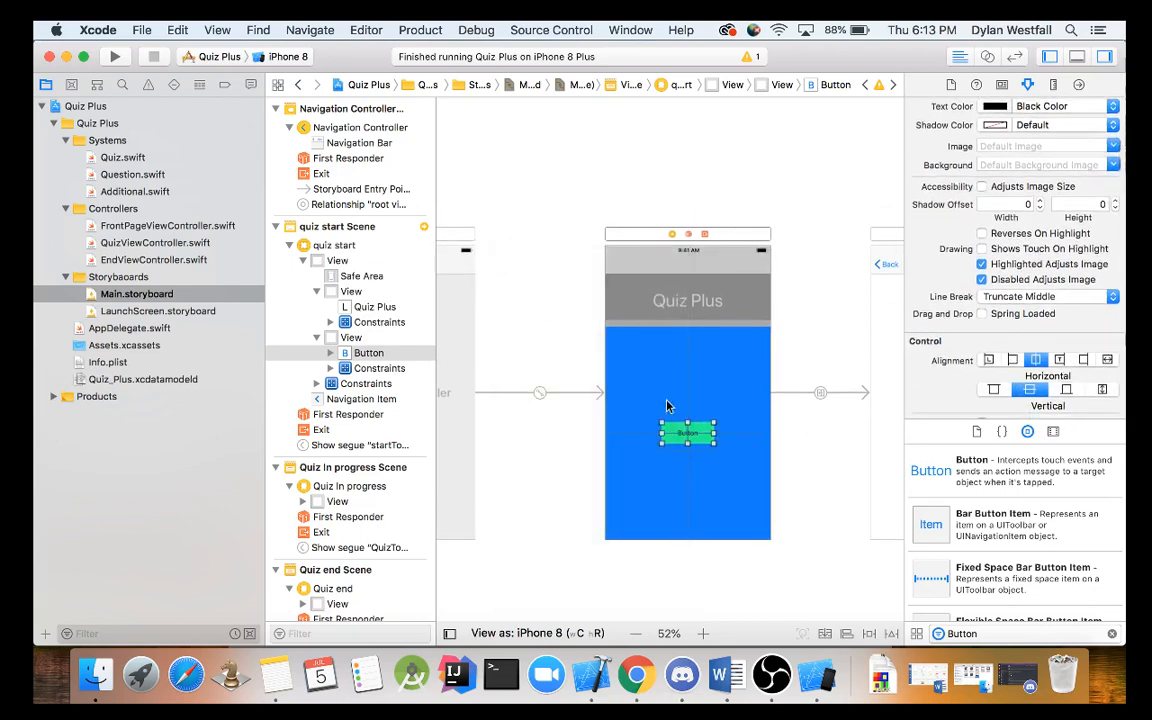
pyautogui.moveTo(780, 440)
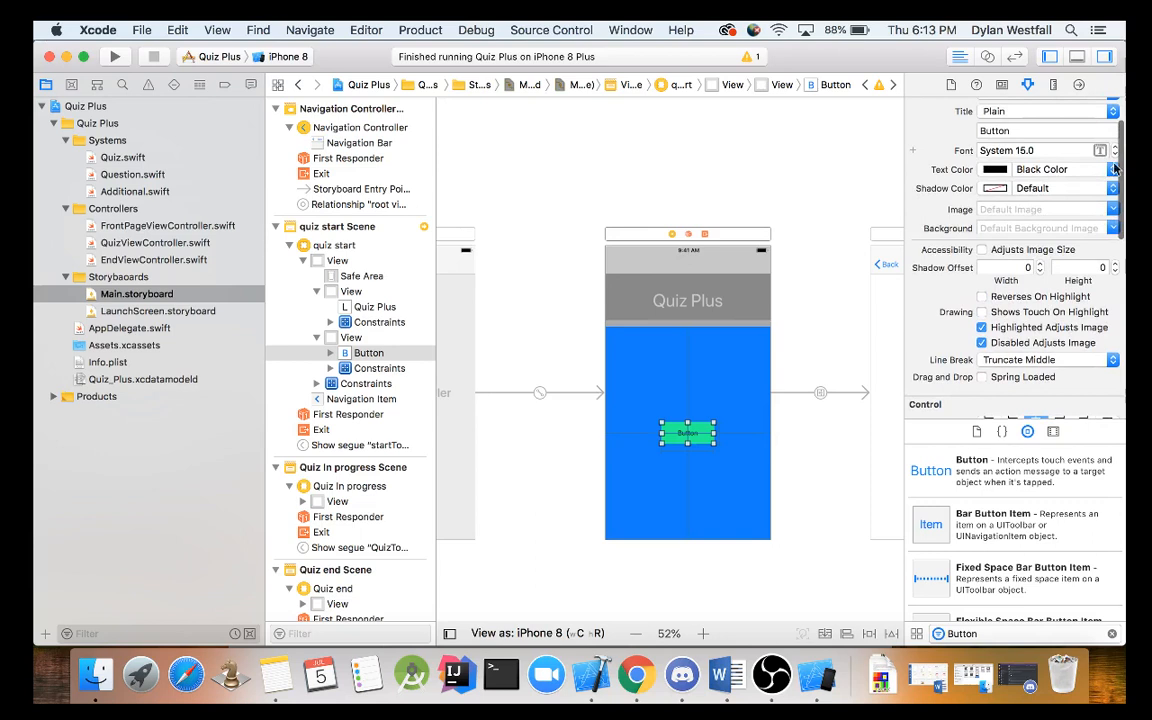
pyautogui.click(1114, 150)
pyautogui.write('Start')
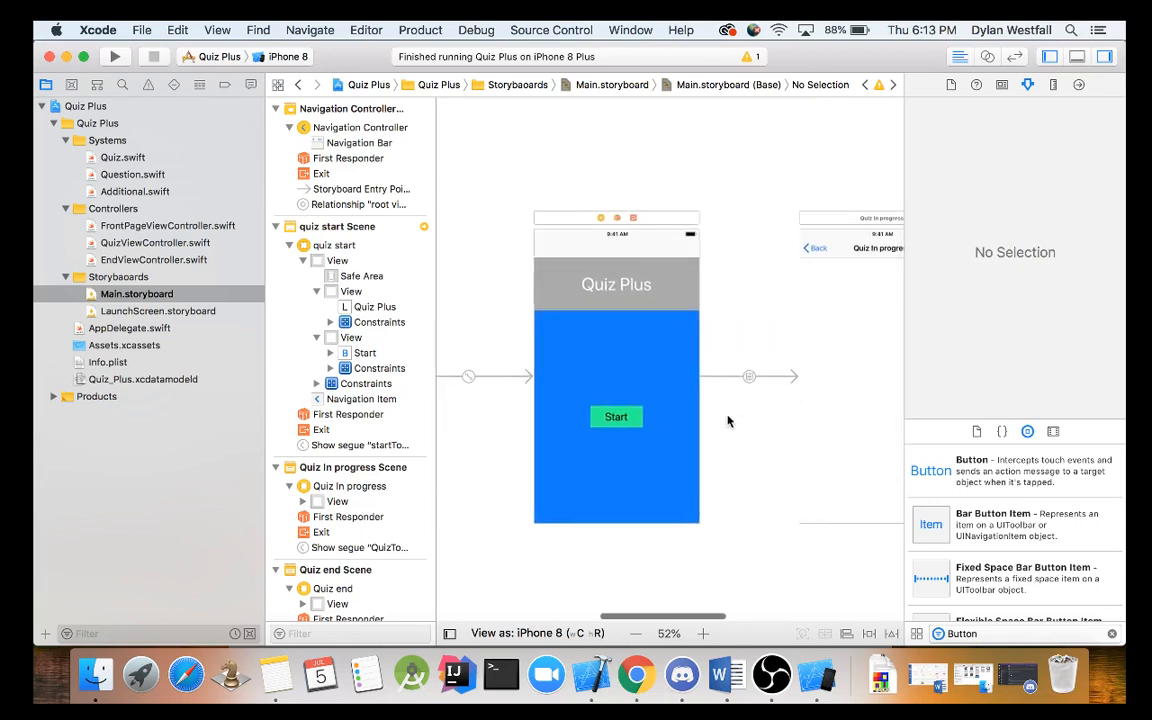
pyautogui.scroll(3)
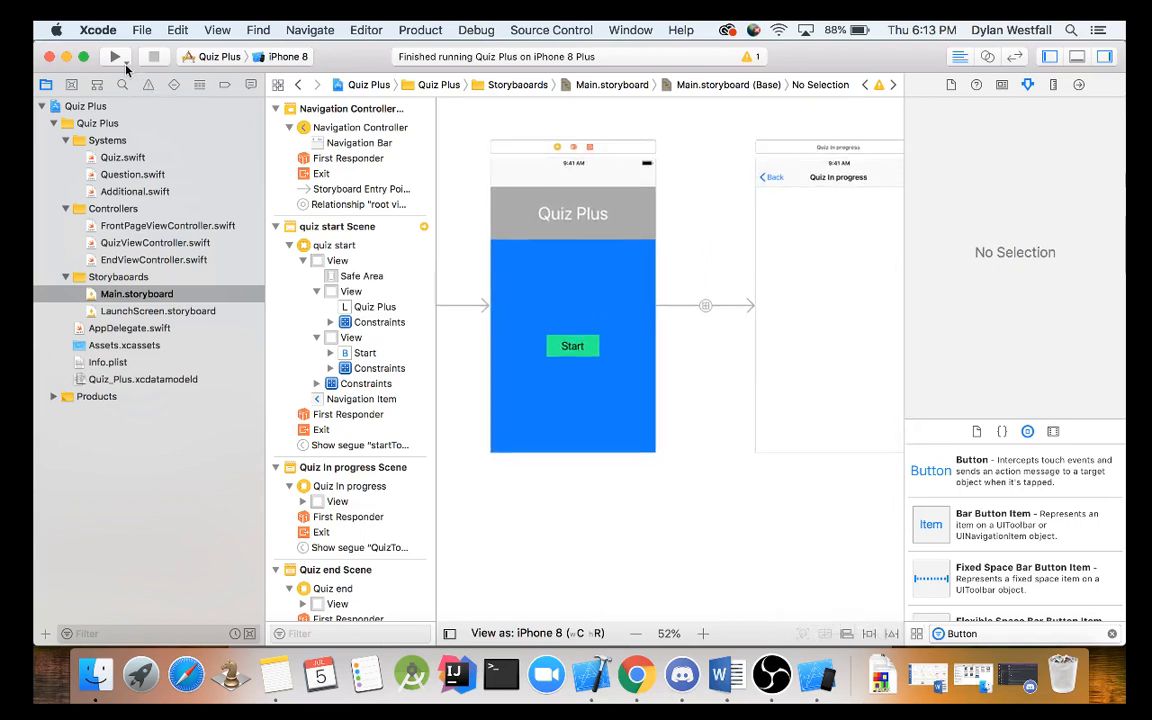
# Step: Build and run Quiz Plus on the iPhone 8 Simulator
pyautogui.click(114, 56)
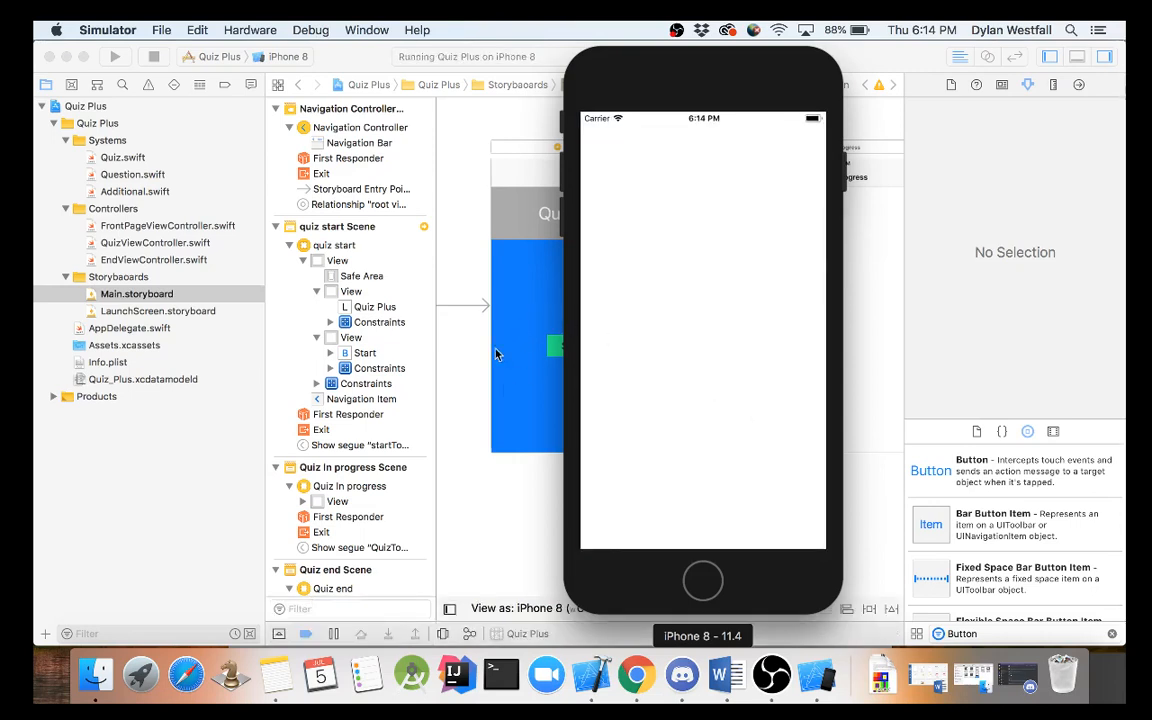
pyautogui.moveTo(565, 440)
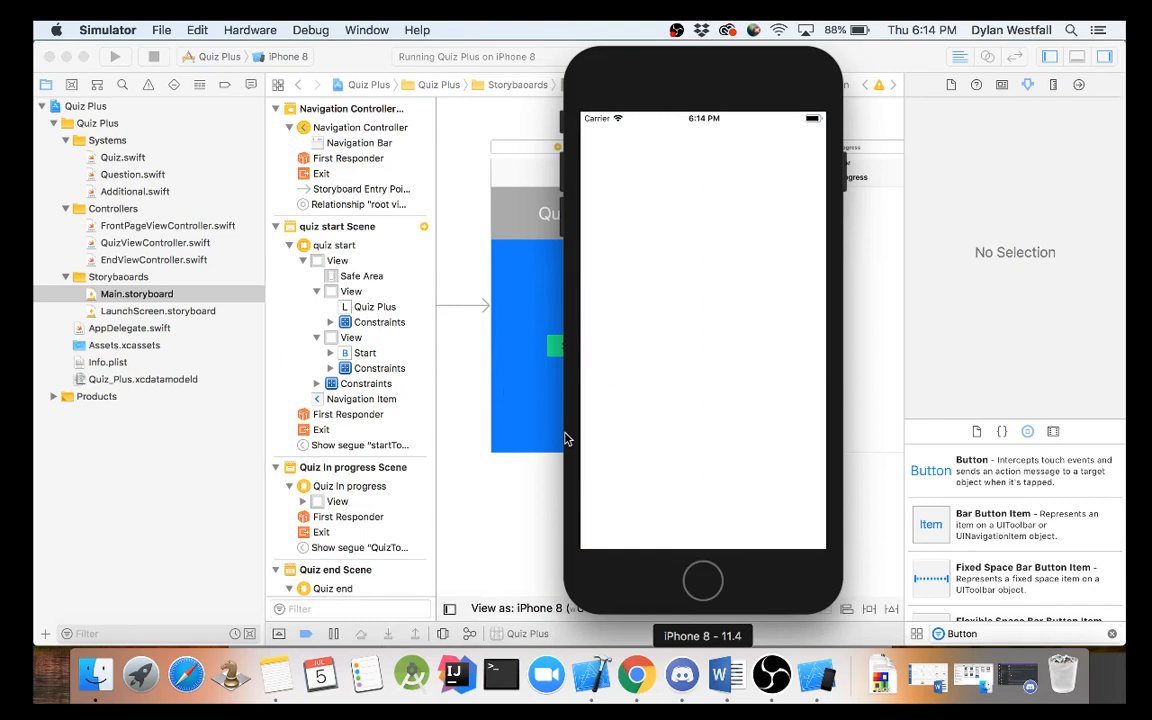
pyautogui.moveTo(675, 475)
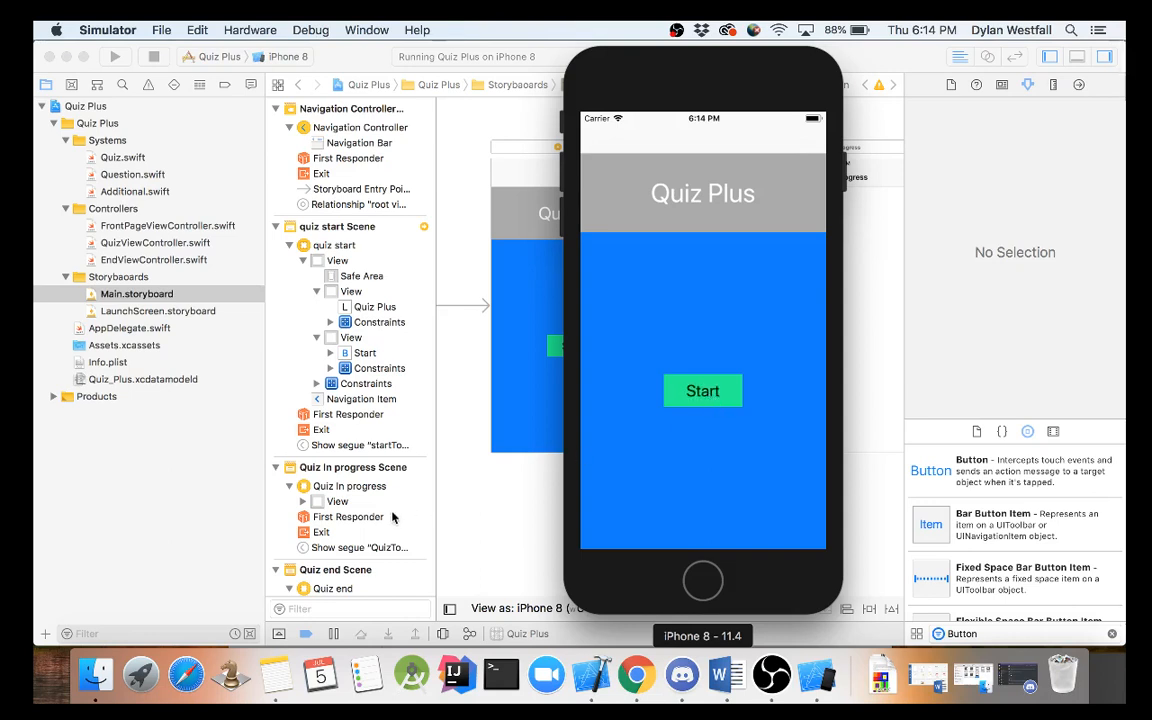
pyautogui.moveTo(508, 520)
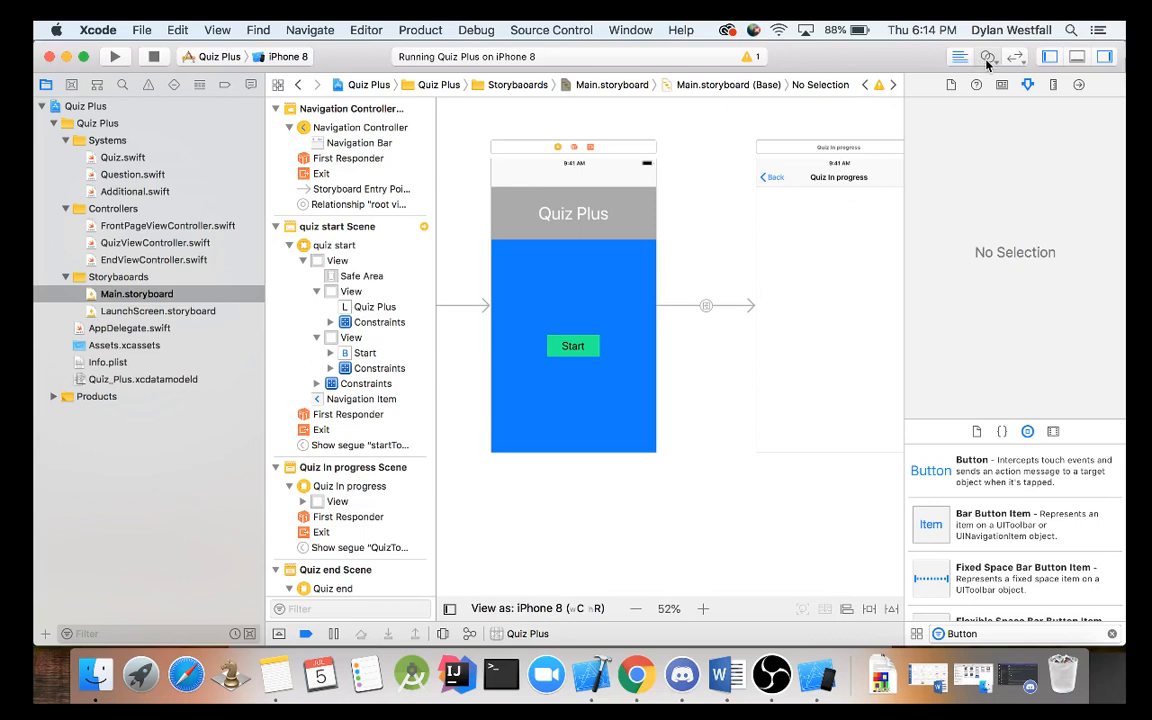
# Step: Open FrontPageViewController.swift in an assistant pane placed below the storyboard
pyautogui.click(987, 56)
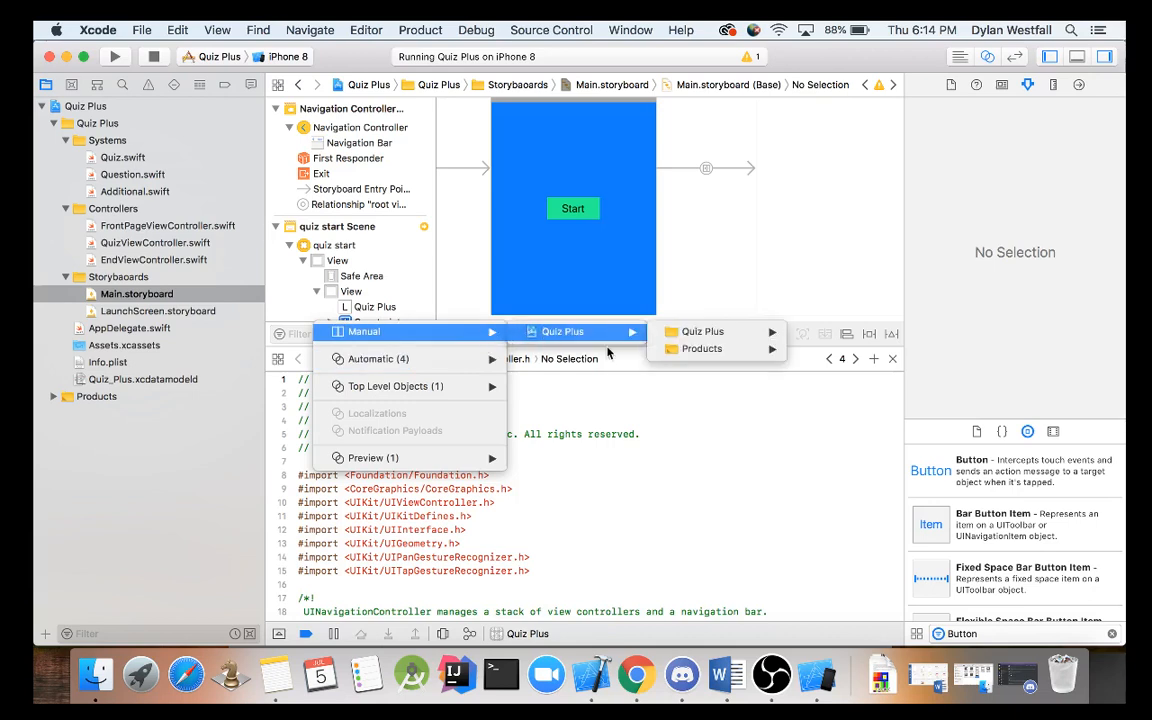
pyautogui.moveTo(702, 331)
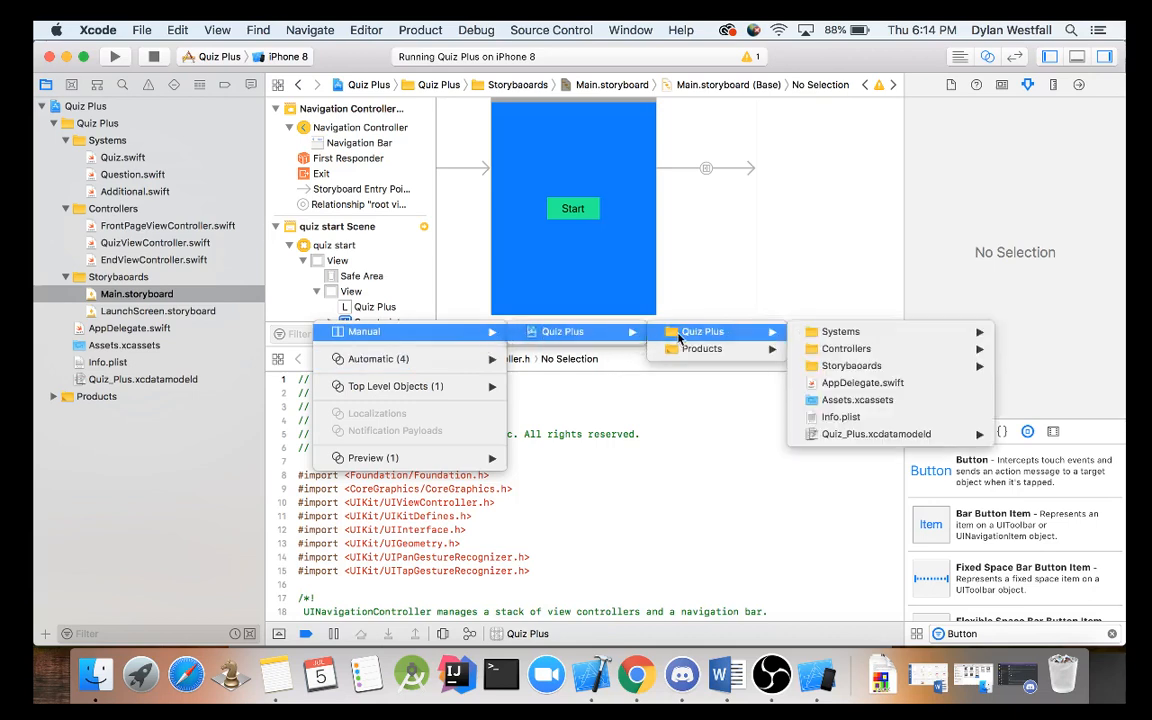
pyautogui.moveTo(750, 341)
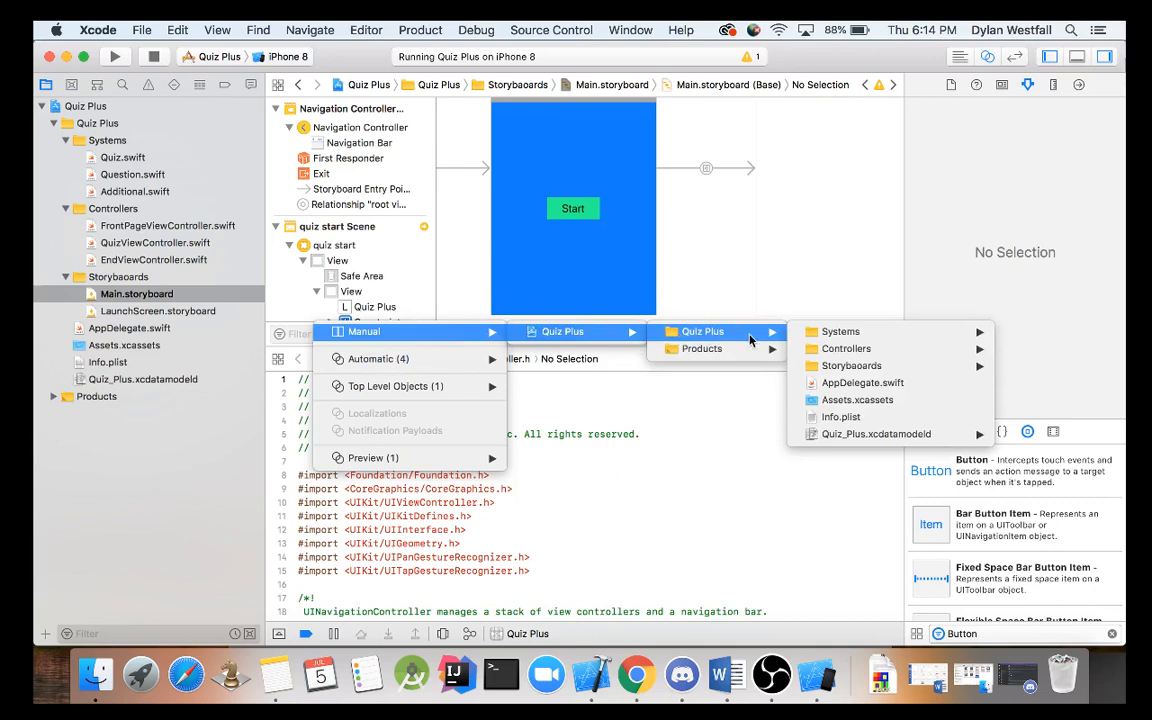
pyautogui.moveTo(840, 331)
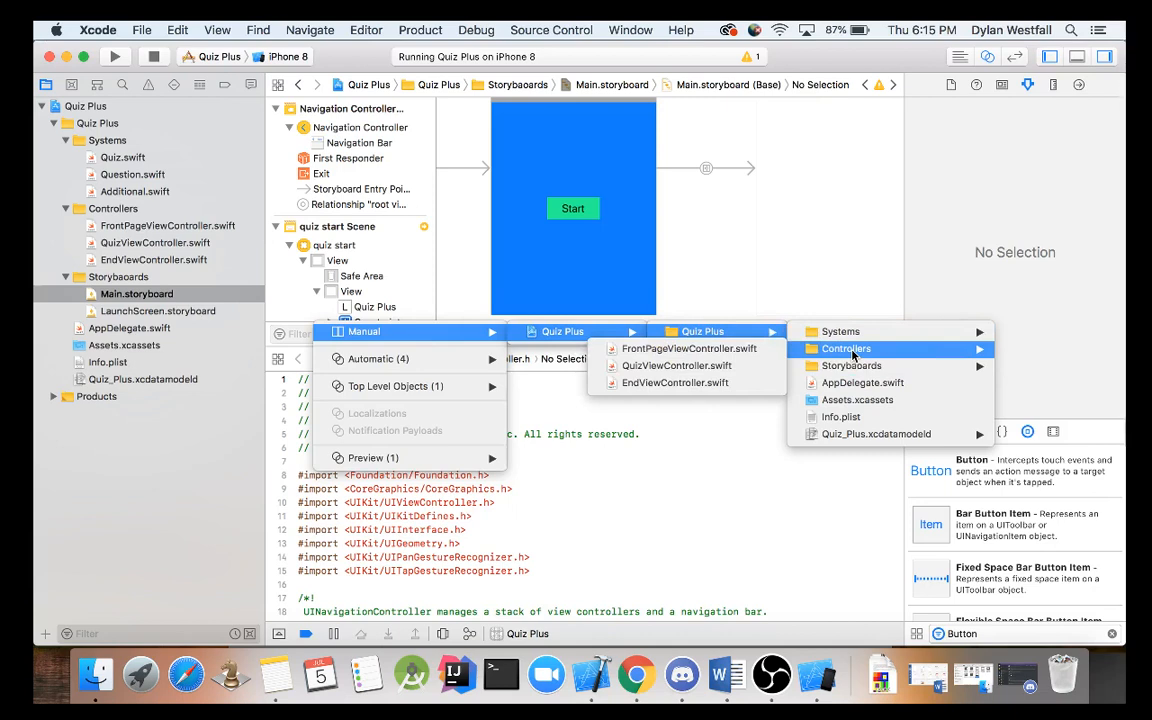
pyautogui.moveTo(688, 348)
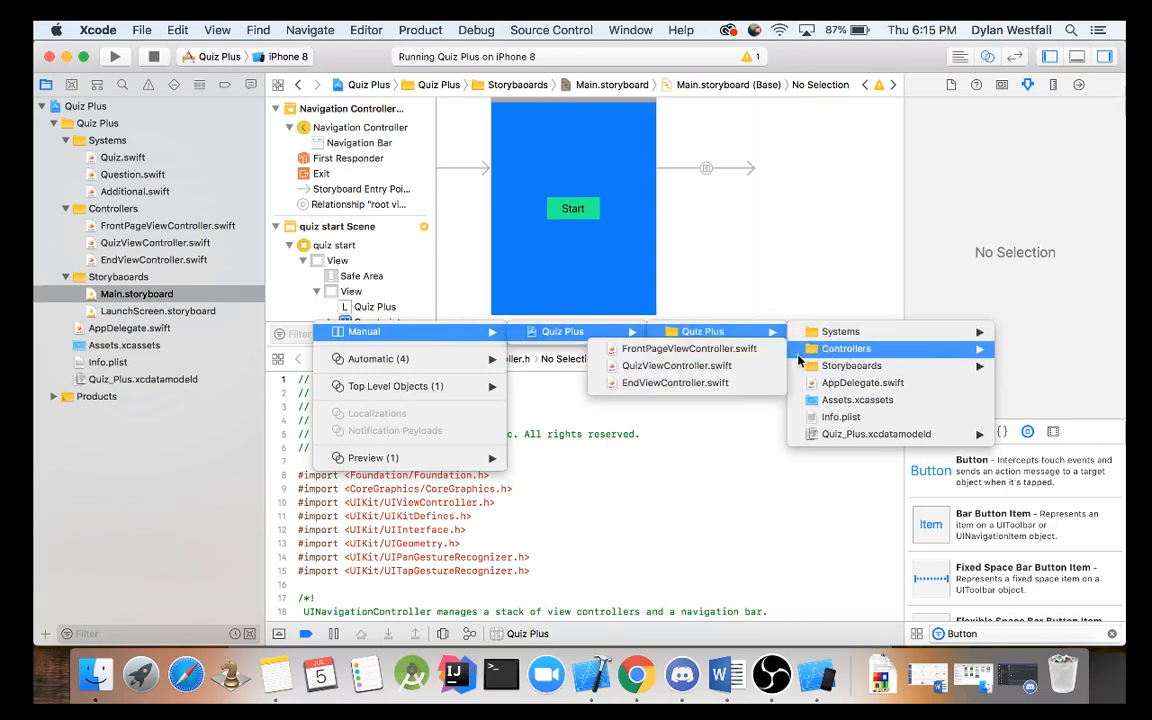
pyautogui.click(689, 348)
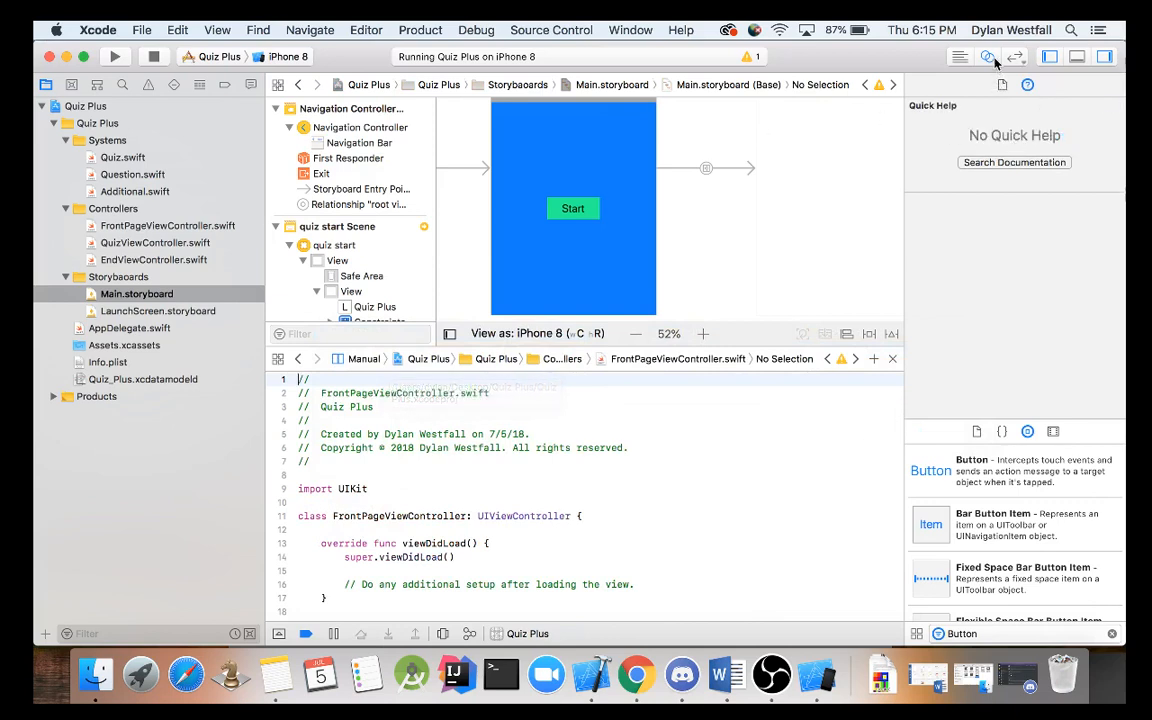
pyautogui.click(987, 56)
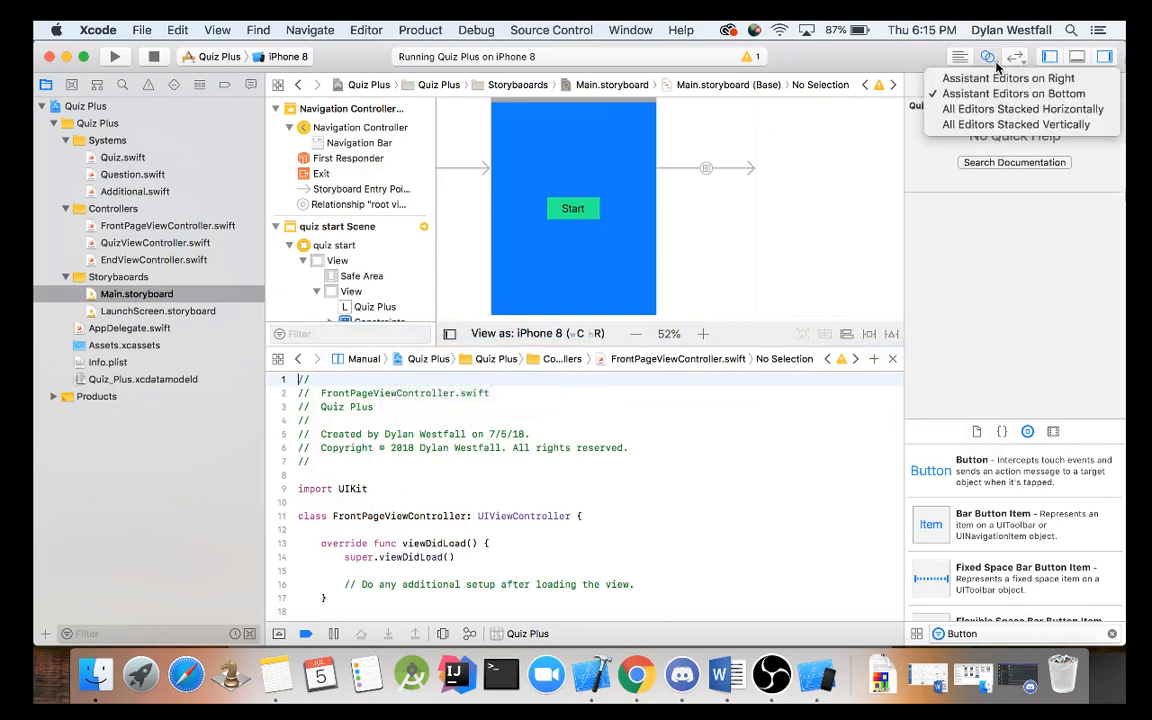
pyautogui.moveTo(1008, 78)
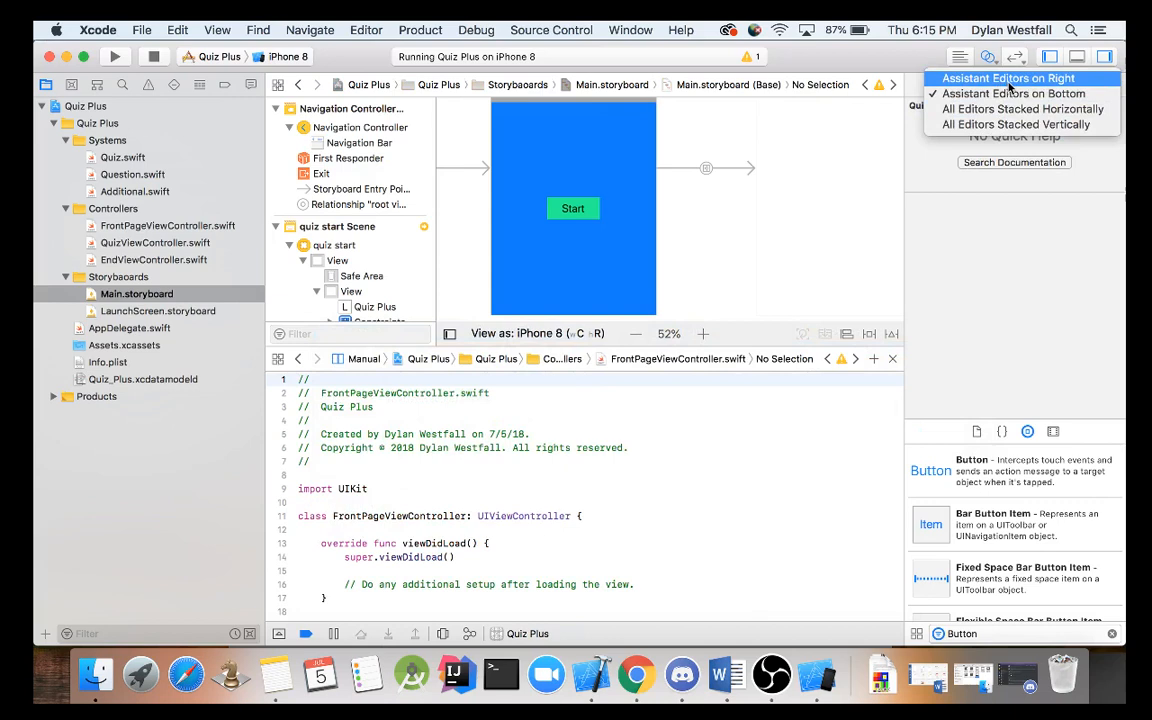
pyautogui.moveTo(1013, 93)
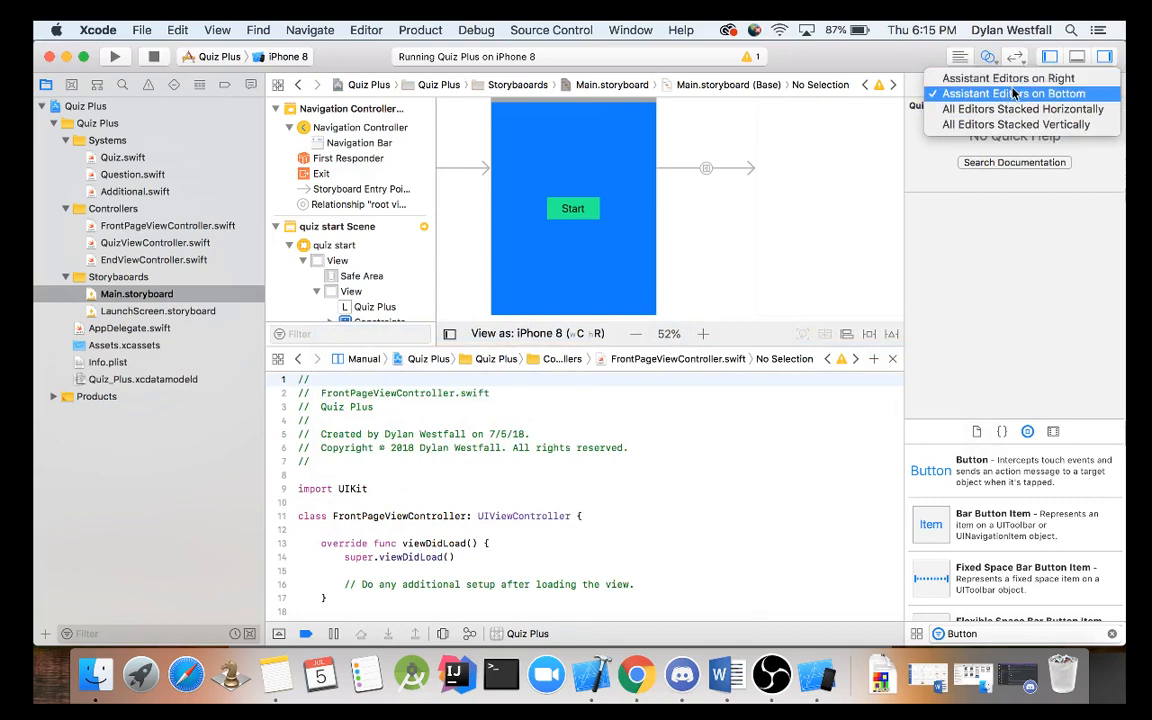
pyautogui.moveTo(1008, 78)
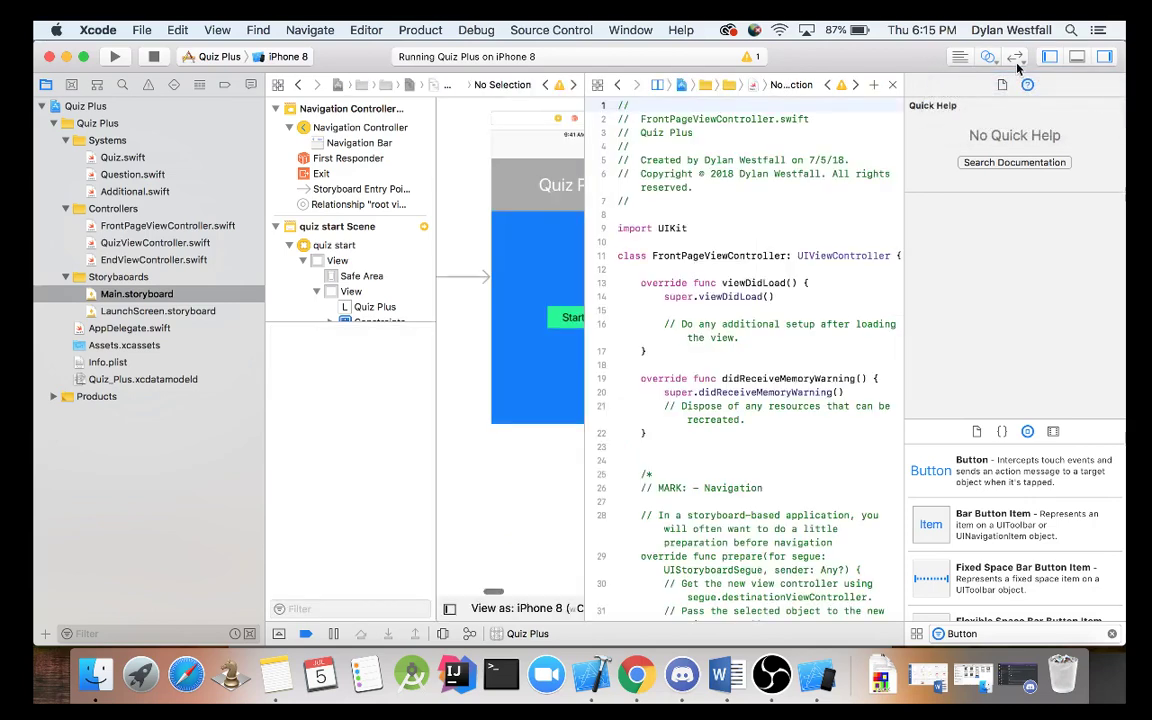
pyautogui.click(988, 56)
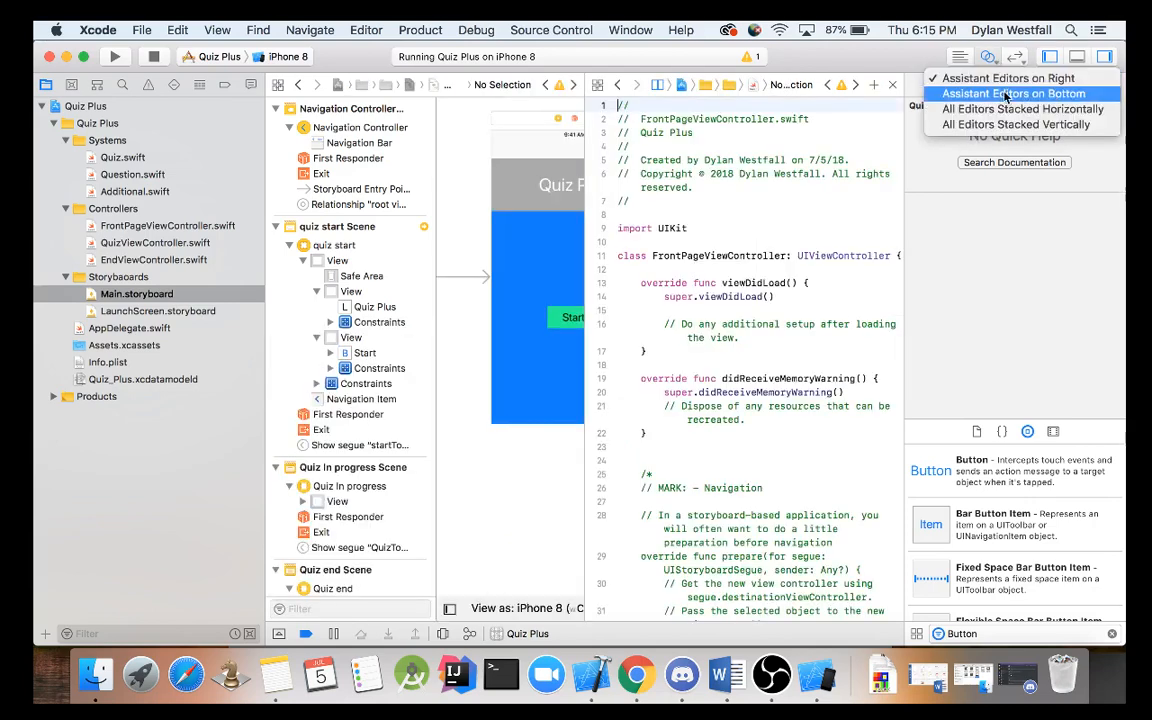
pyautogui.click(1011, 93)
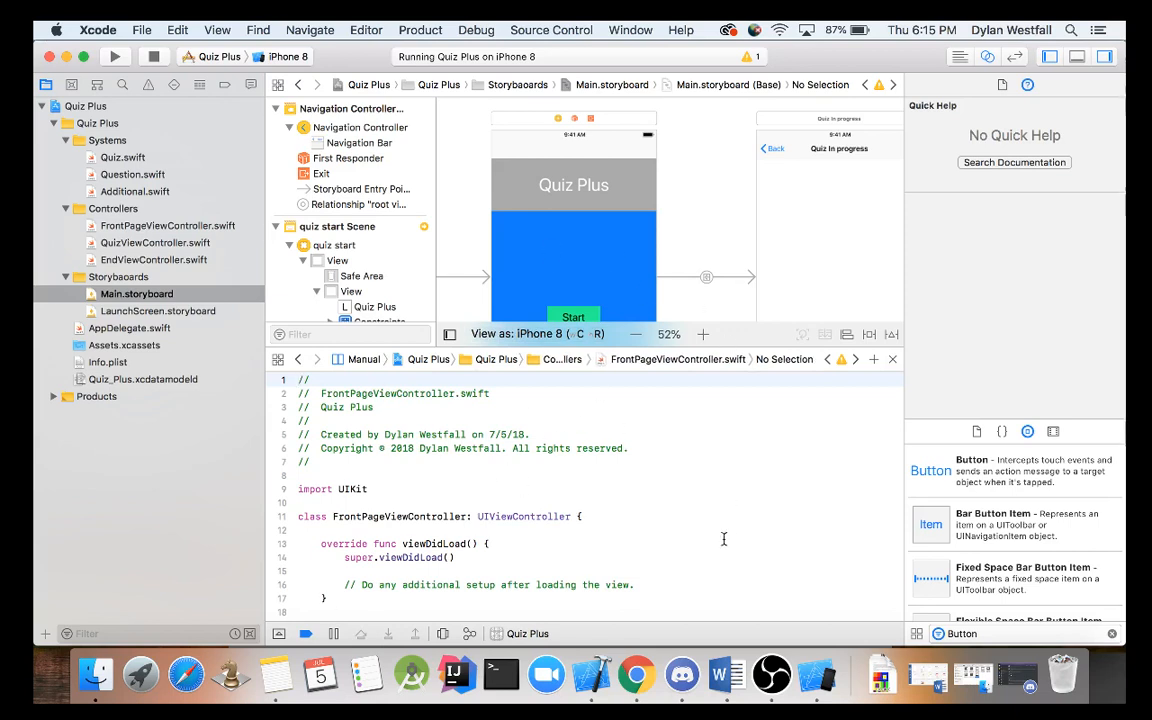
pyautogui.scroll(-3)
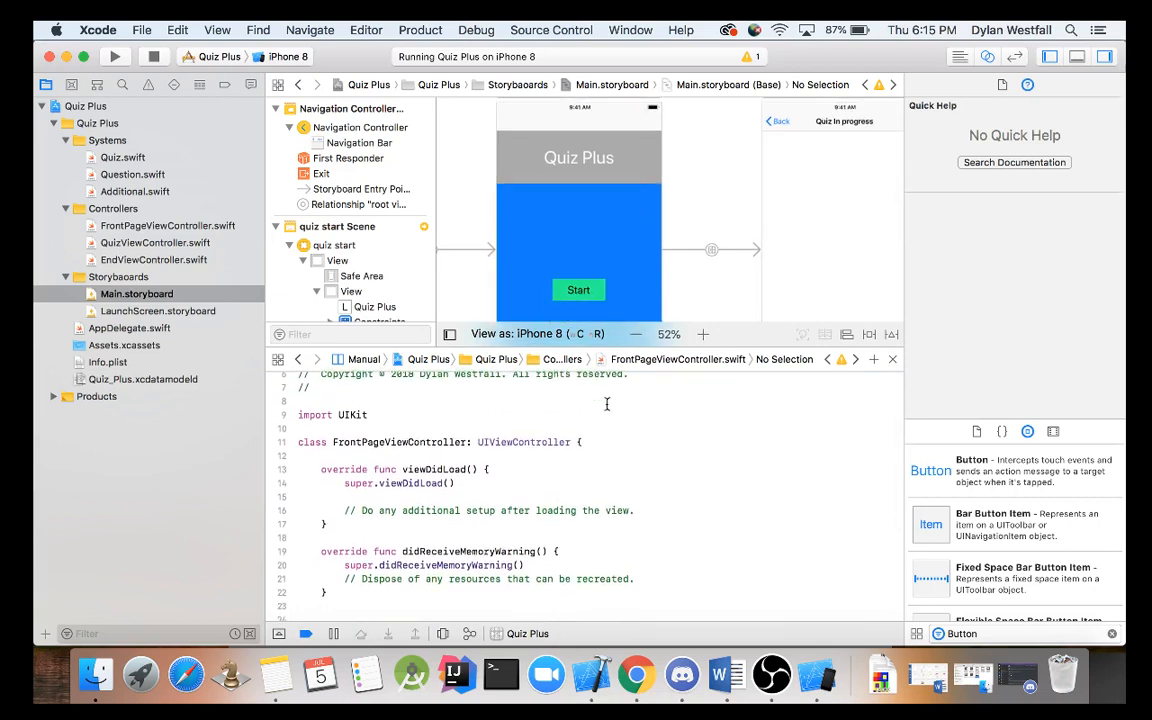
pyautogui.scroll(-3)
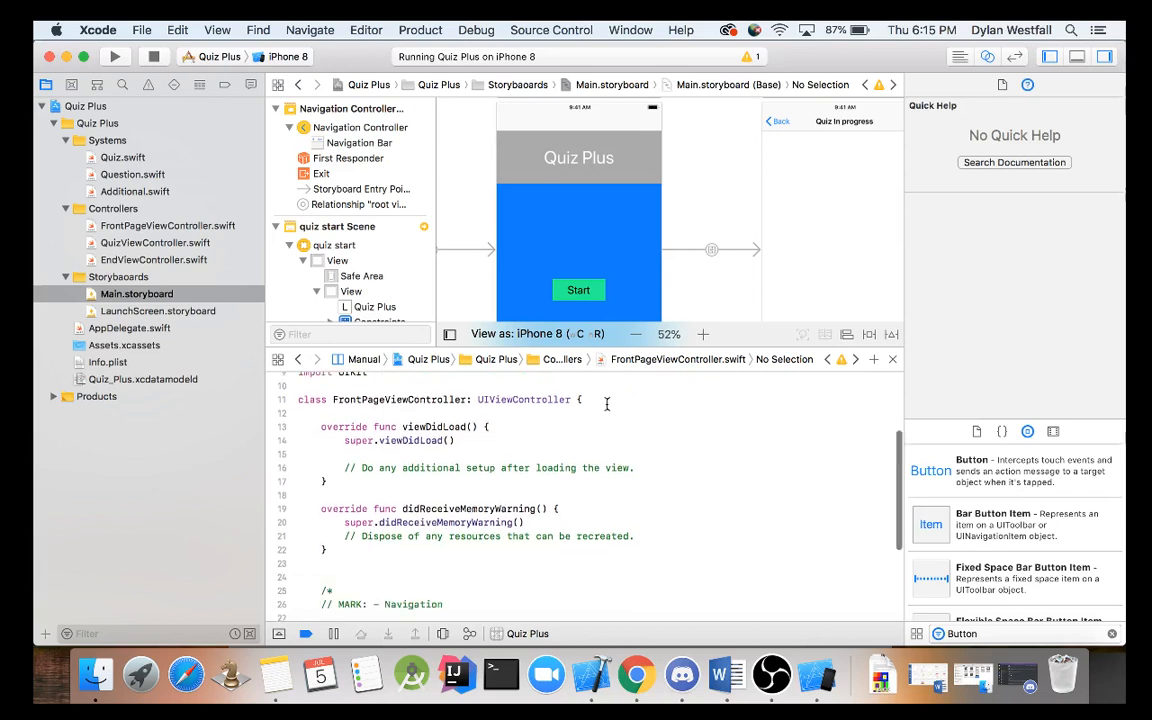
# Step: Drag a connection from the Start button into FrontPageViewController.swift
pyautogui.click(578, 290)
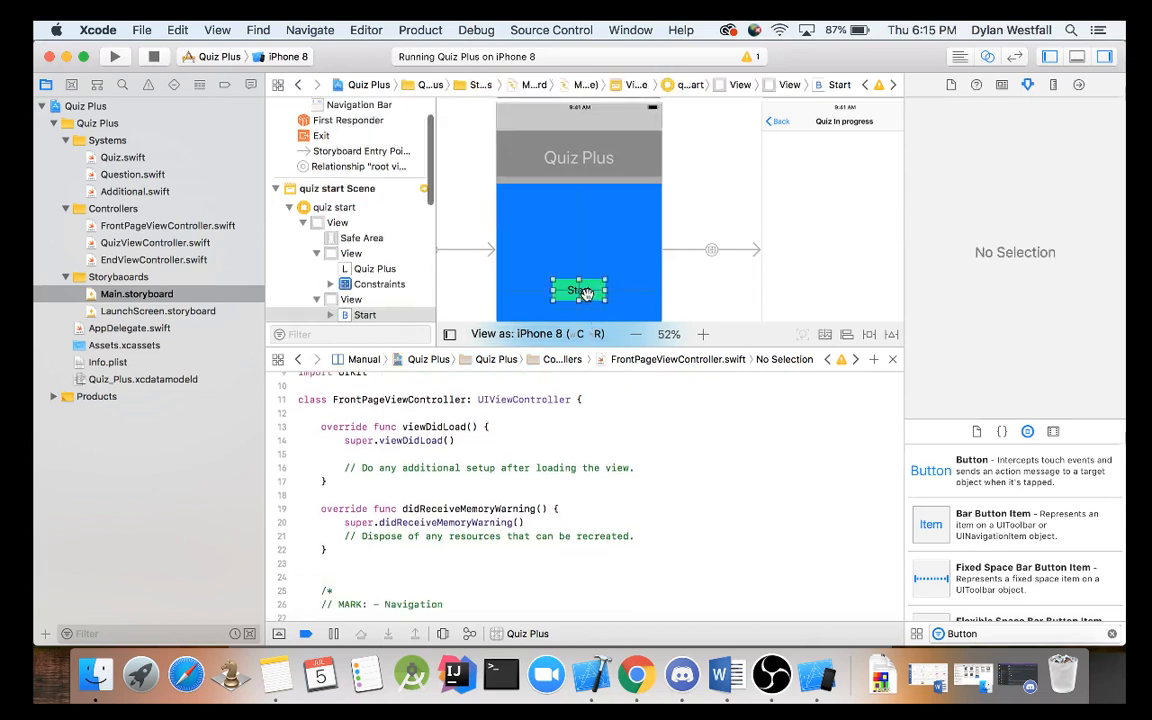
pyautogui.click(578, 290)
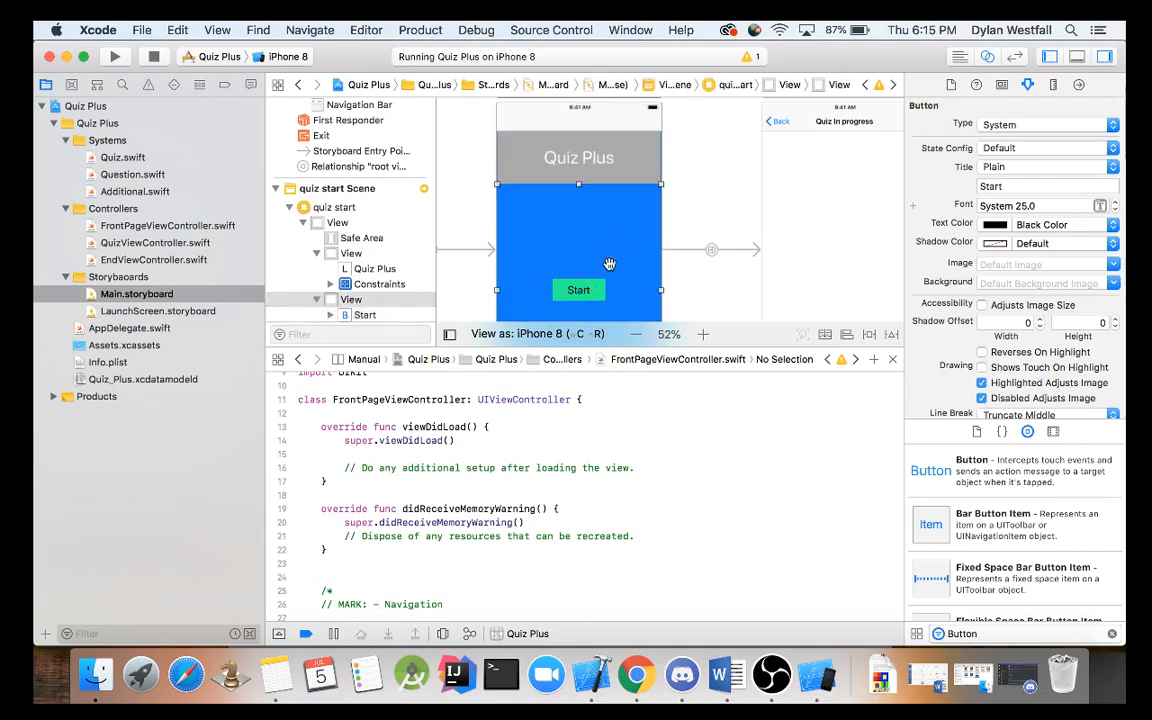
pyautogui.click(578, 289)
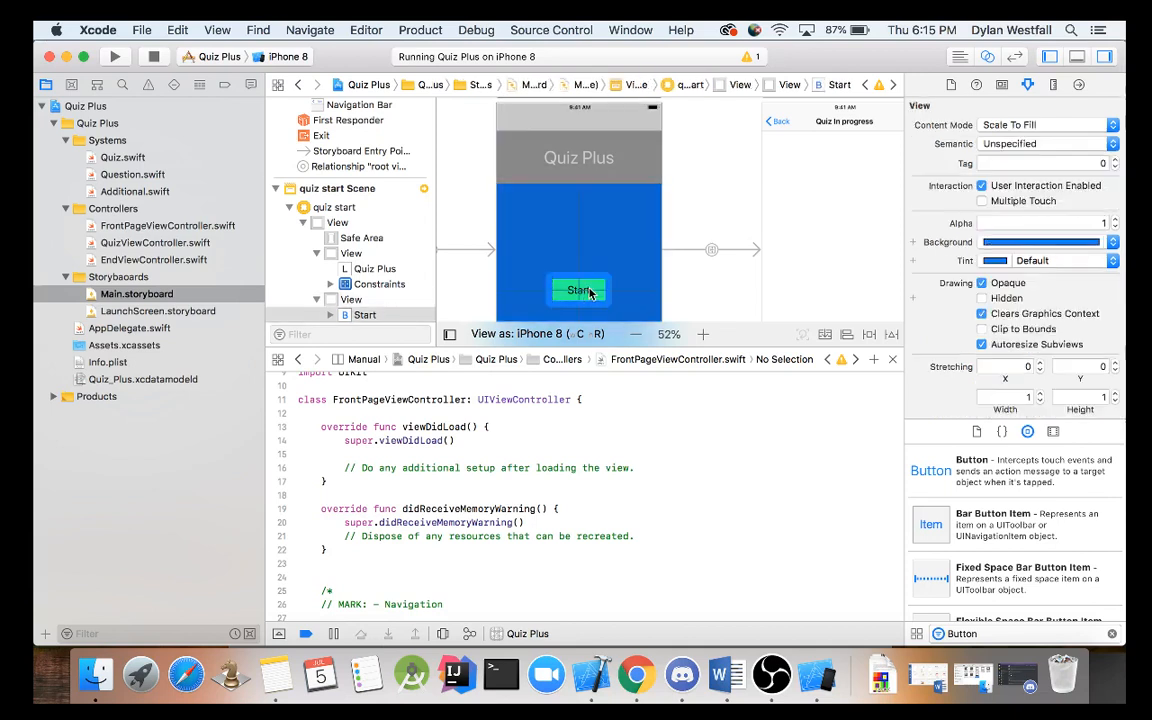
pyautogui.click(578, 290)
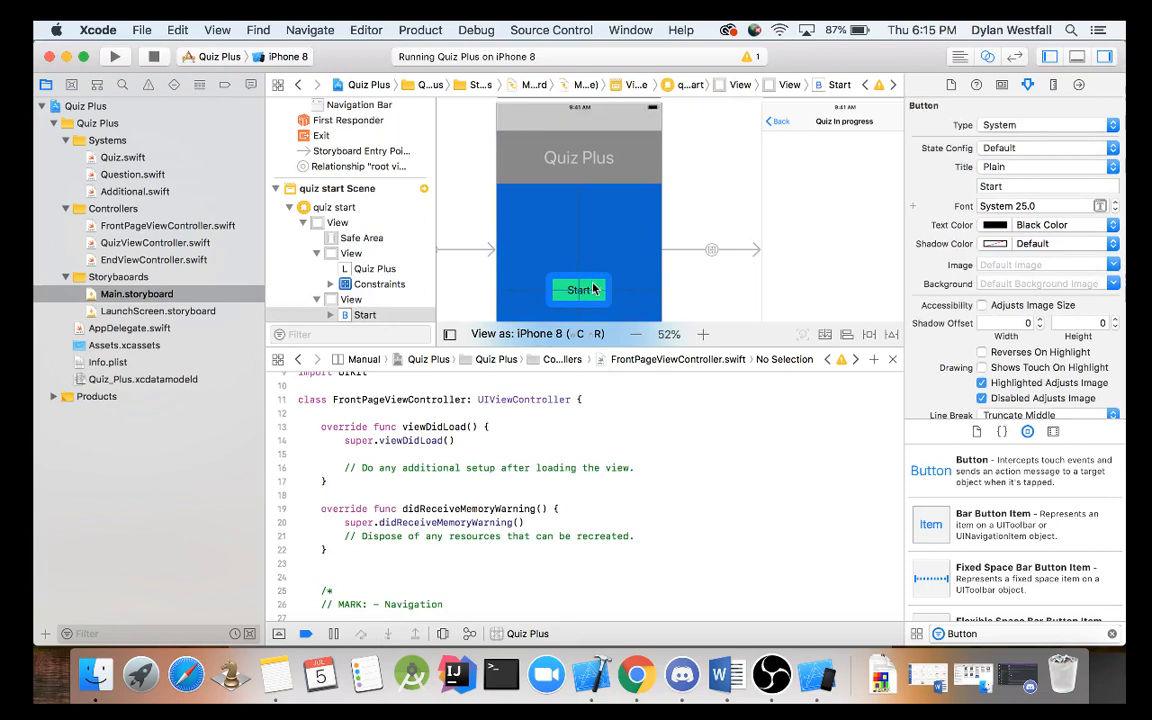
pyautogui.moveTo(578, 290); pyautogui.dragTo(430, 508)
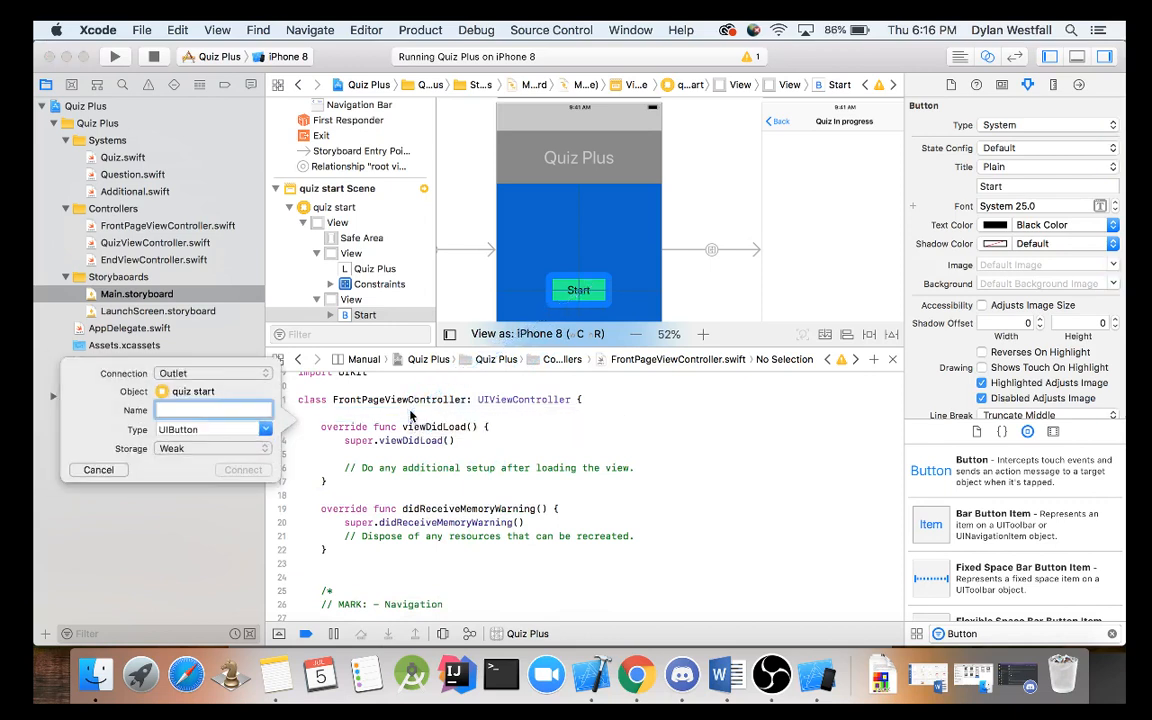
# Step: Create an Action named StartPress triggered by Touch Up Inside
pyautogui.click(213, 373)
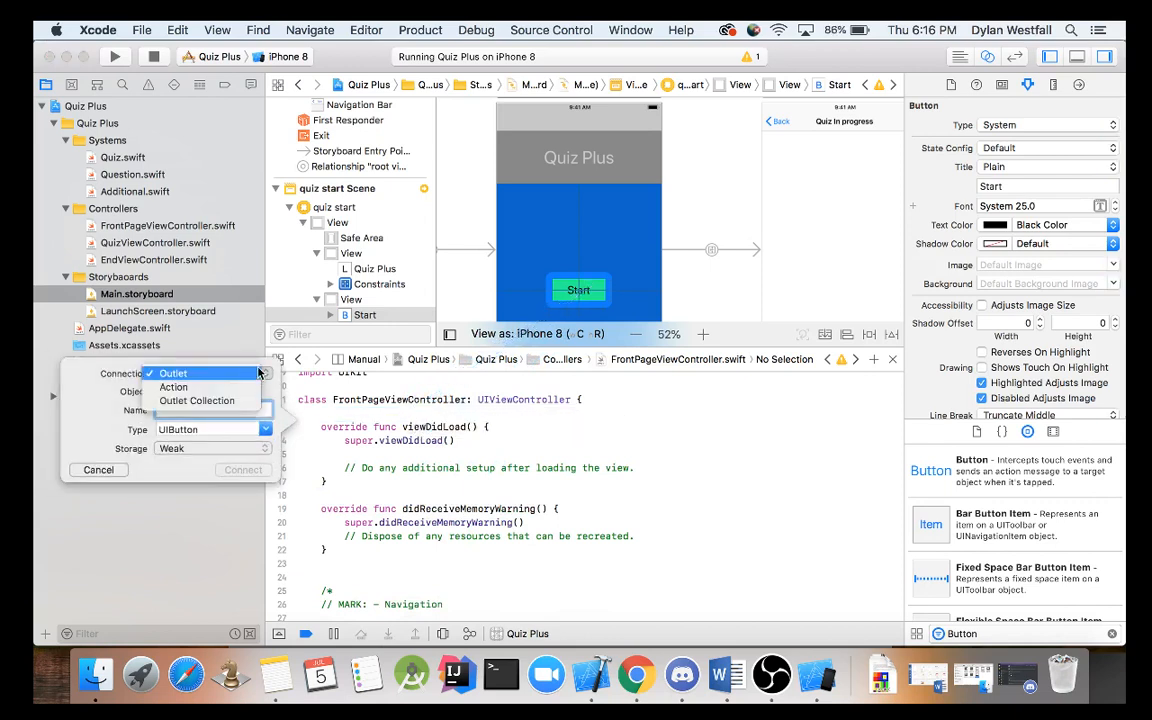
pyautogui.click(172, 373)
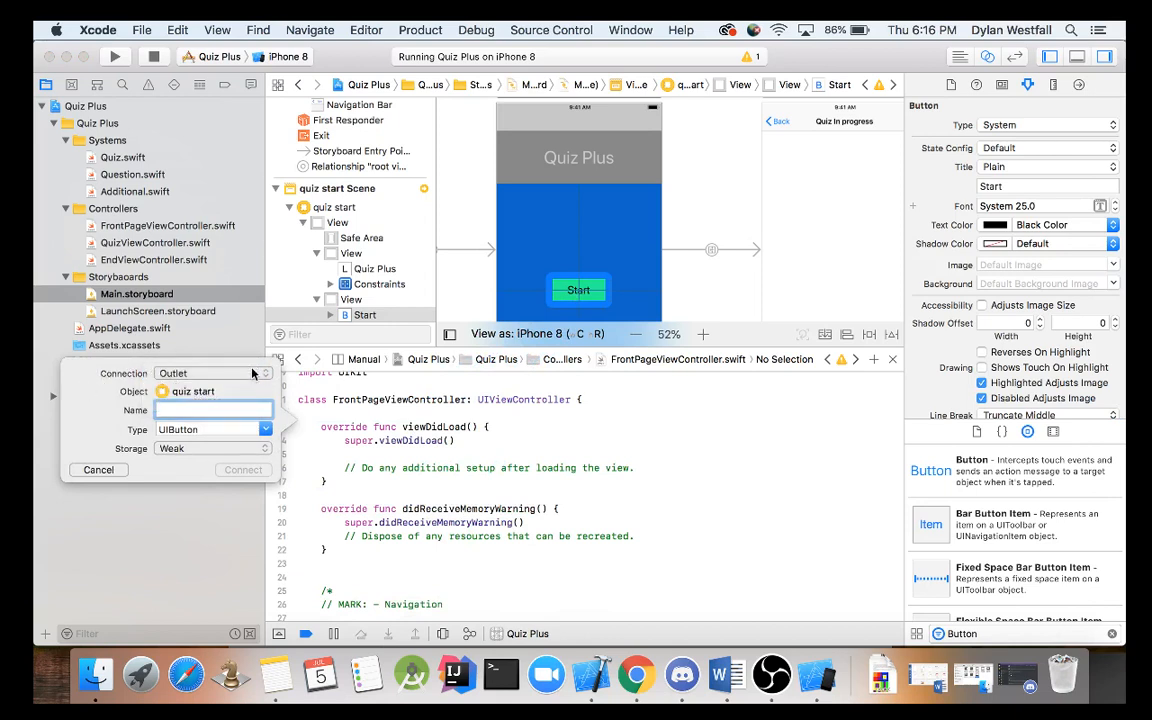
pyautogui.click(205, 373)
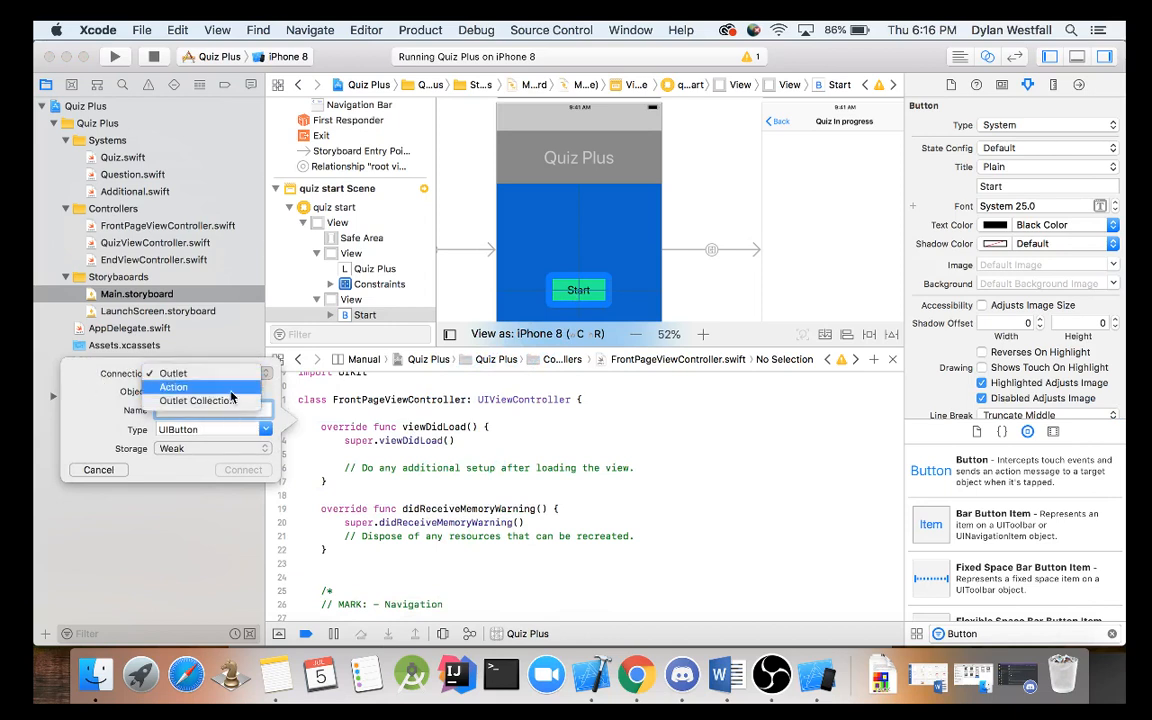
pyautogui.click(173, 387)
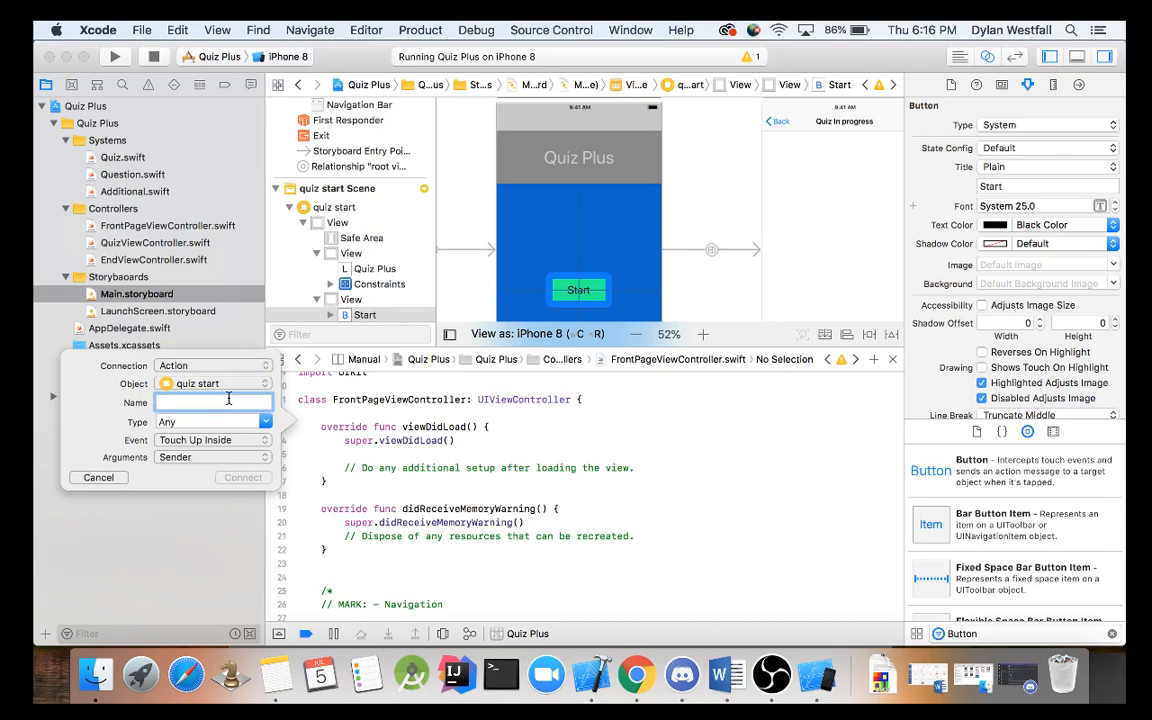
pyautogui.write('StartPr')
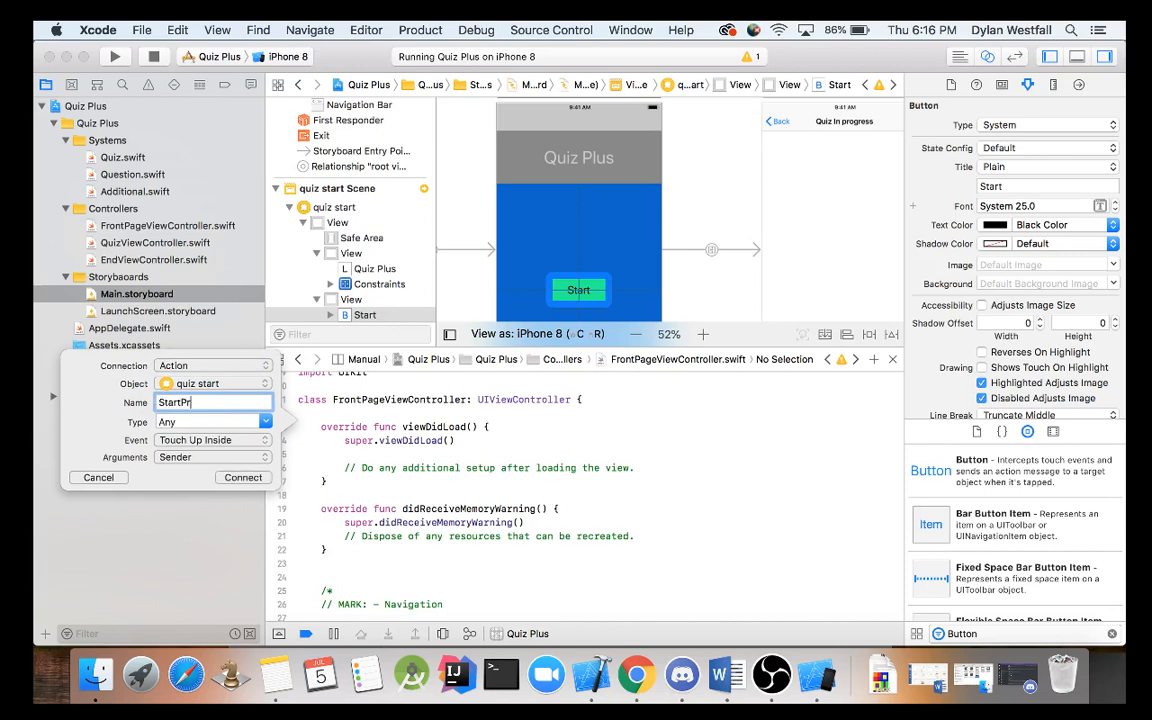
pyautogui.write('ess')
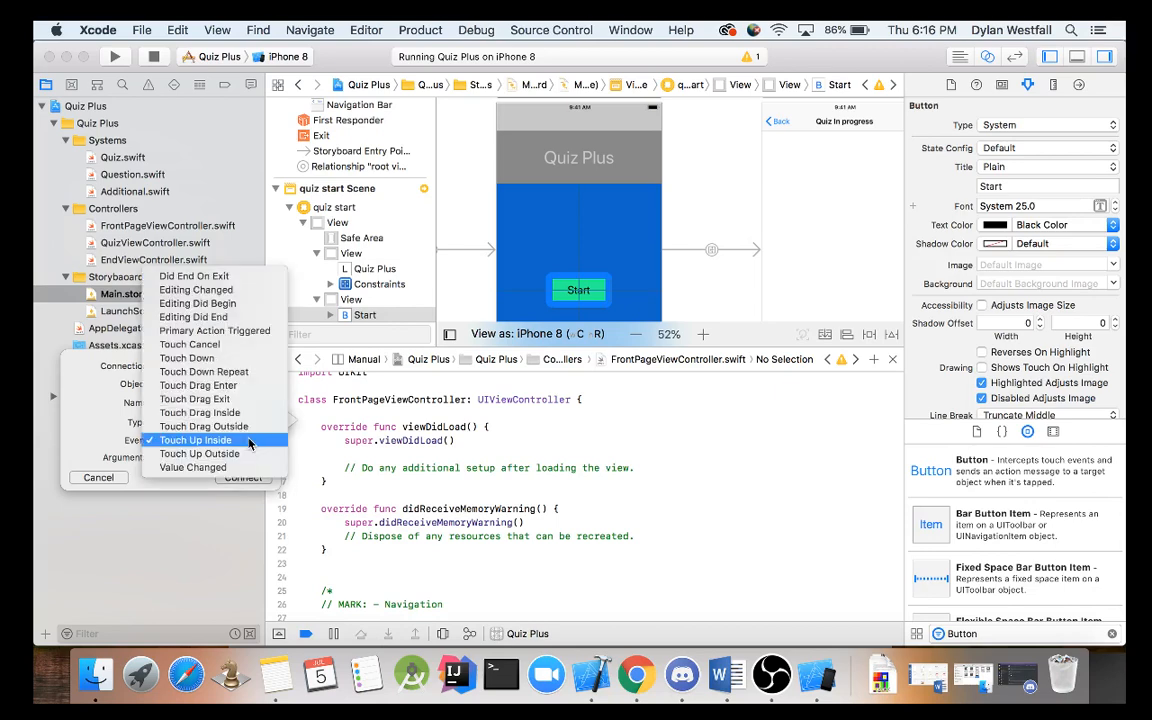
pyautogui.click(195, 440)
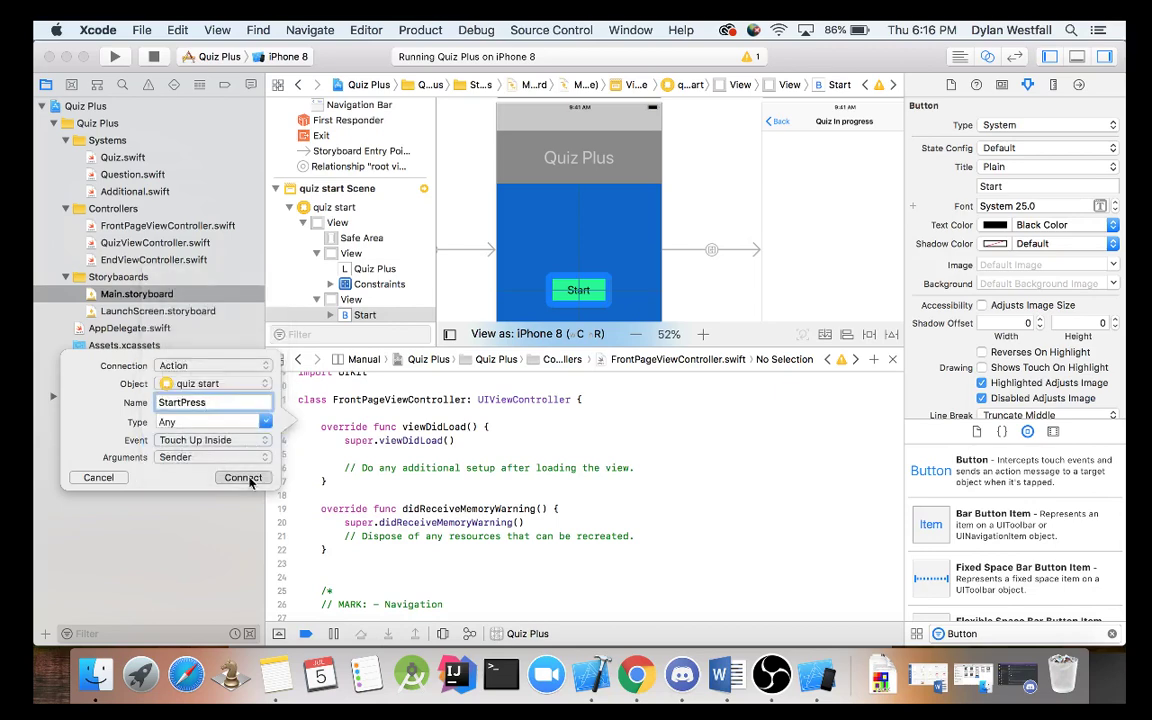
pyautogui.click(242, 477)
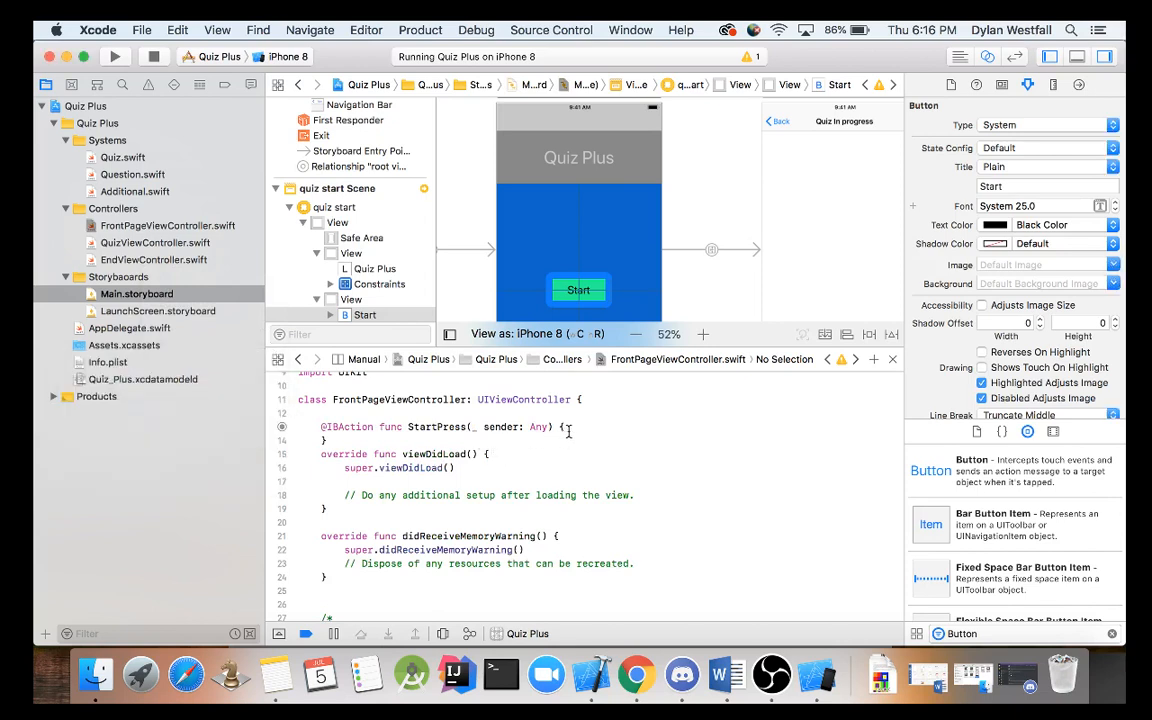
# Step: Add a performSegue(withIdentifier:sender:) call in StartPress with nil as the sender
pyautogui.click(345, 440)
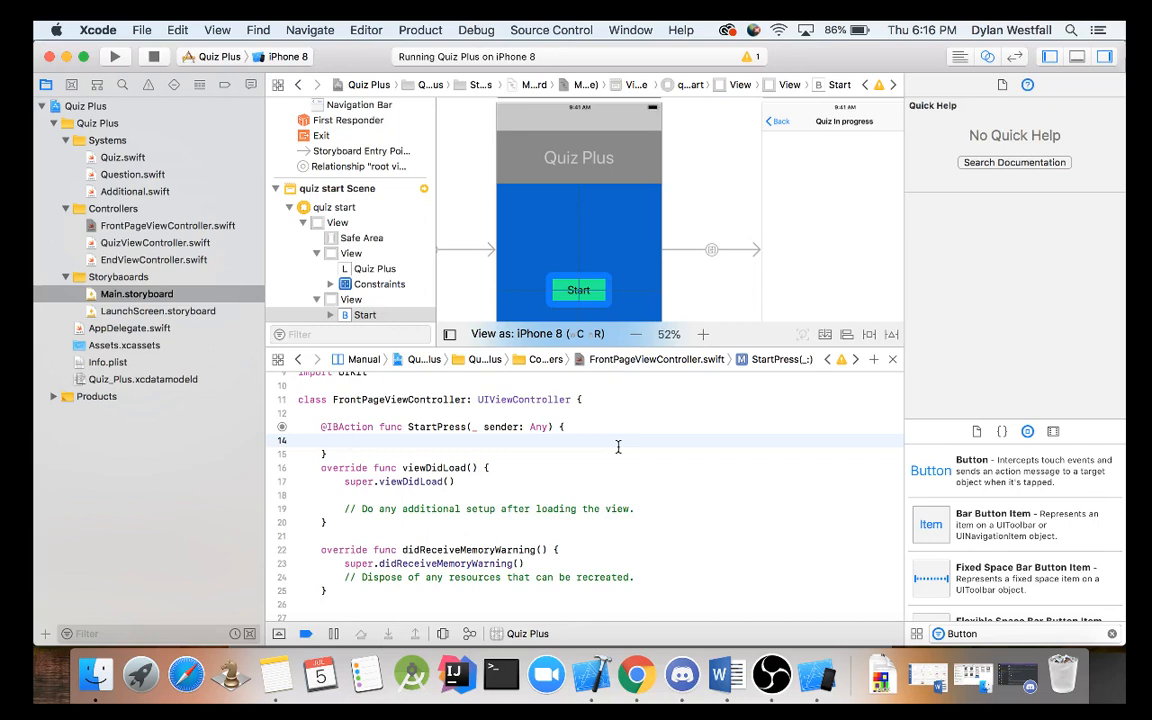
pyautogui.write('p')
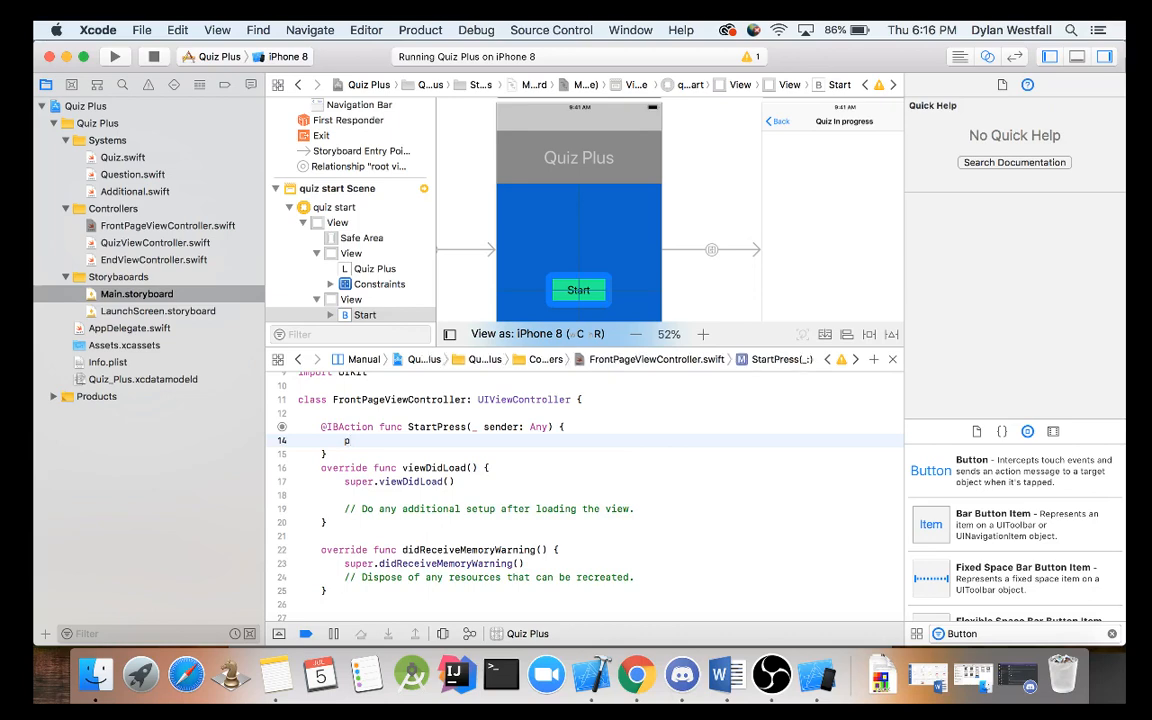
pyautogui.write('s')
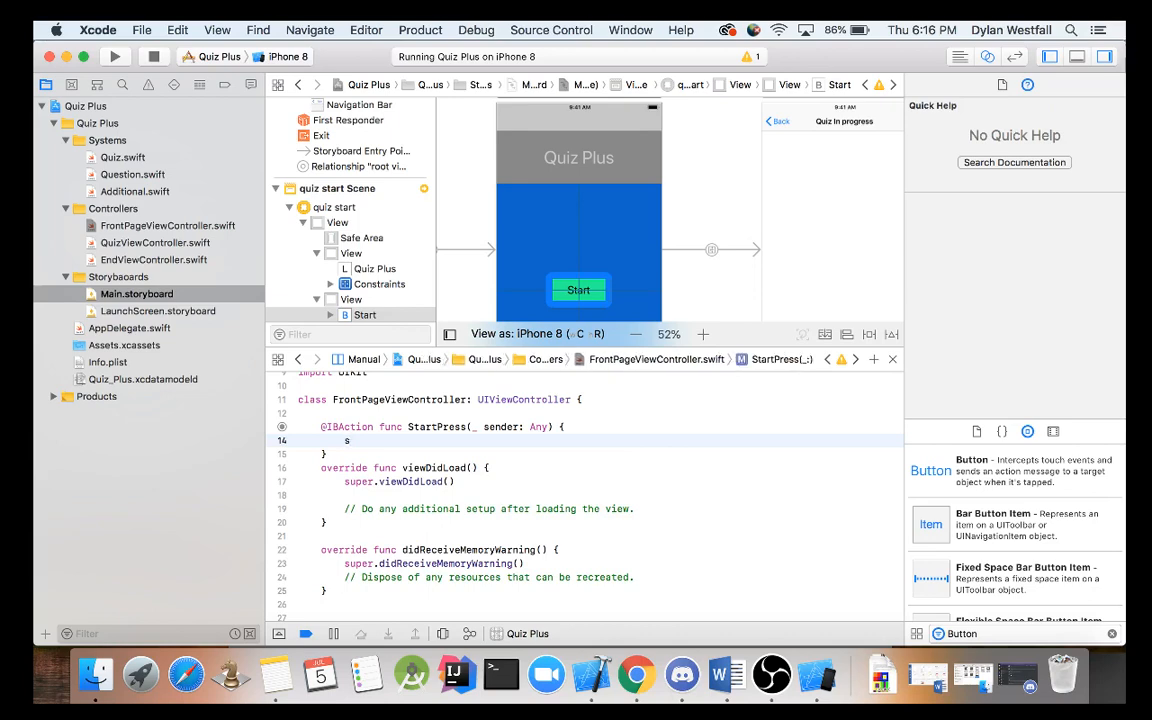
pyautogui.scroll(-3)
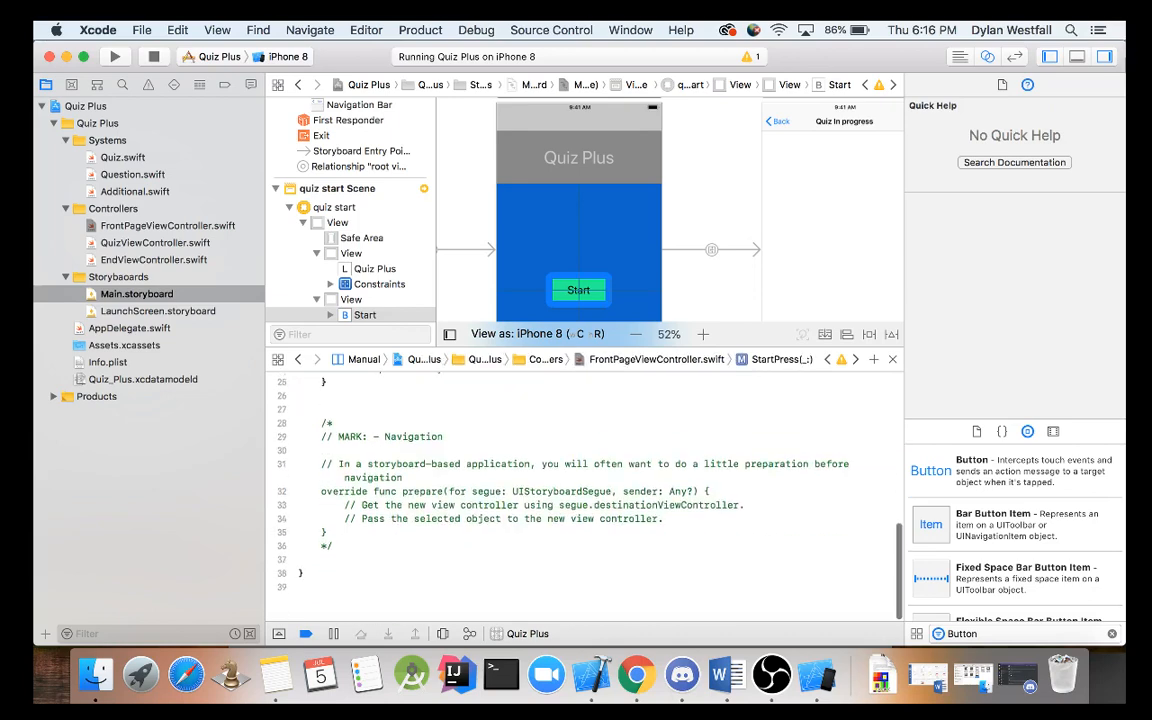
pyautogui.scroll(3)
pyautogui.write('perform')
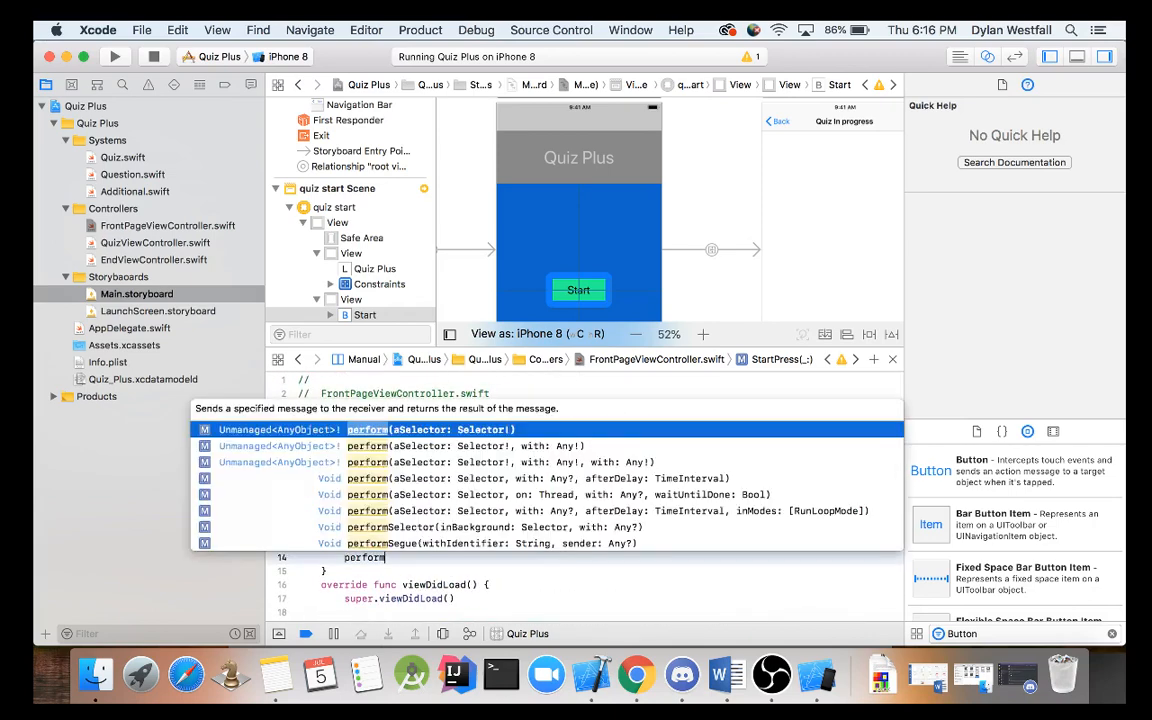
pyautogui.write('Se')
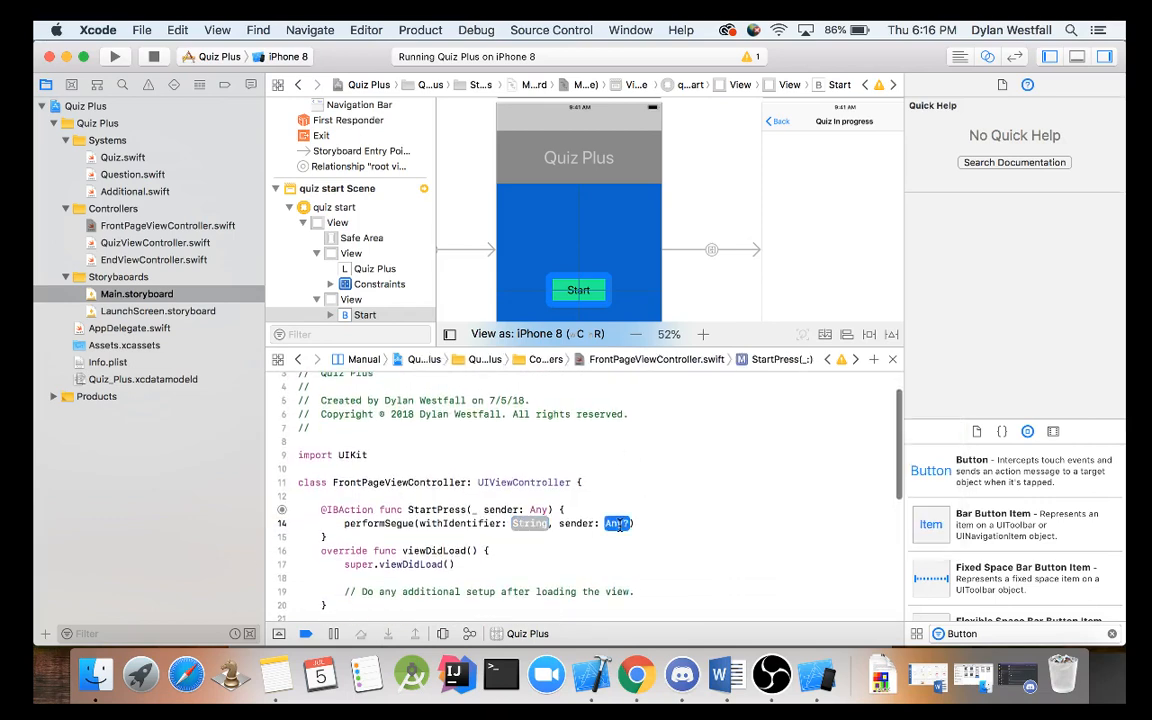
pyautogui.write('nil')
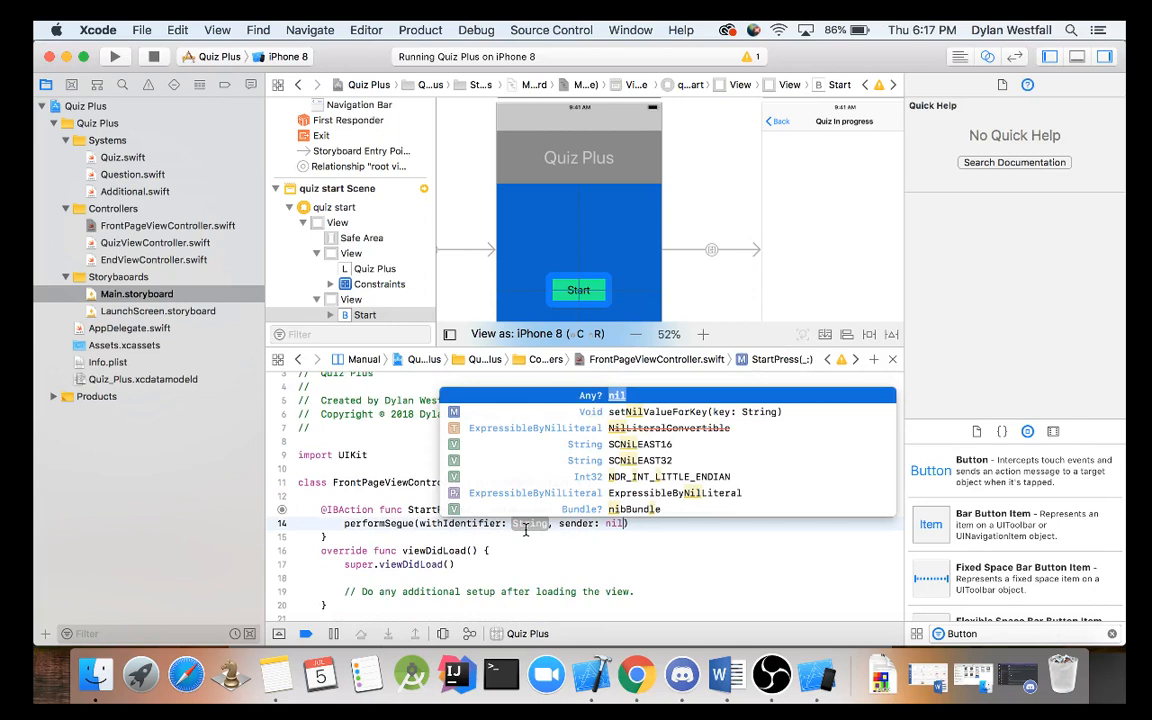
pyautogui.press('escape')
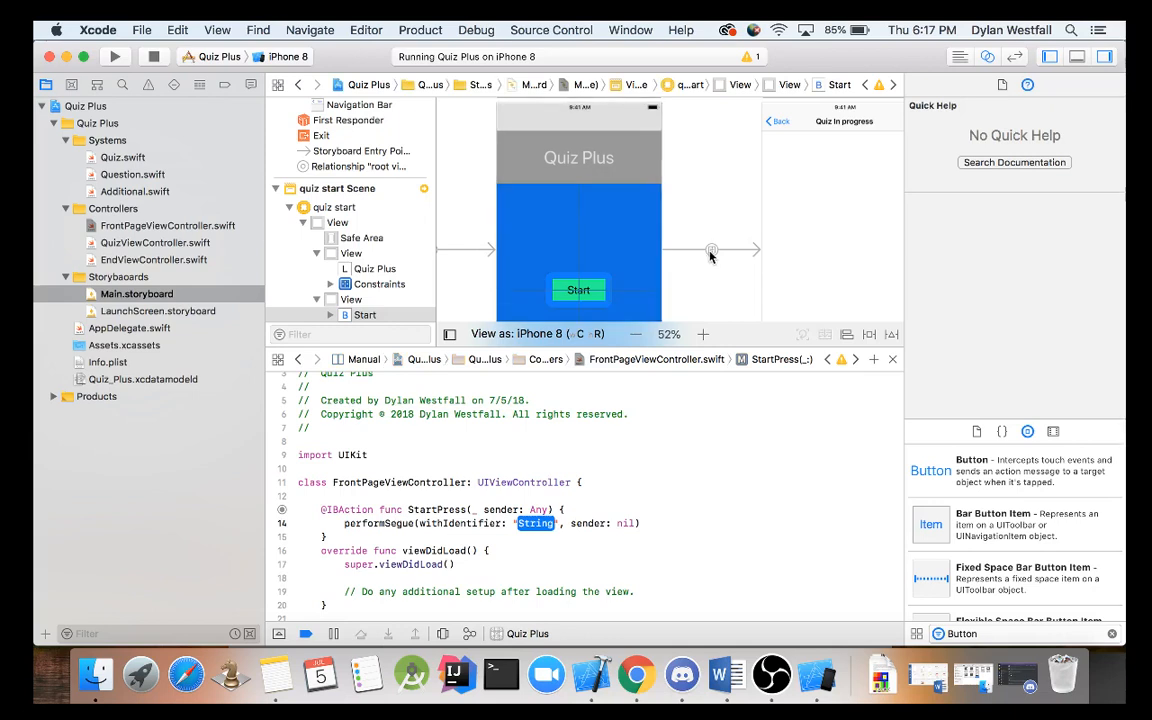
# Step: Check the segue's startToQuiz identifier in the storyboard for the performSegue call
pyautogui.click(578, 289)
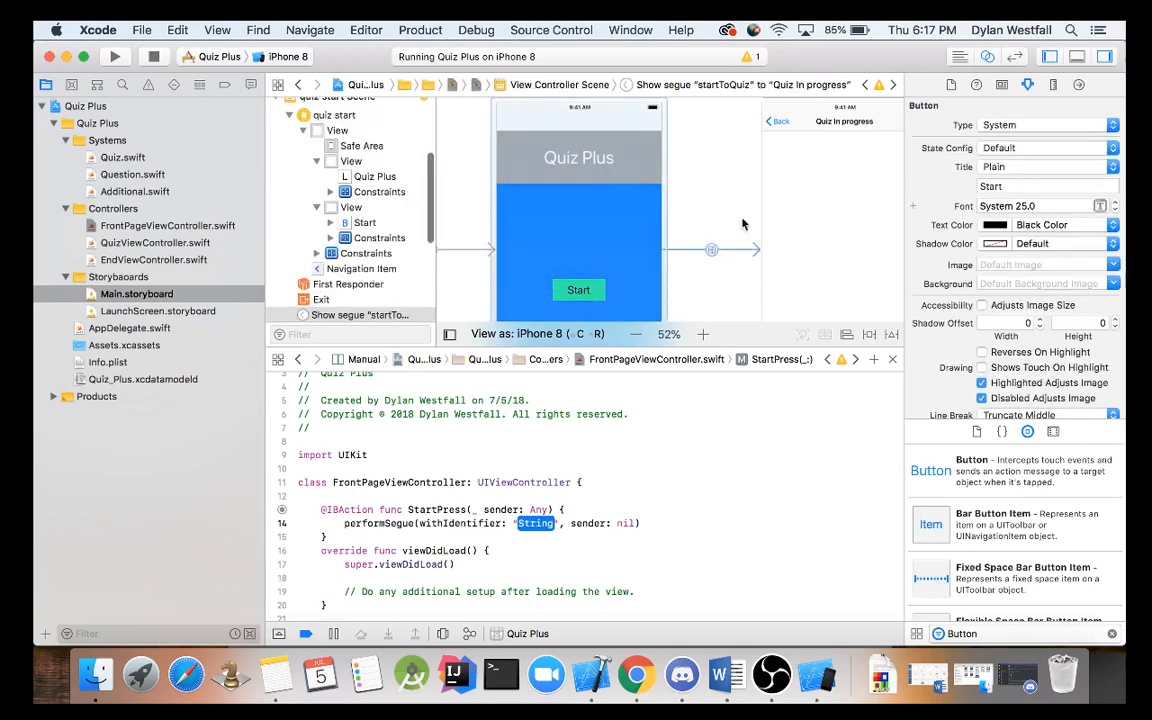
pyautogui.click(1002, 84)
pyautogui.write('startToQuiz')
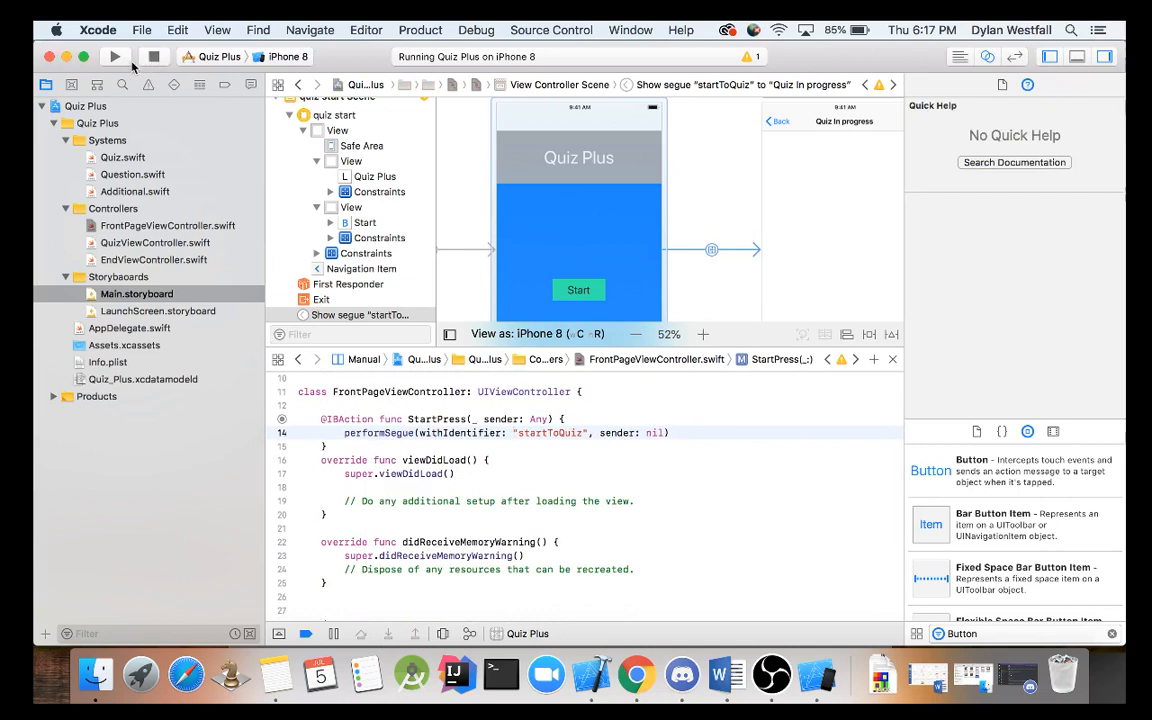
# Step: Run the app, tap Start to reach Quiz In progress, then tap Back
pyautogui.click(114, 56)
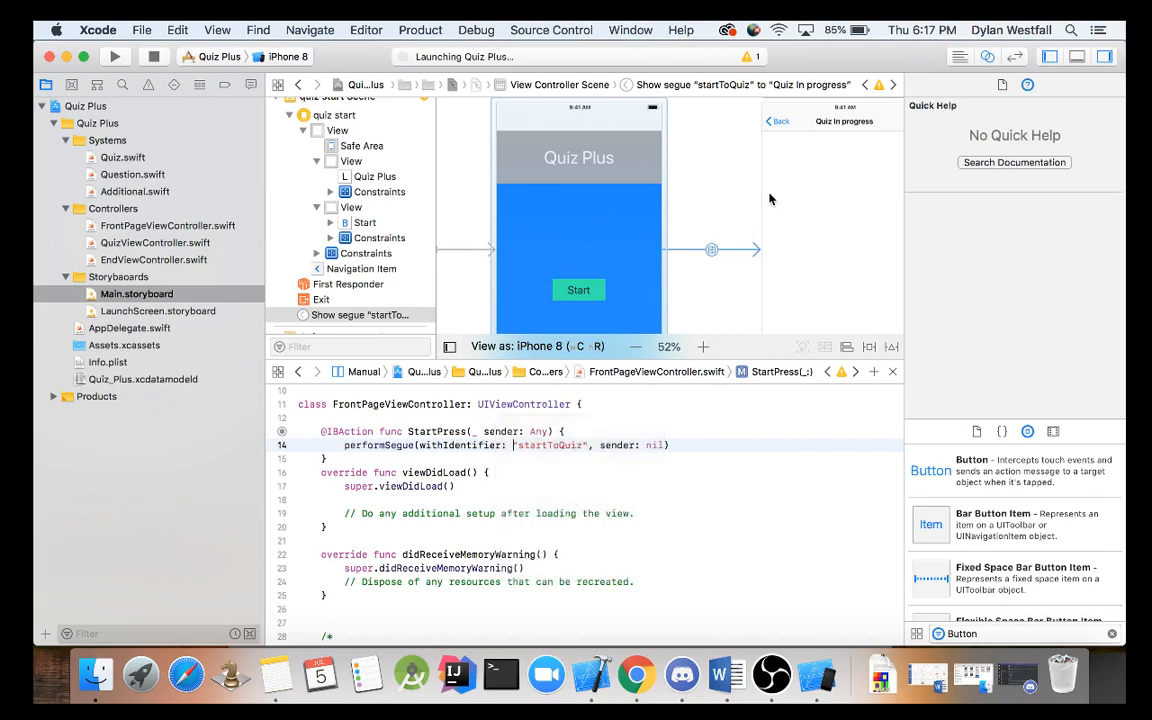
pyautogui.click(114, 56)
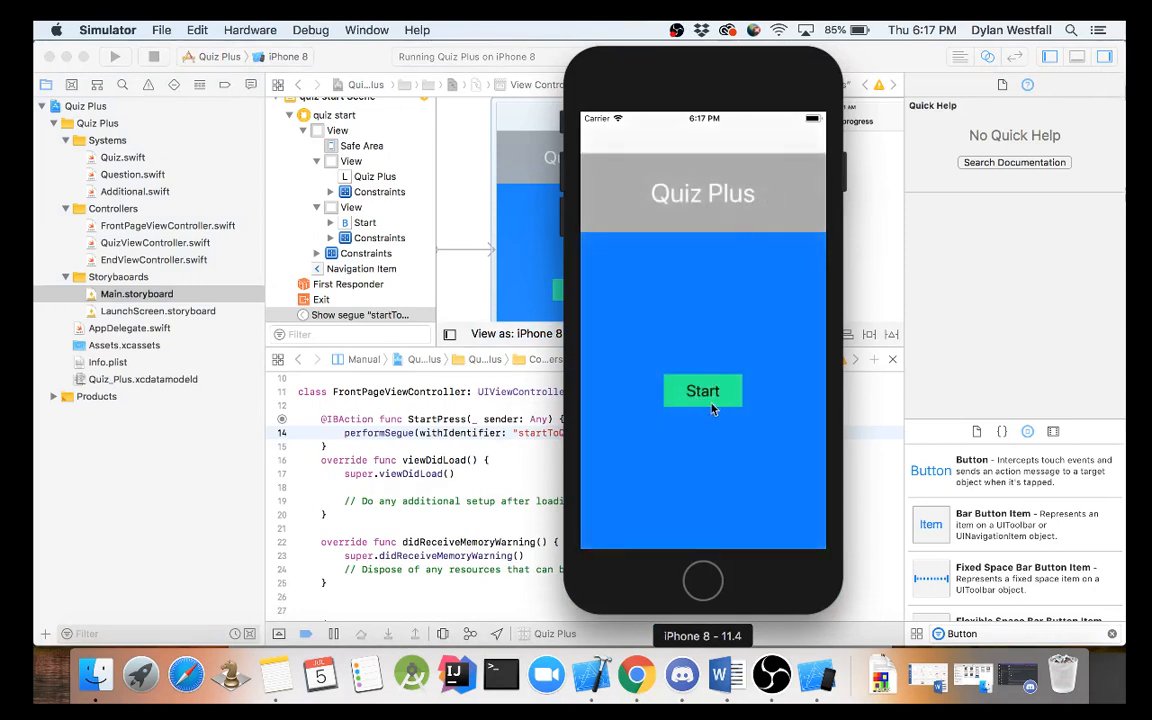
pyautogui.click(702, 391)
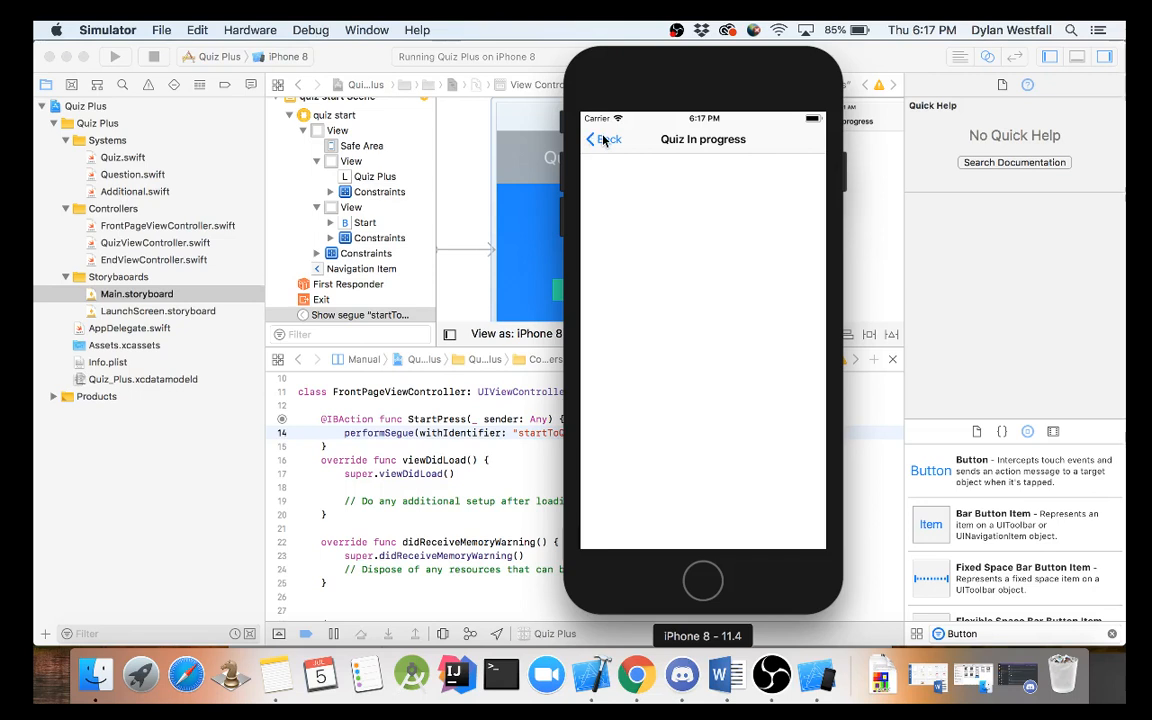
pyautogui.click(604, 139)
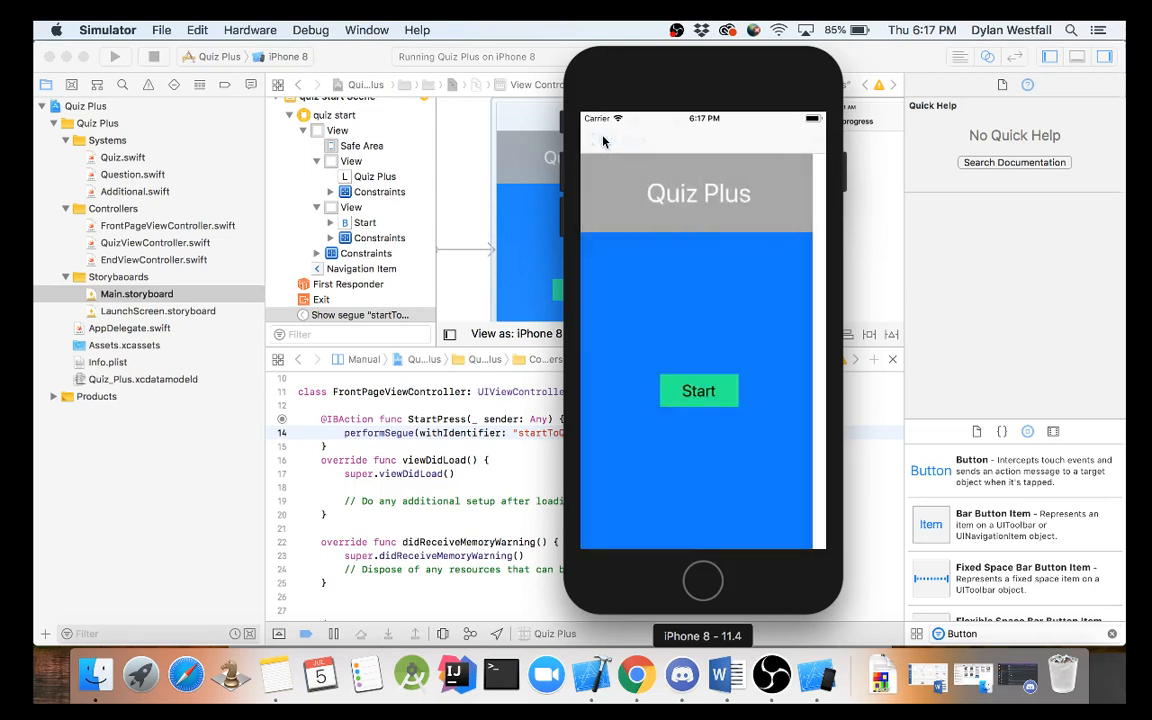
pyautogui.click(698, 391)
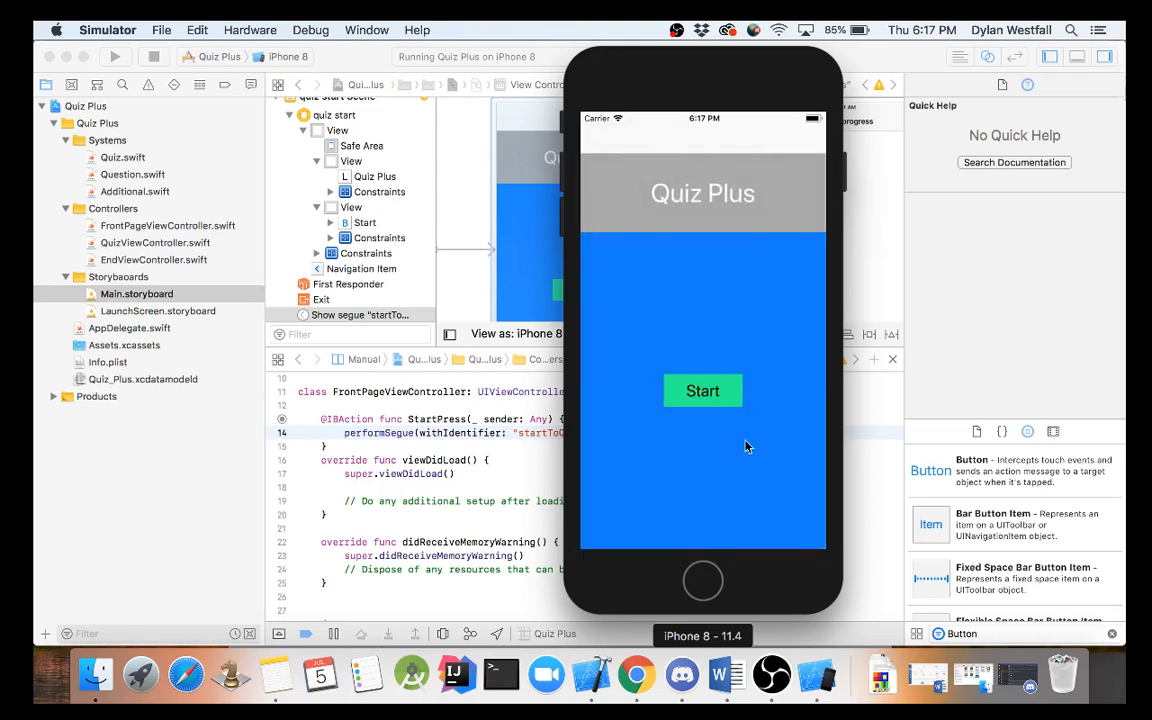
pyautogui.click(702, 390)
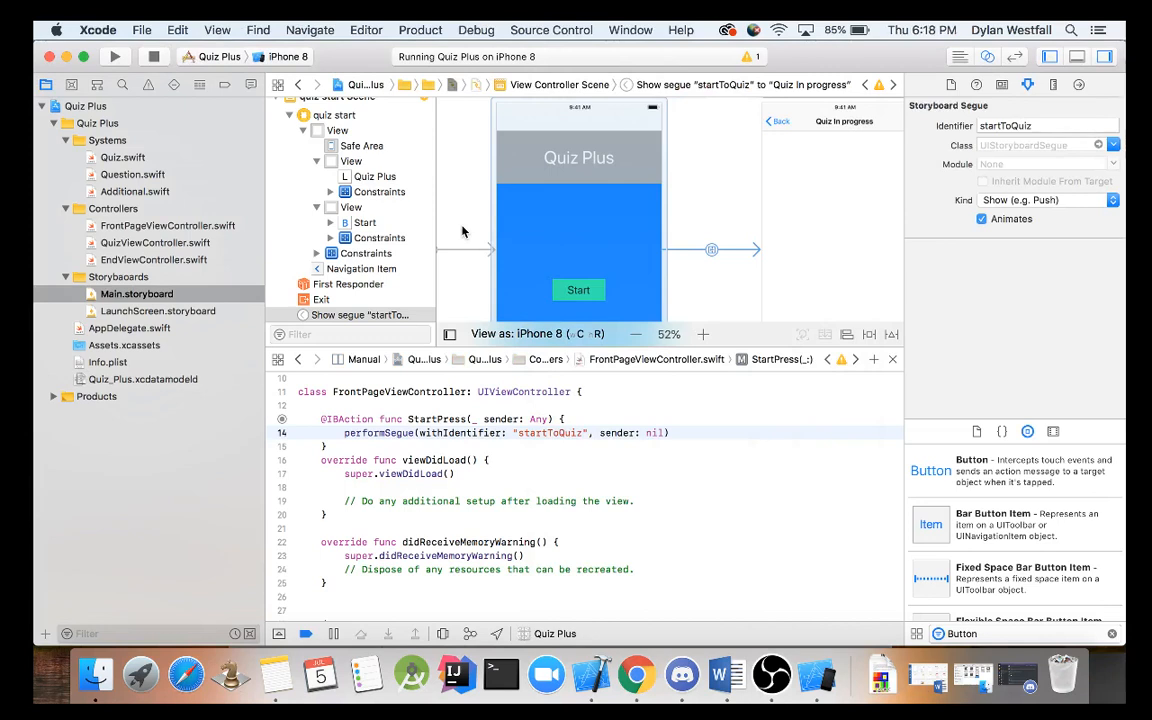
pyautogui.click(635, 334)
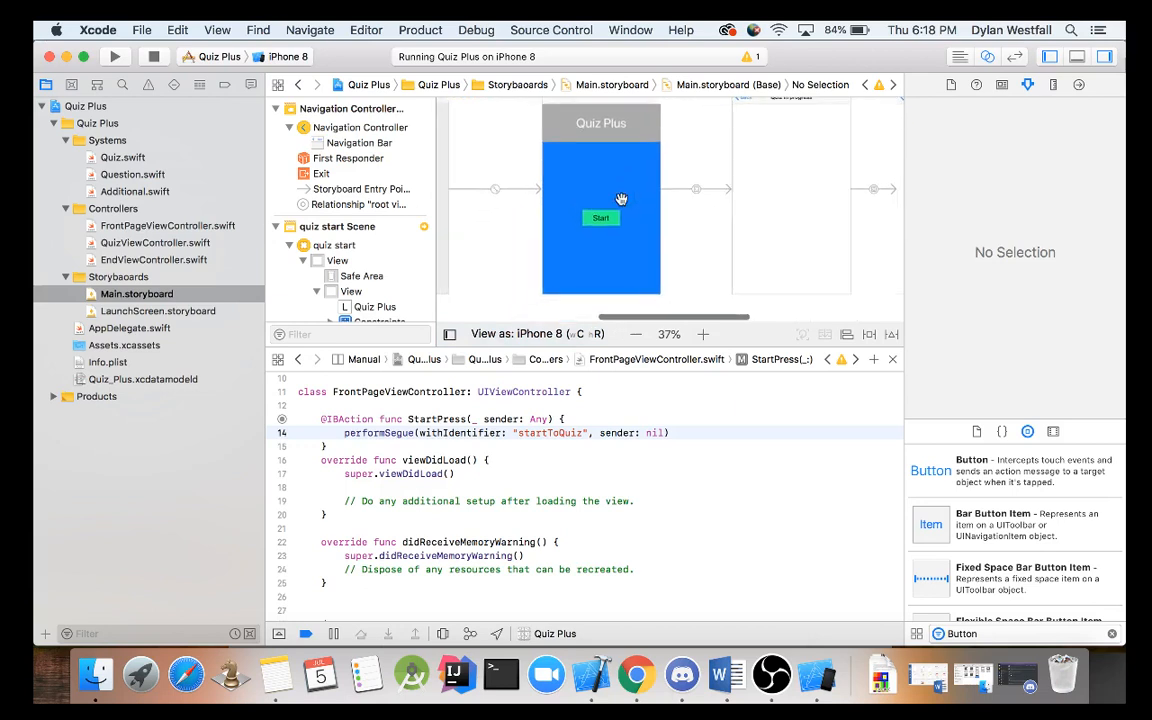
pyautogui.moveTo(182, 68)
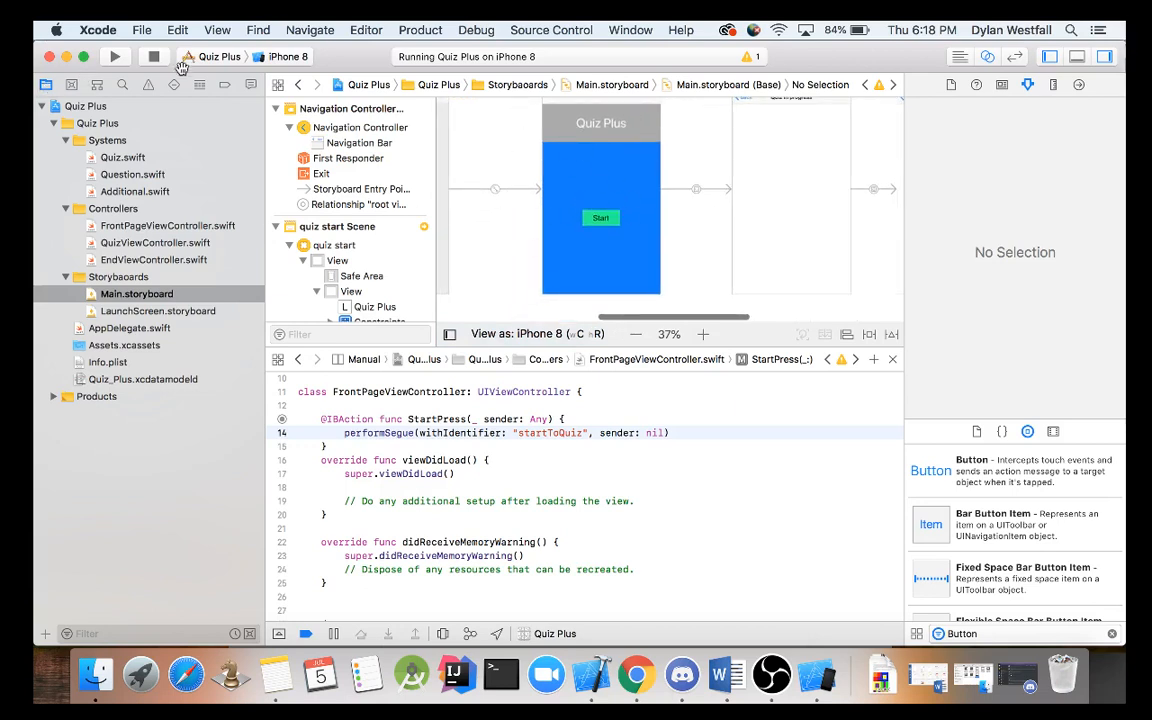